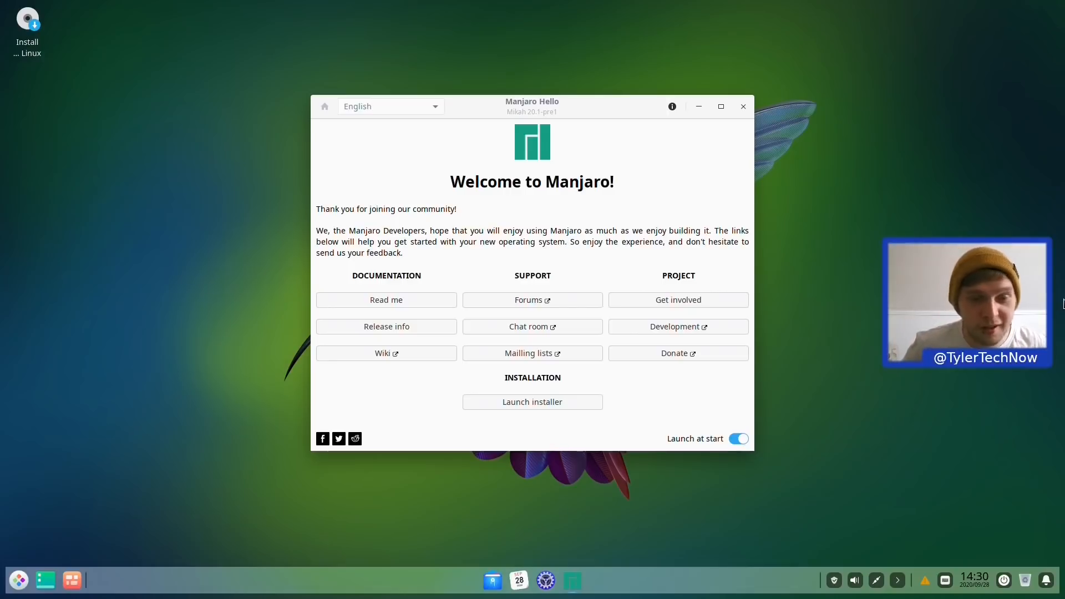
# - Launch the installer, keep British English, London and UK keyboard, choose erase disk with hibernate swap
pyautogui.click(339, 438)
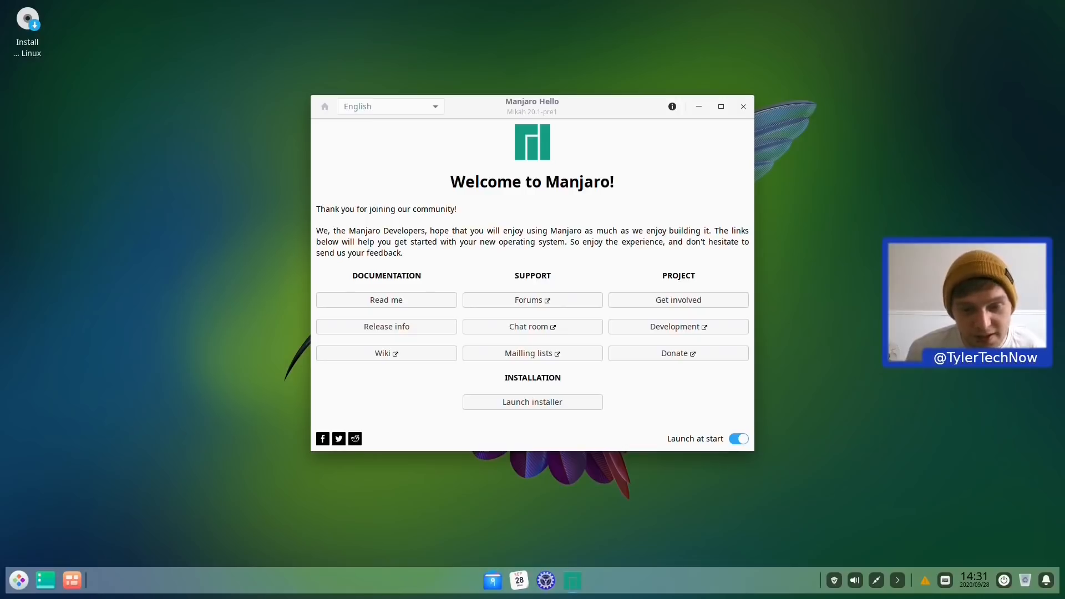
pyautogui.moveTo(673, 354)
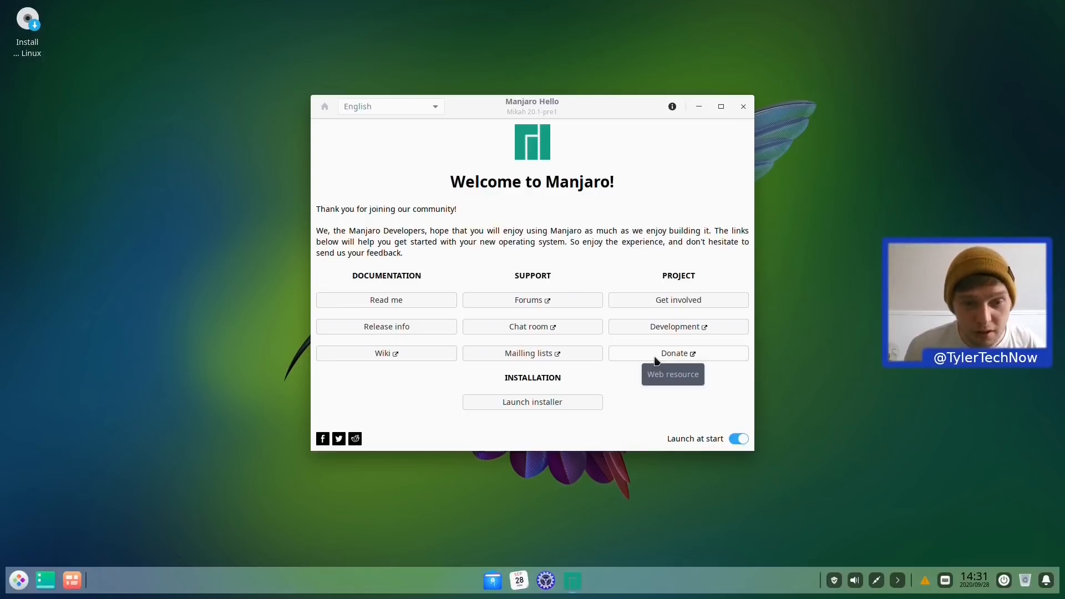
pyautogui.moveTo(511, 388)
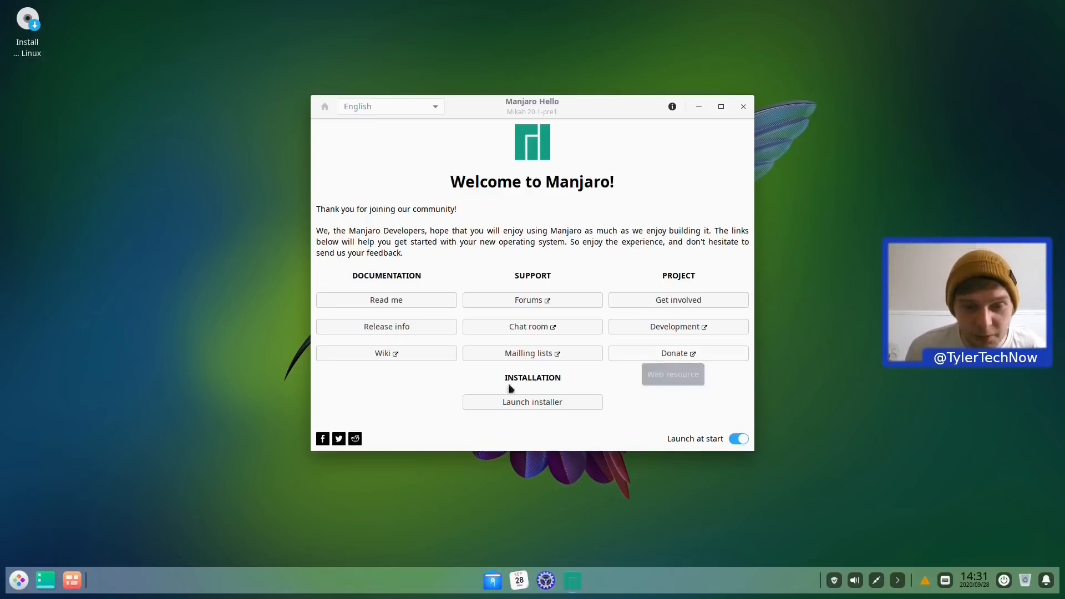
pyautogui.click(531, 401)
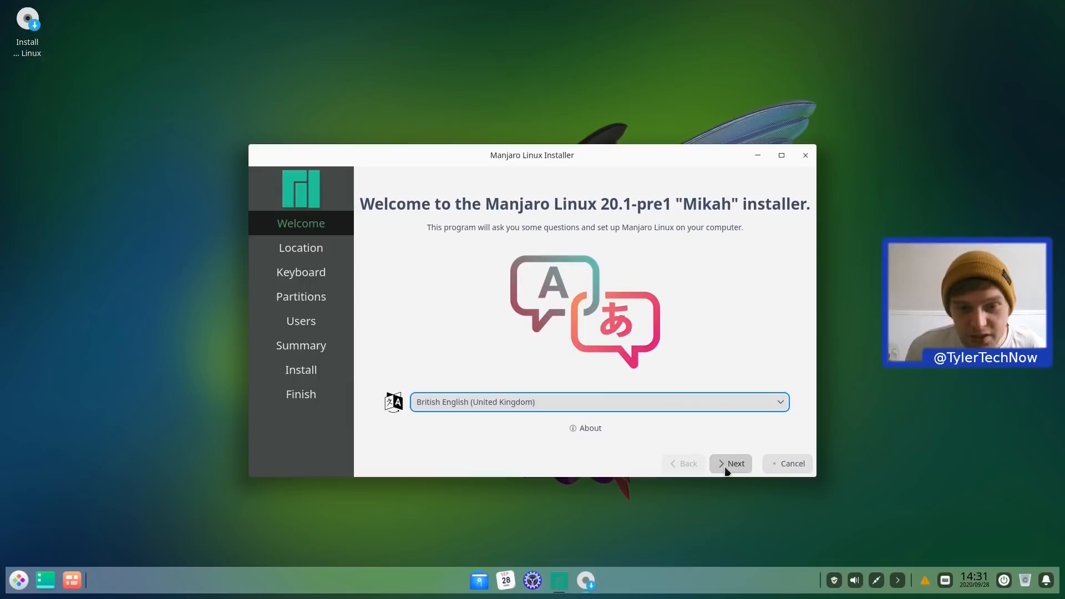
pyautogui.click(730, 464)
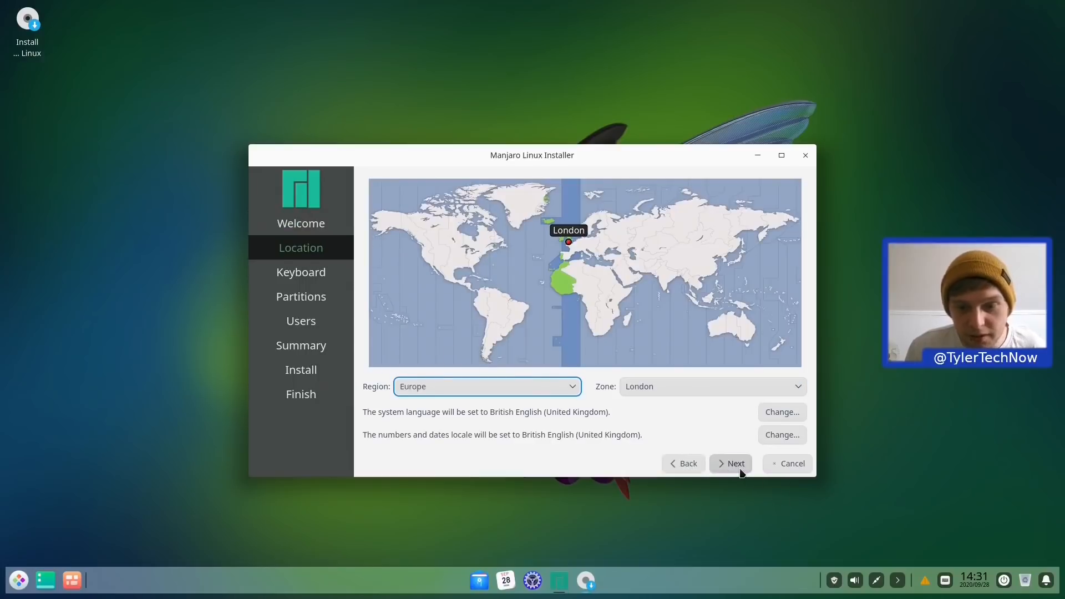
pyautogui.click(736, 463)
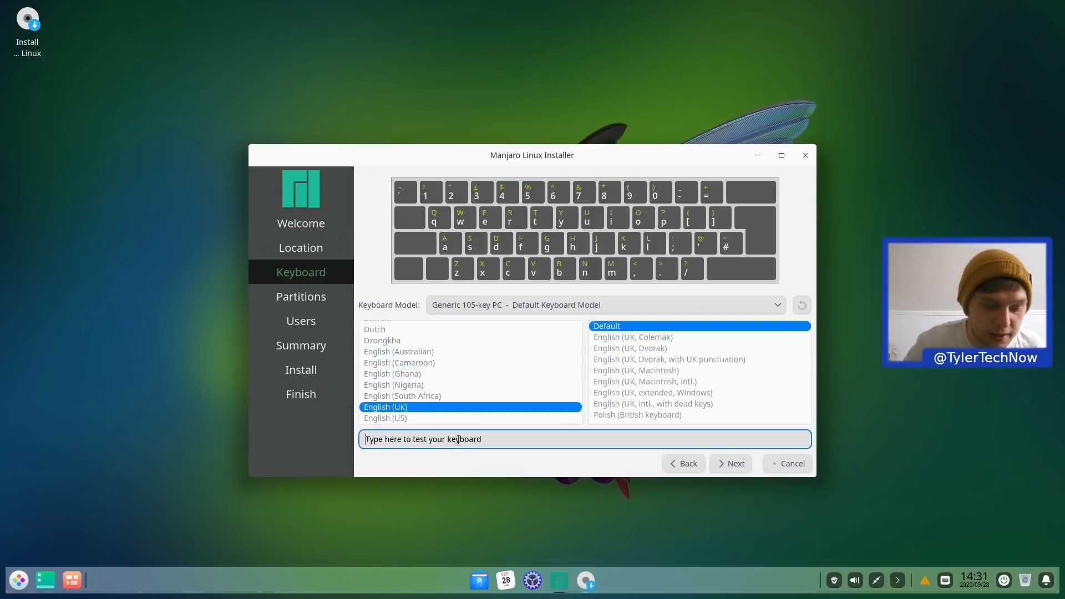
pyautogui.click(730, 463)
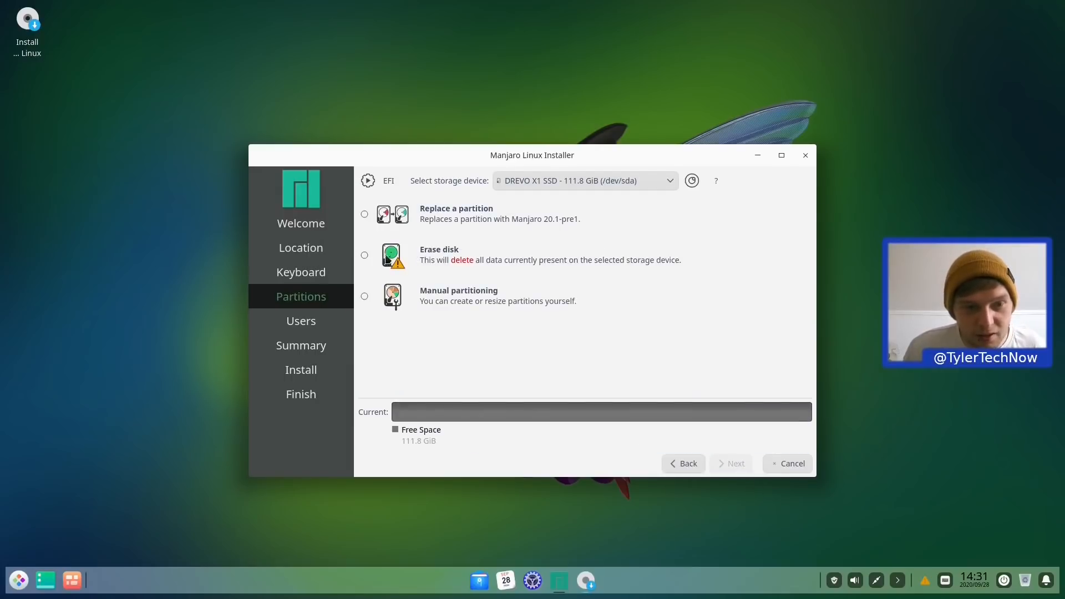
pyautogui.click(365, 254)
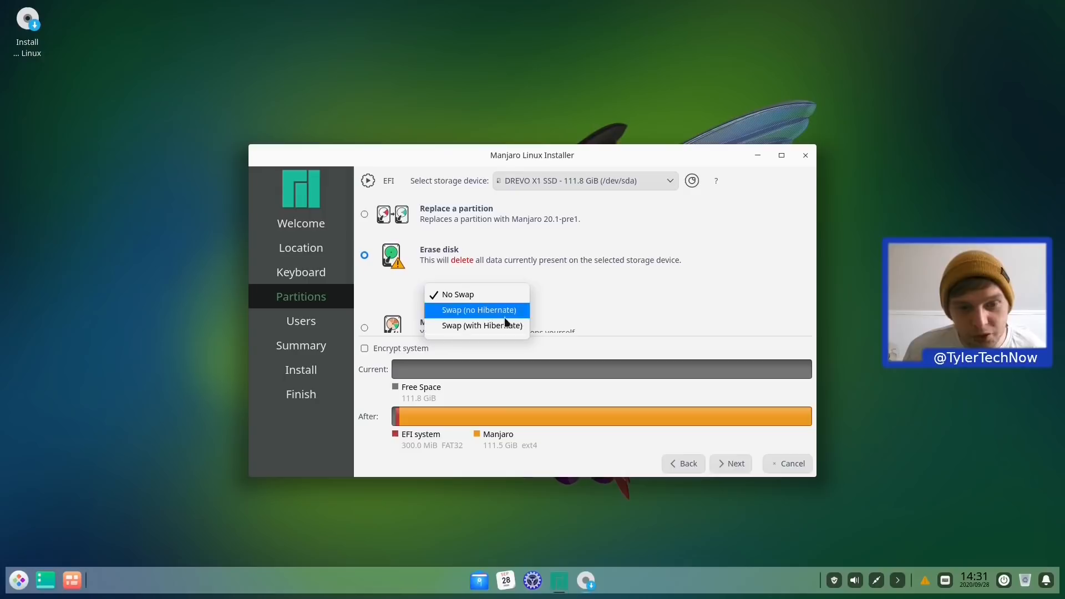
pyautogui.click(481, 326)
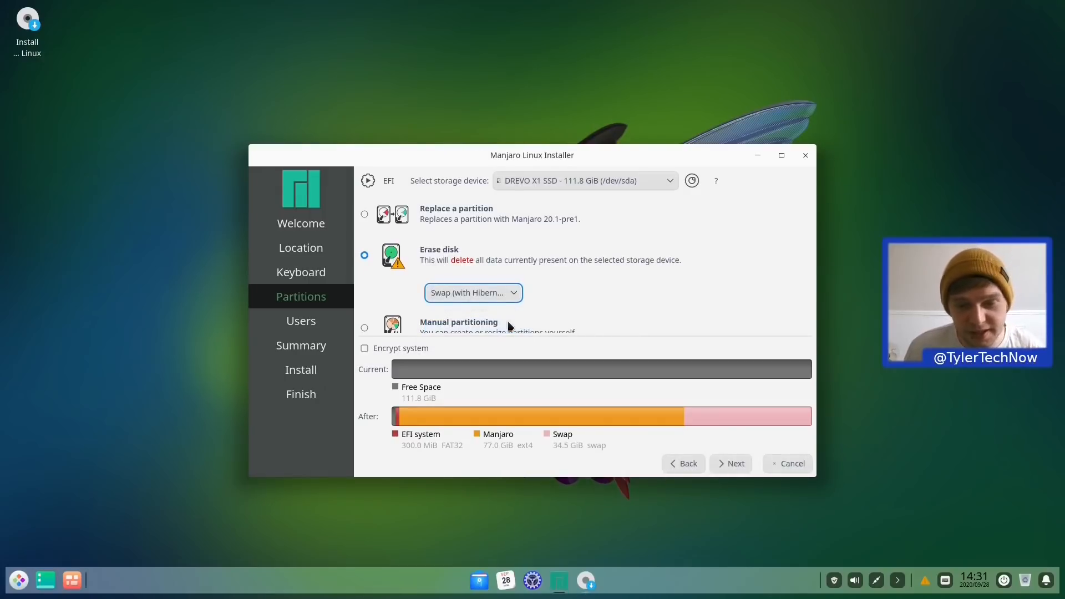
pyautogui.moveTo(590, 320)
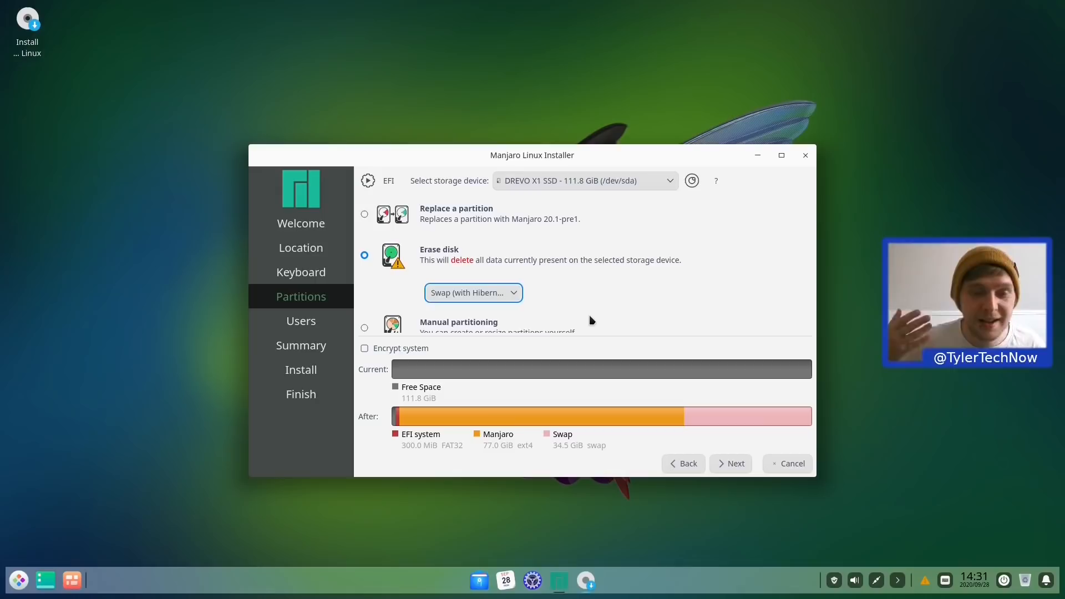
pyautogui.moveTo(730, 463)
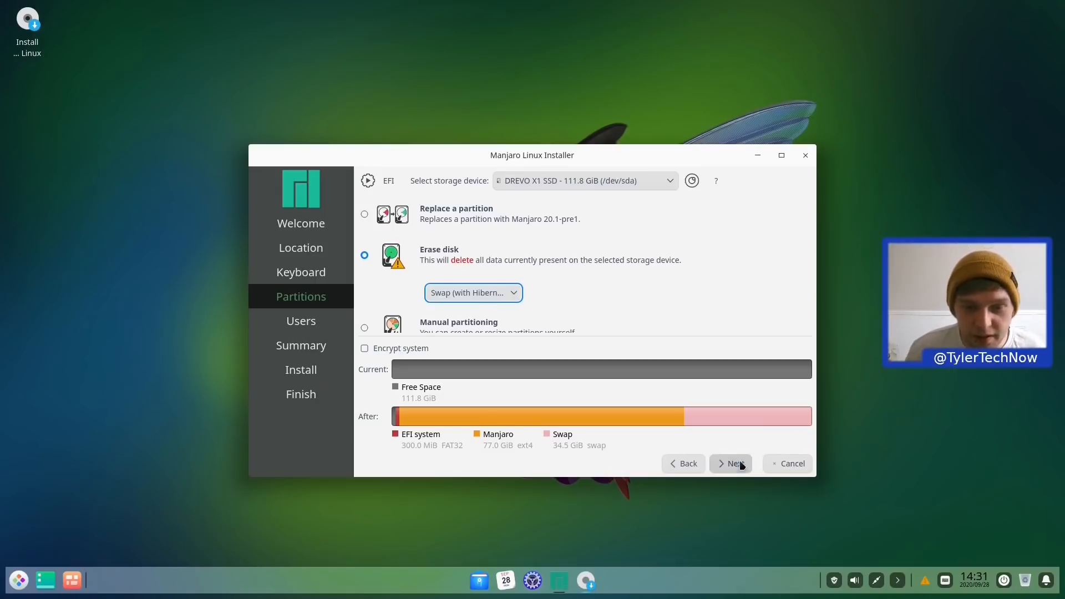
# - Create user 'tyler', reuse its password for administrator, and start installation from the Summary page
pyautogui.click(731, 463)
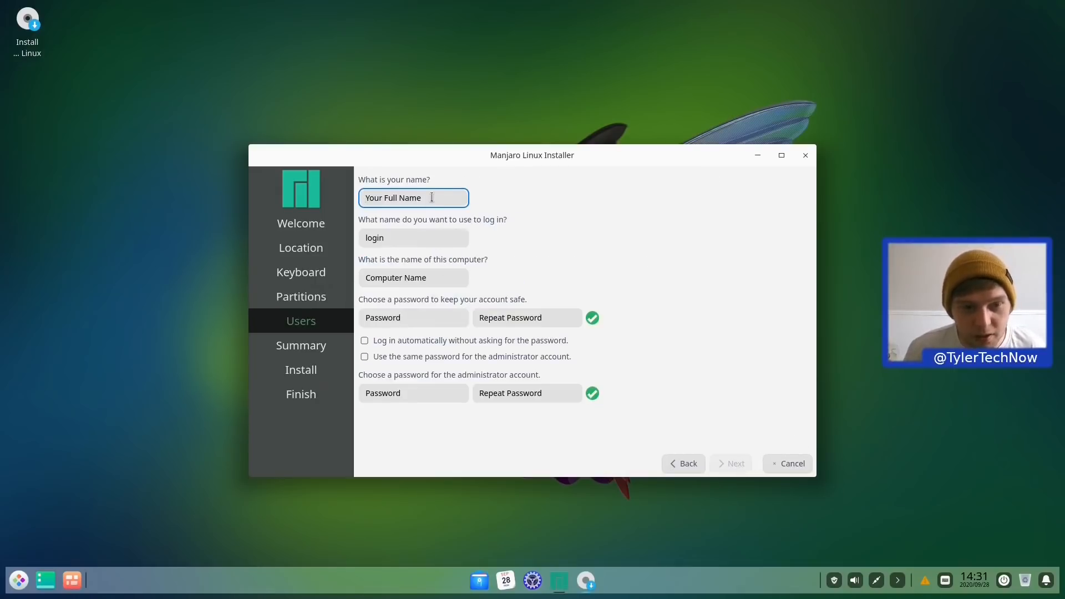
pyautogui.write('tyler')
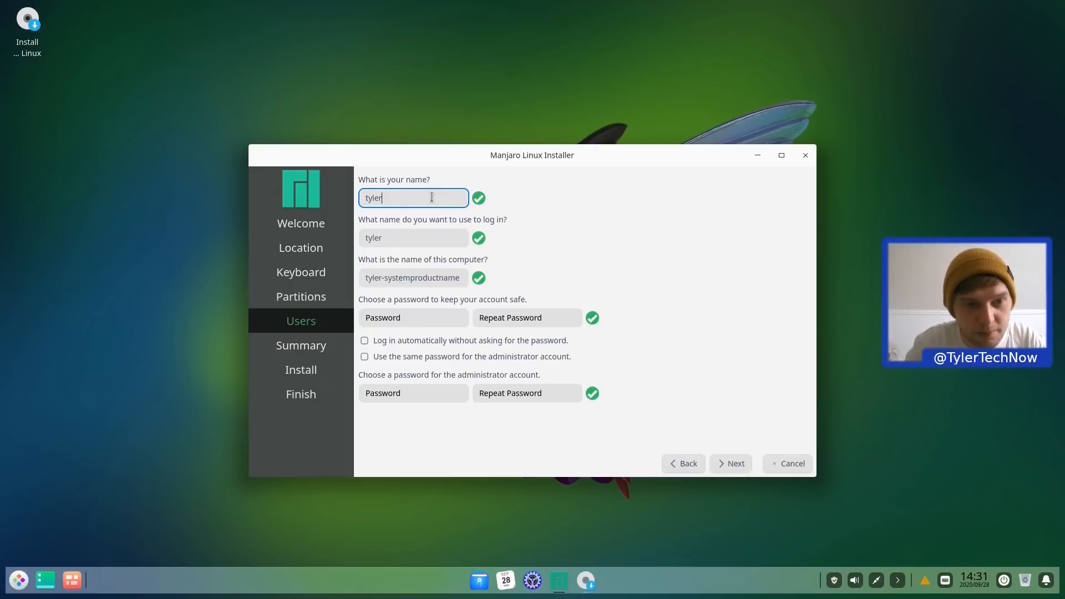
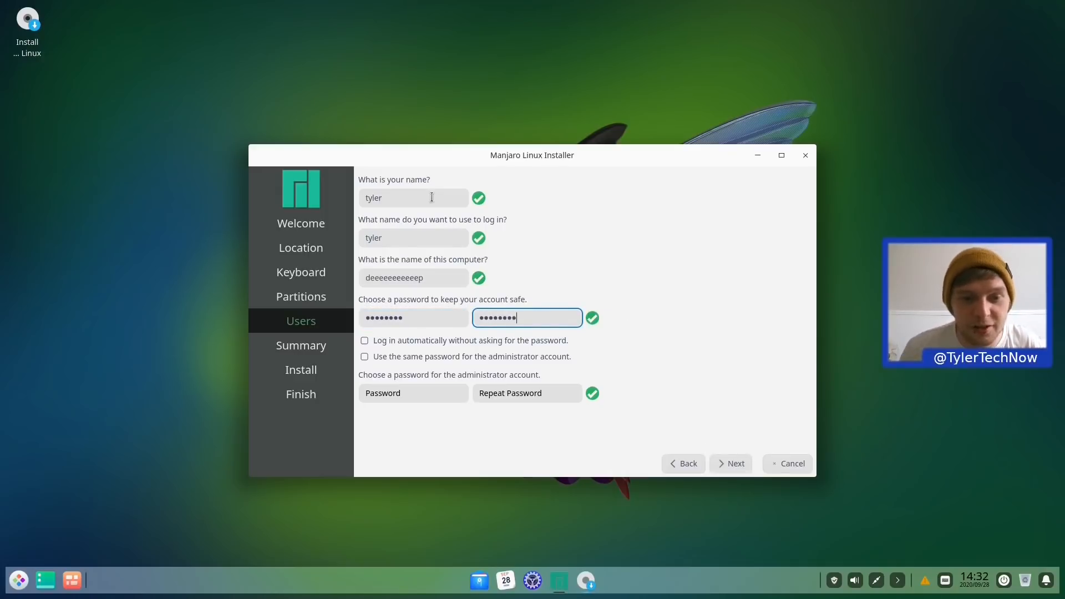
pyautogui.click(365, 356)
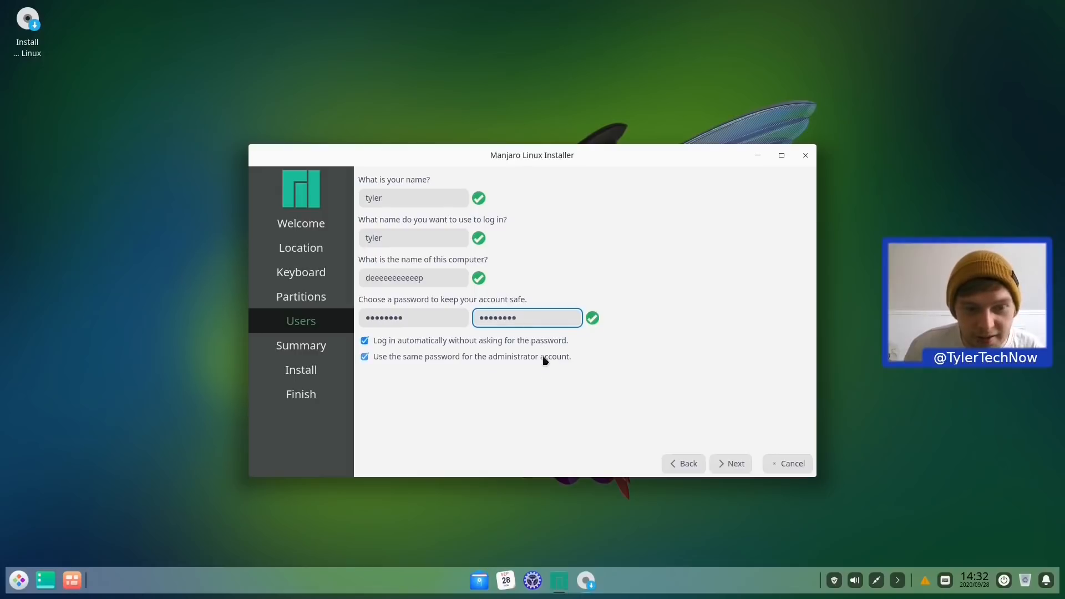
pyautogui.click(729, 464)
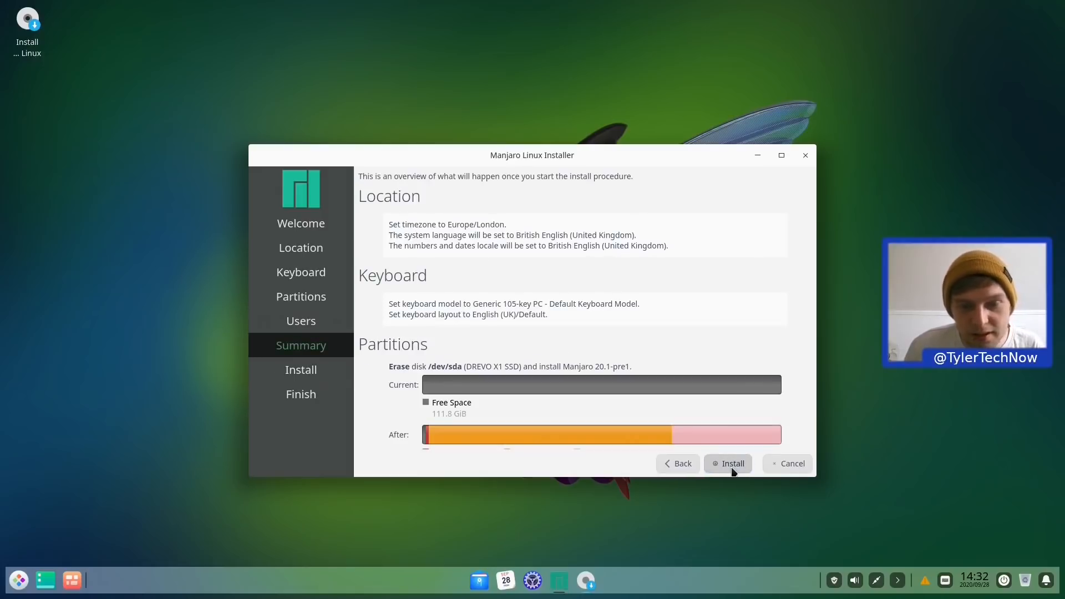
pyautogui.click(728, 463)
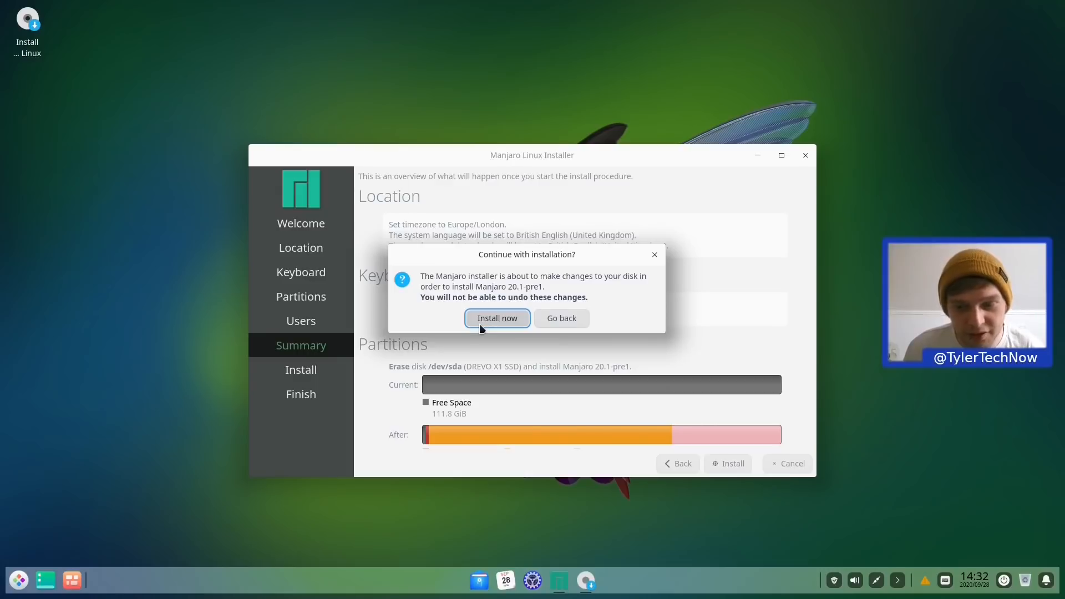
pyautogui.moveTo(972, 581)
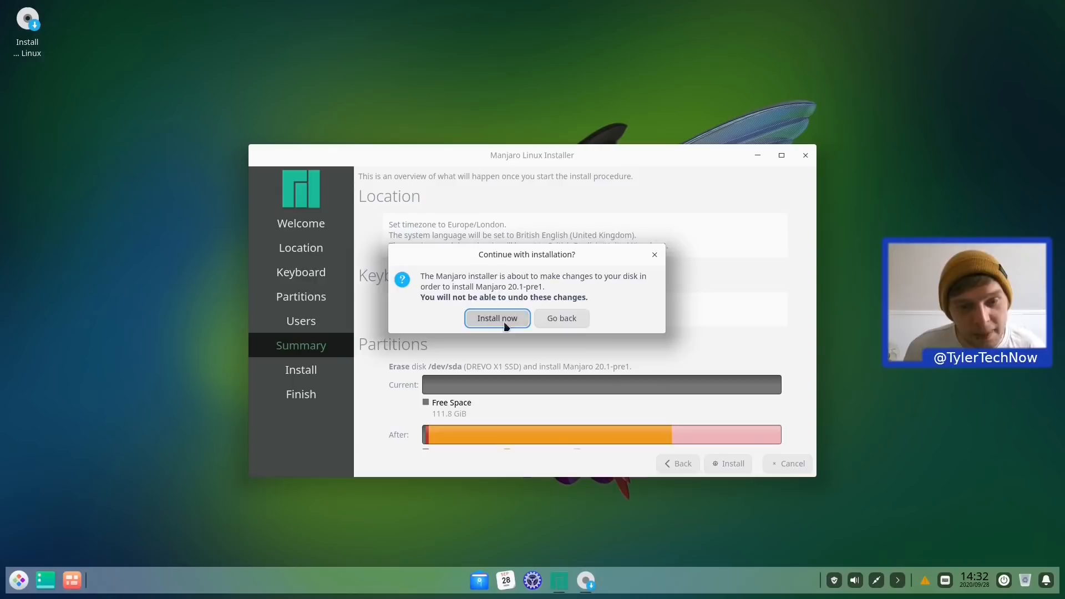
# - Confirm erasing the disk to install Manjaro, then finish with Restart now selected
pyautogui.click(497, 318)
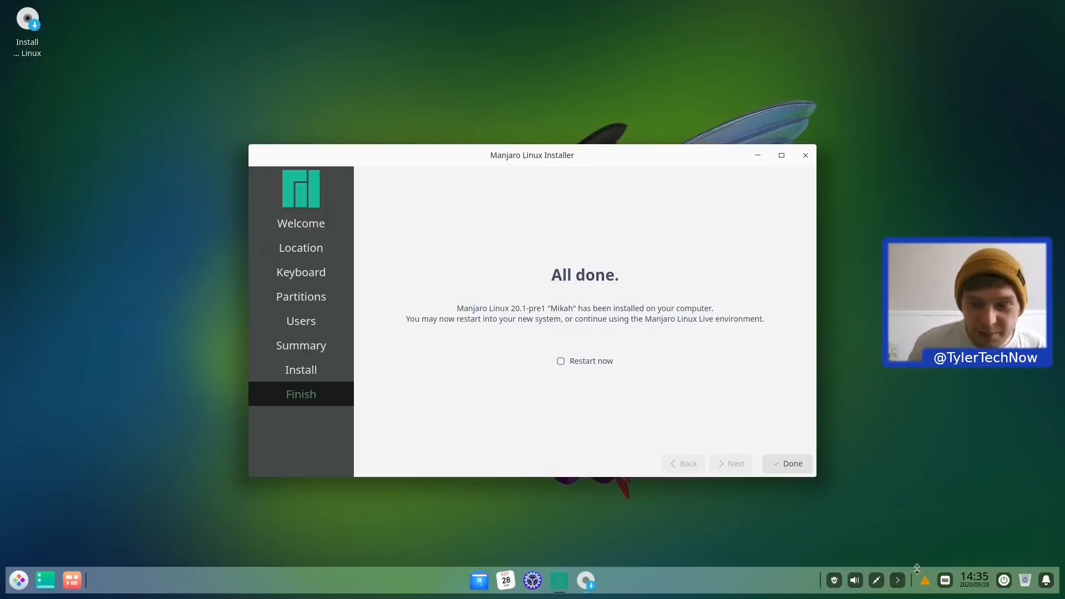
pyautogui.moveTo(980, 550)
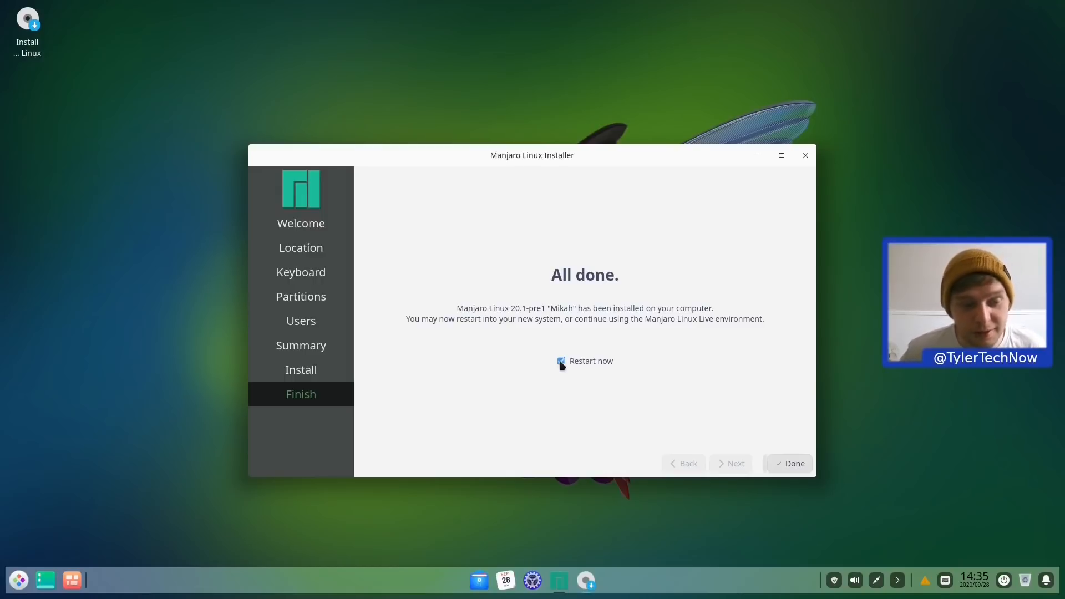
pyautogui.click(790, 463)
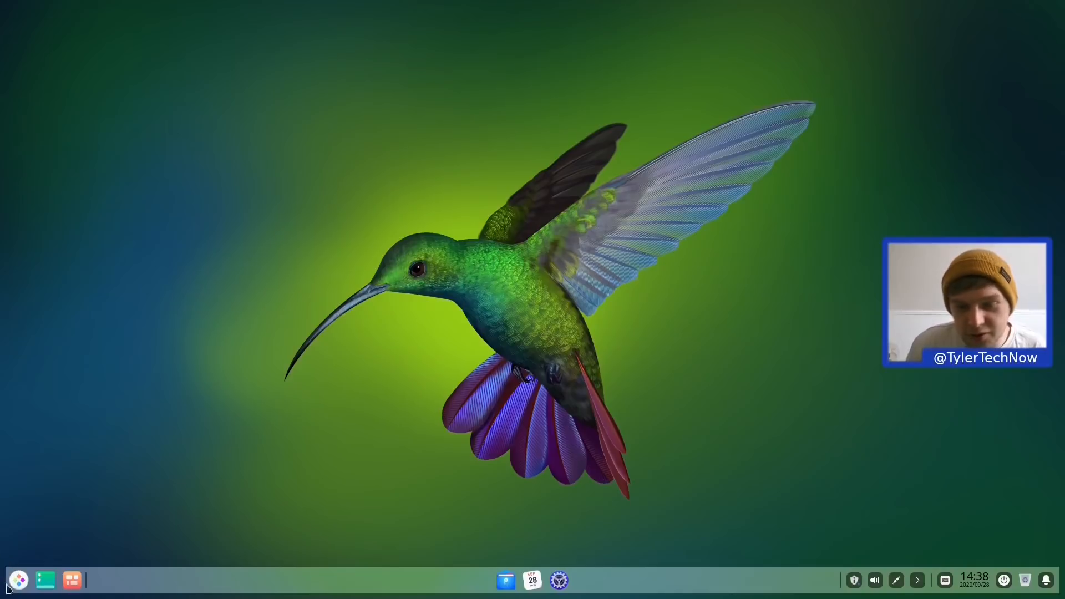
pyautogui.moveTo(858, 566)
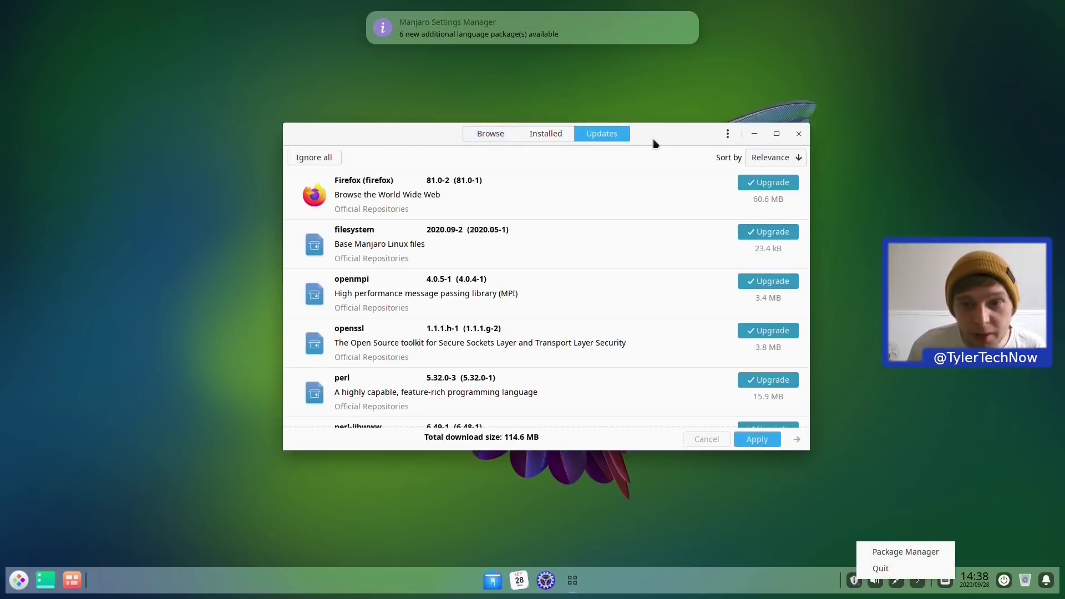
pyautogui.scroll(-3)
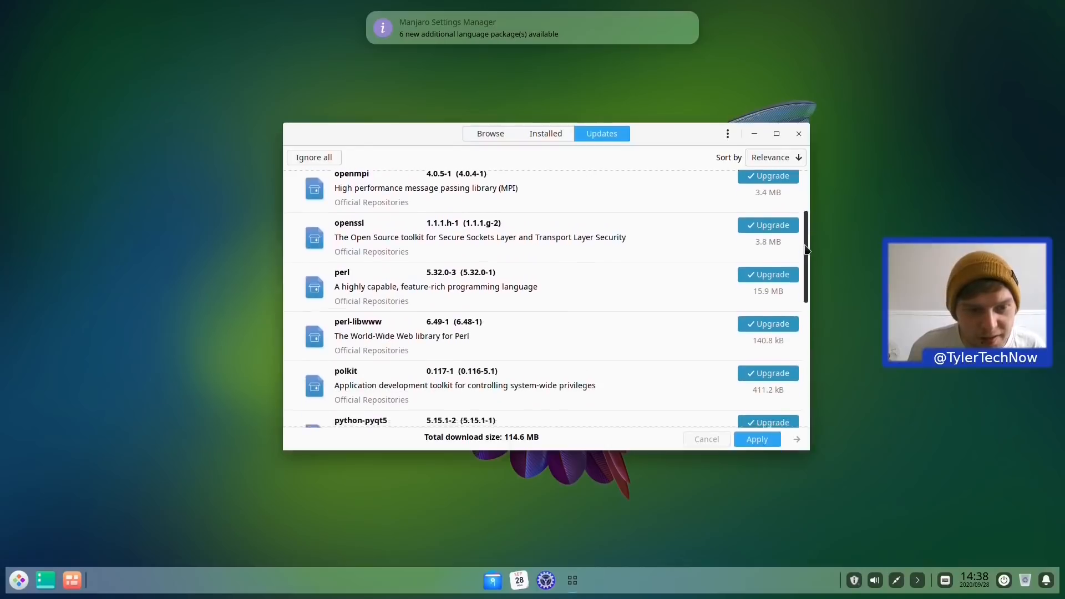
pyautogui.scroll(-3)
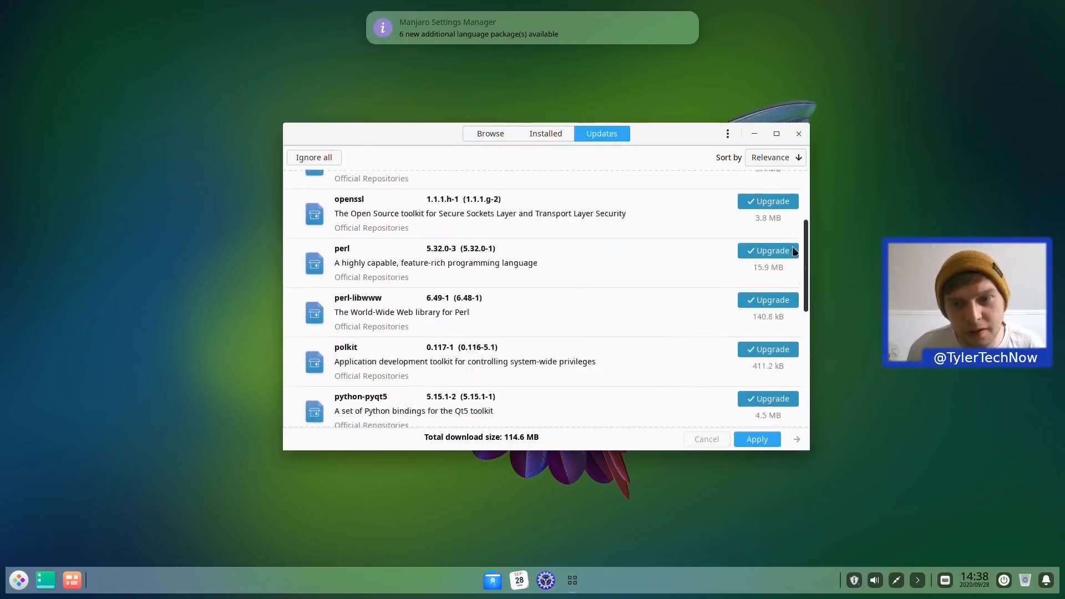
pyautogui.scroll(3)
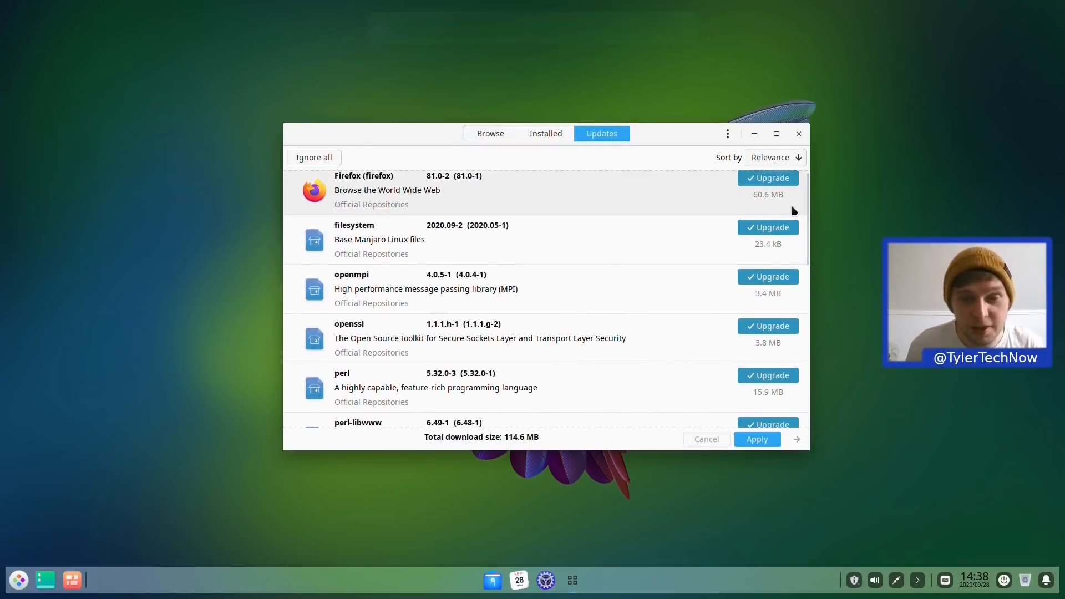
pyautogui.click(798, 133)
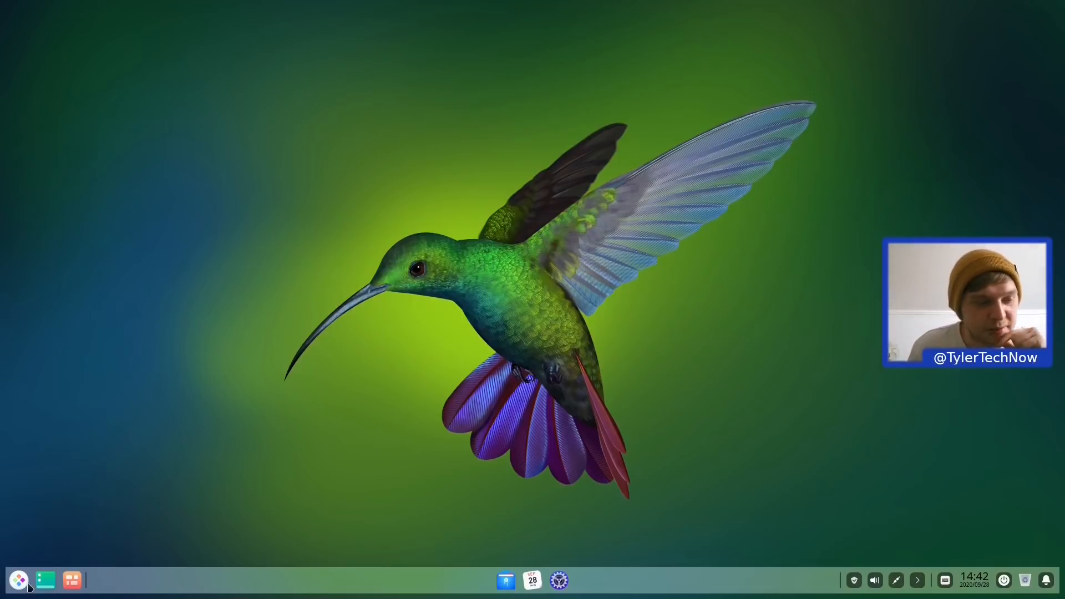
pyautogui.moveTo(18, 581)
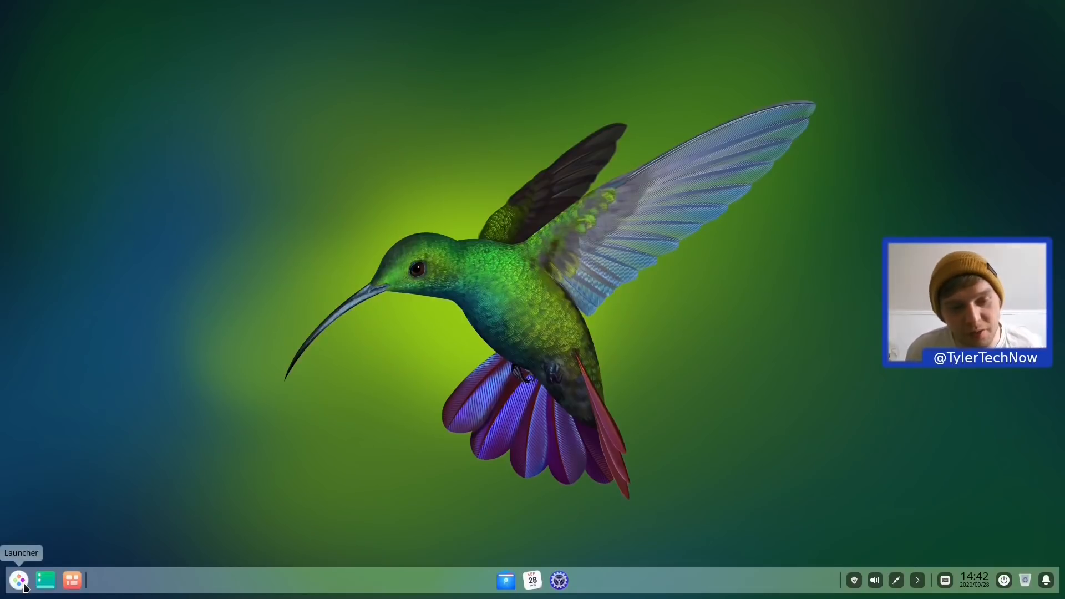
# - Open the full-screen application grid from the launcher icon in the dock
pyautogui.click(18, 579)
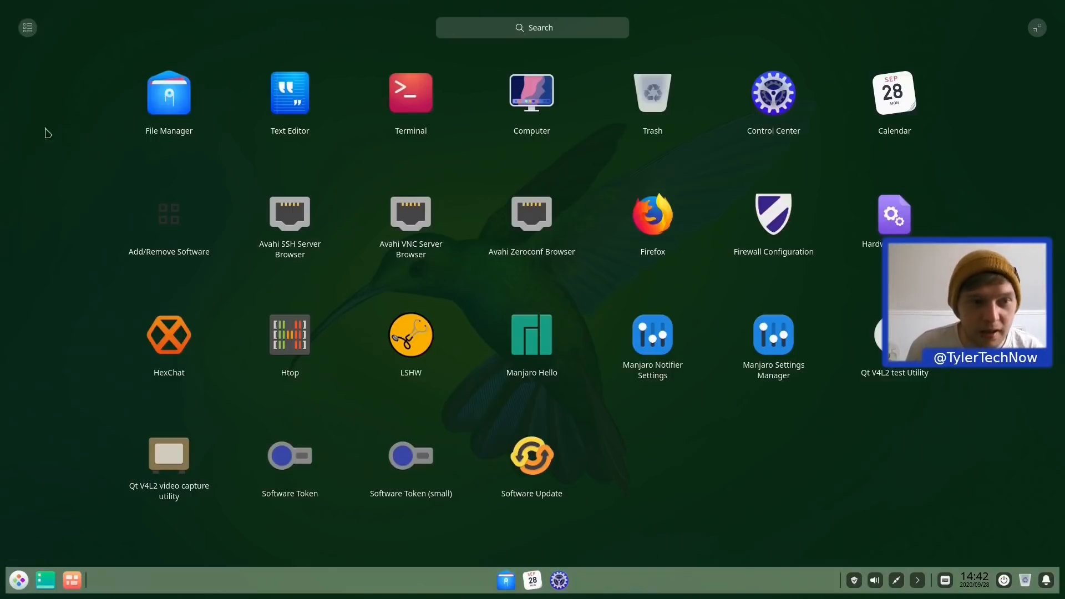
pyautogui.moveTo(169, 93)
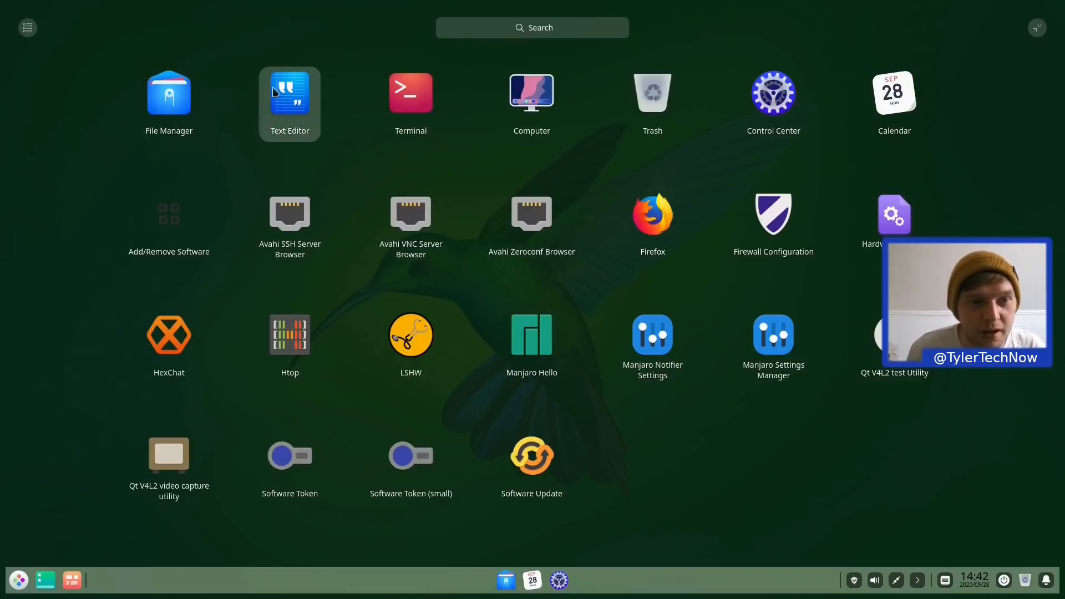
pyautogui.moveTo(410, 103)
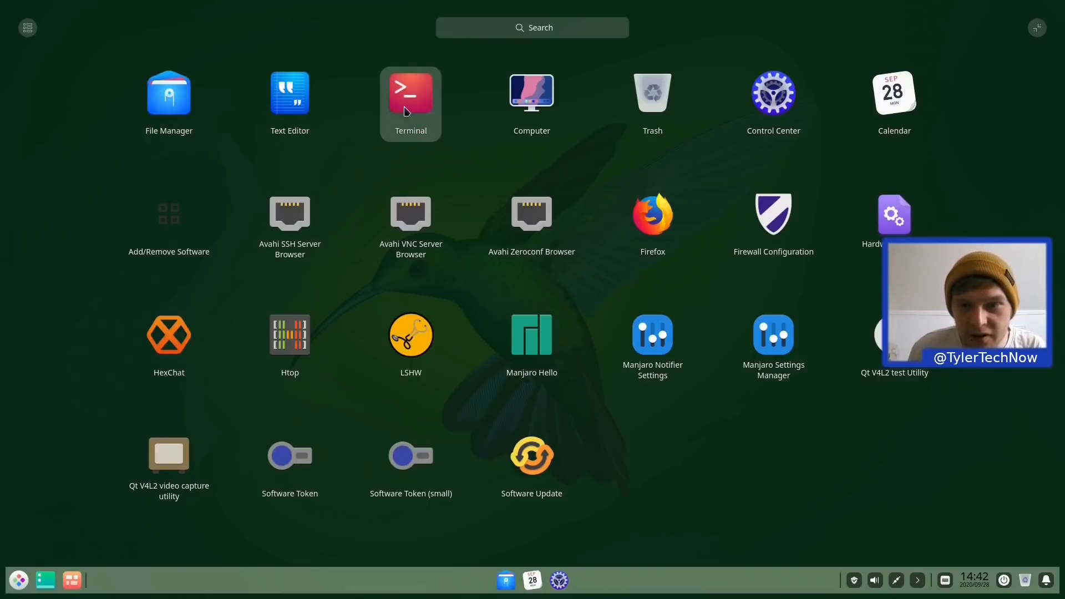
pyautogui.moveTo(773, 103)
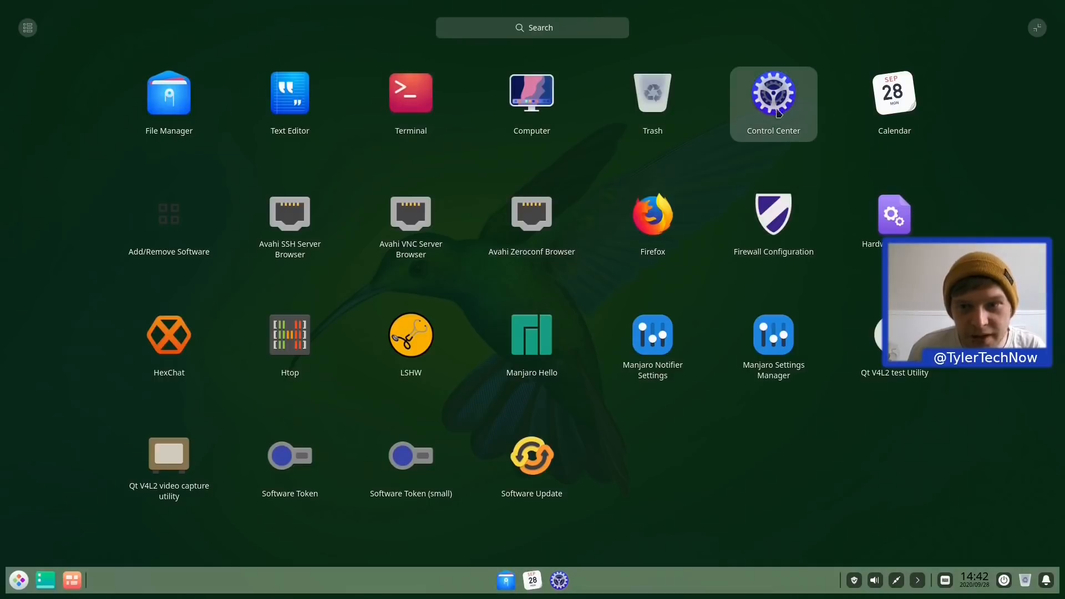
pyautogui.moveTo(894, 103)
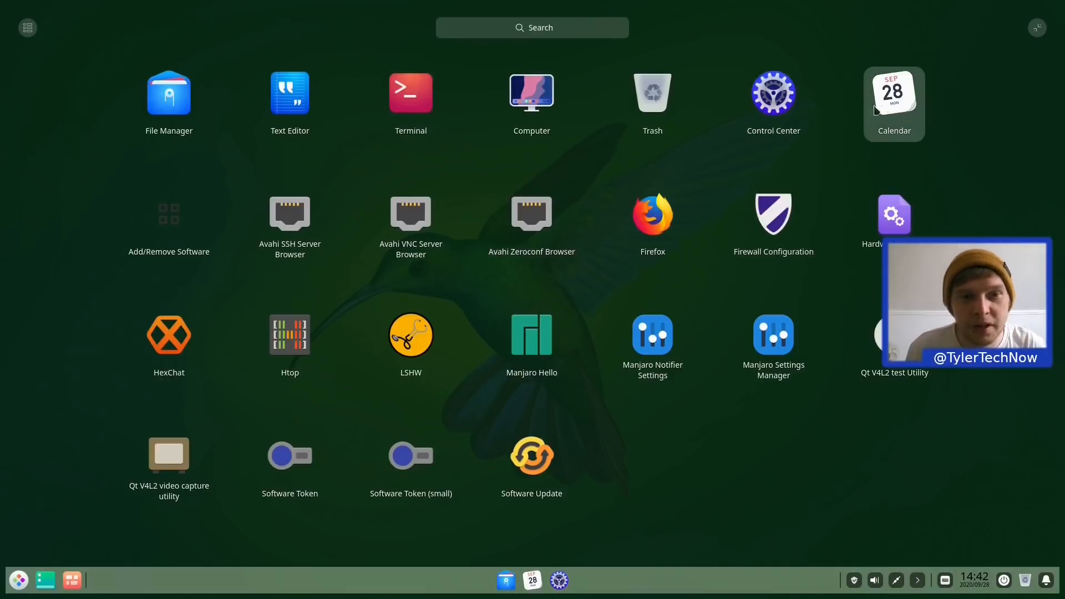
pyautogui.moveTo(650, 154)
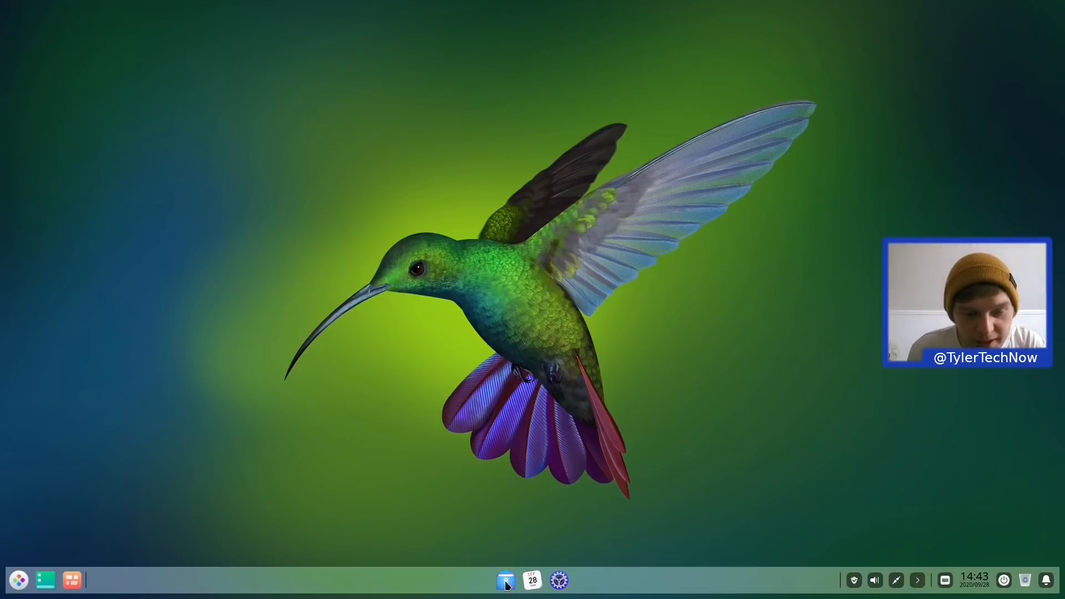
pyautogui.moveTo(505, 580)
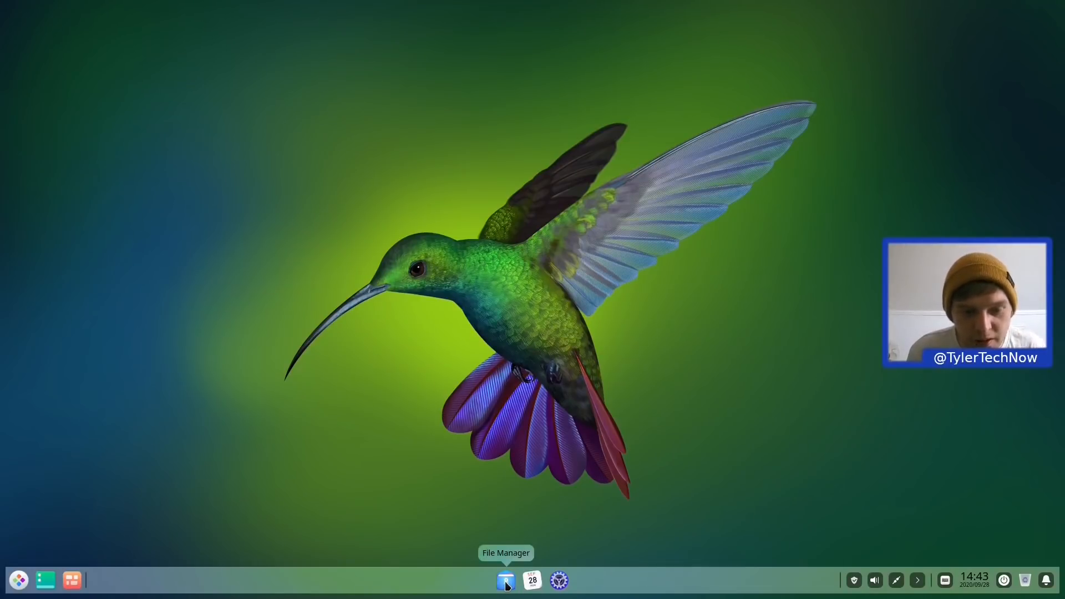
# - Open the file manager, then send Text Editor, Terminal and Firefox to the dock
pyautogui.click(505, 580)
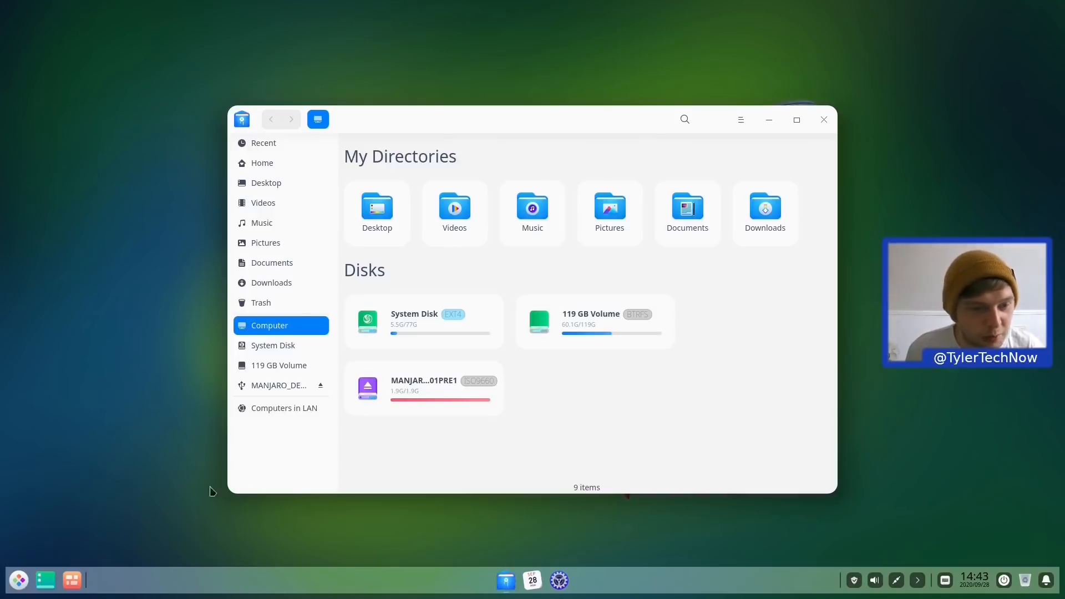
pyautogui.click(19, 580)
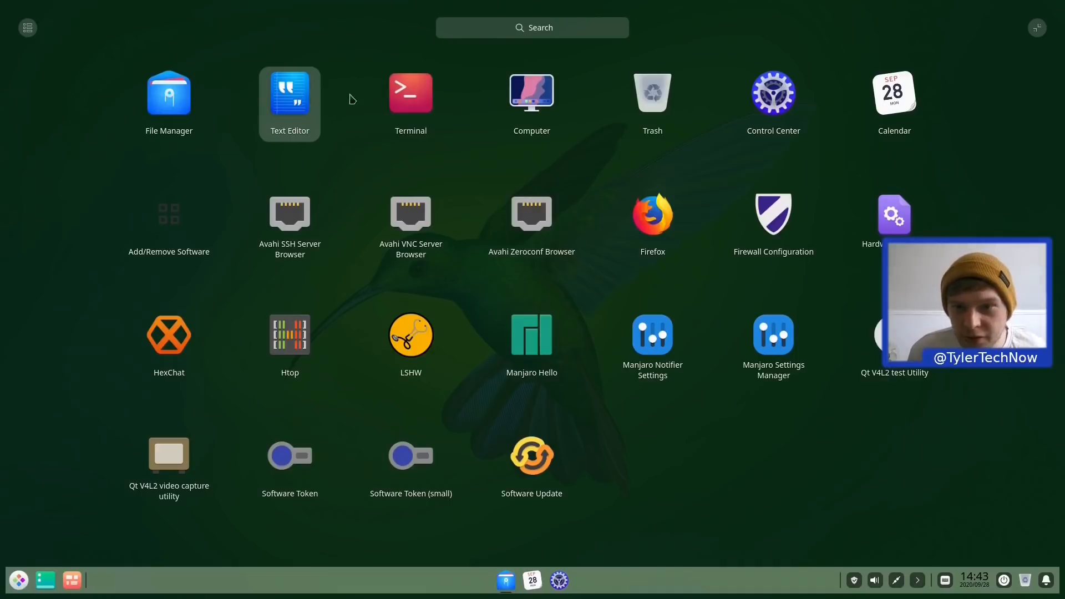
pyautogui.moveTo(531, 102)
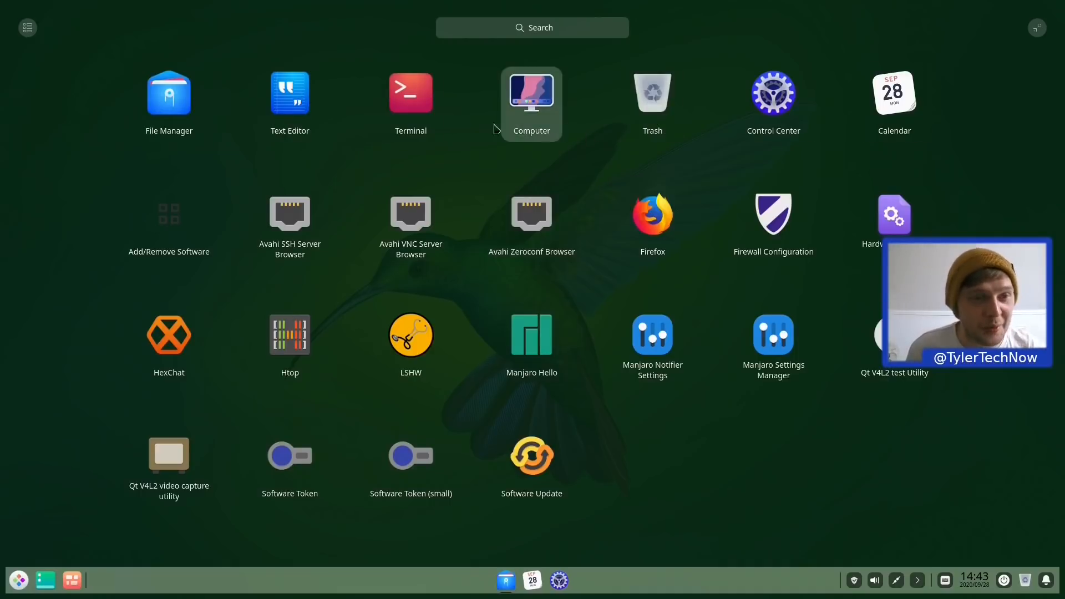
pyautogui.rightClick(288, 93)
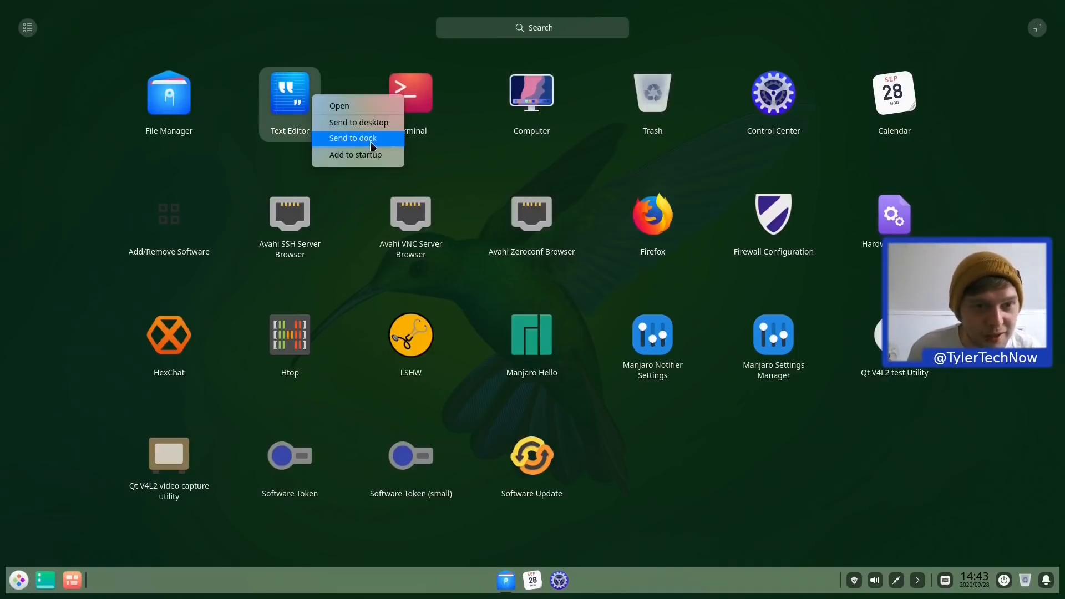
pyautogui.rightClick(411, 94)
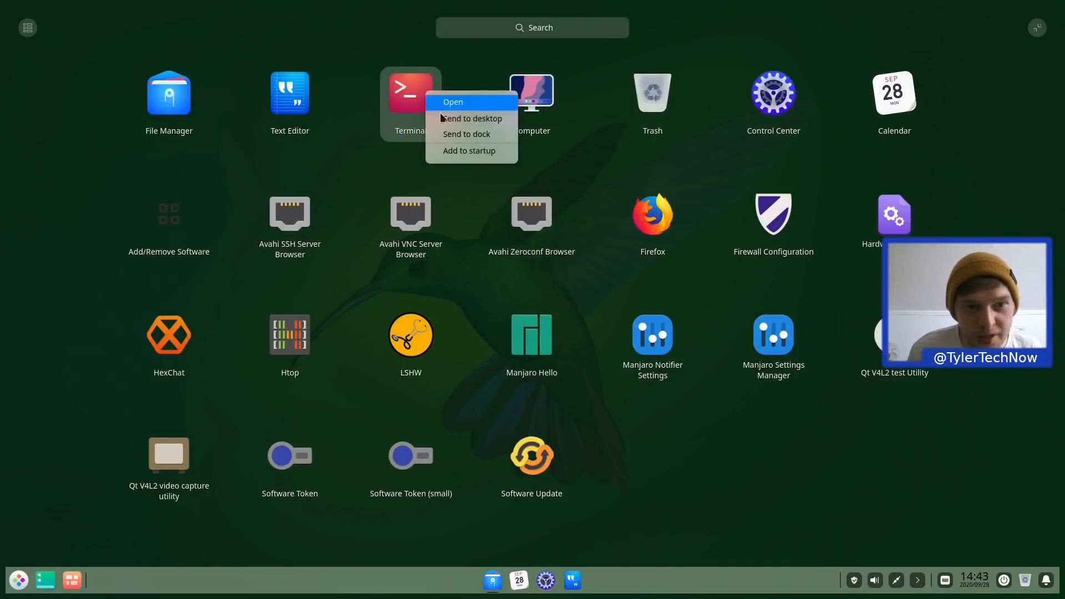
pyautogui.click(466, 133)
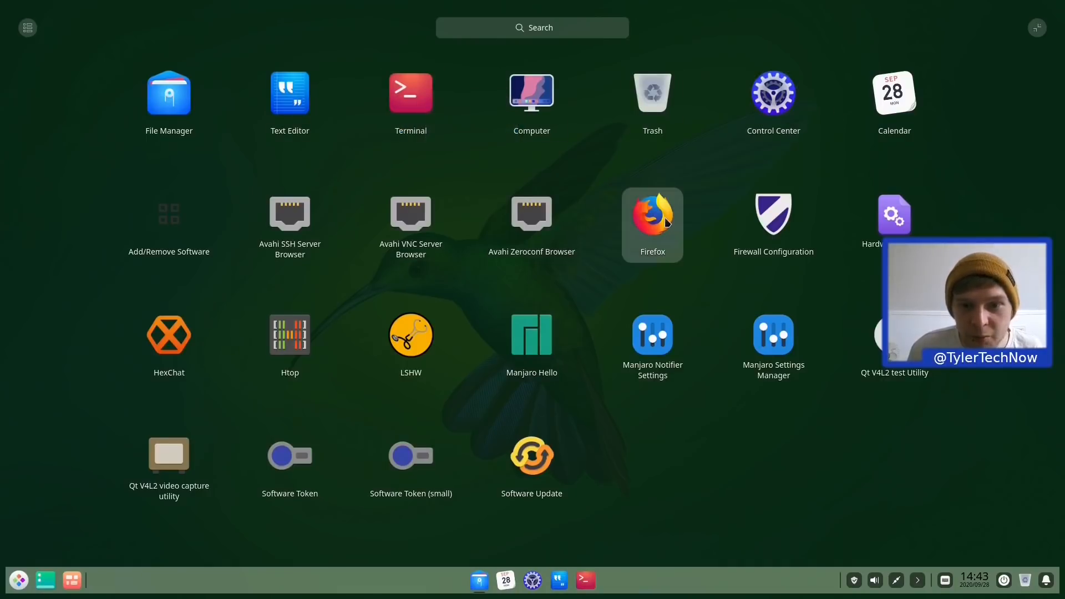
pyautogui.rightClick(651, 224)
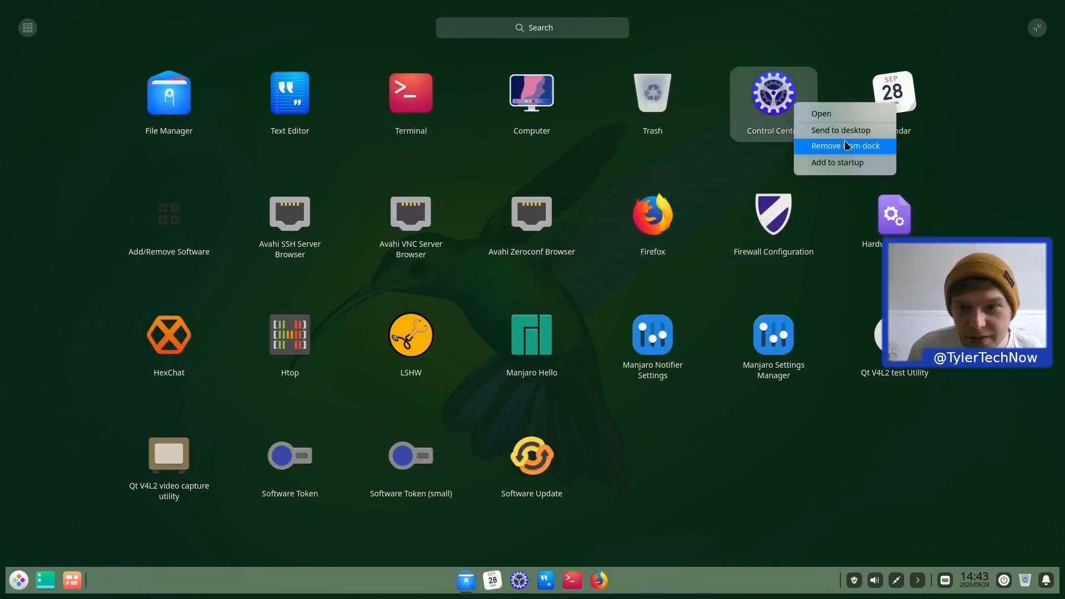
pyautogui.moveTo(842, 163)
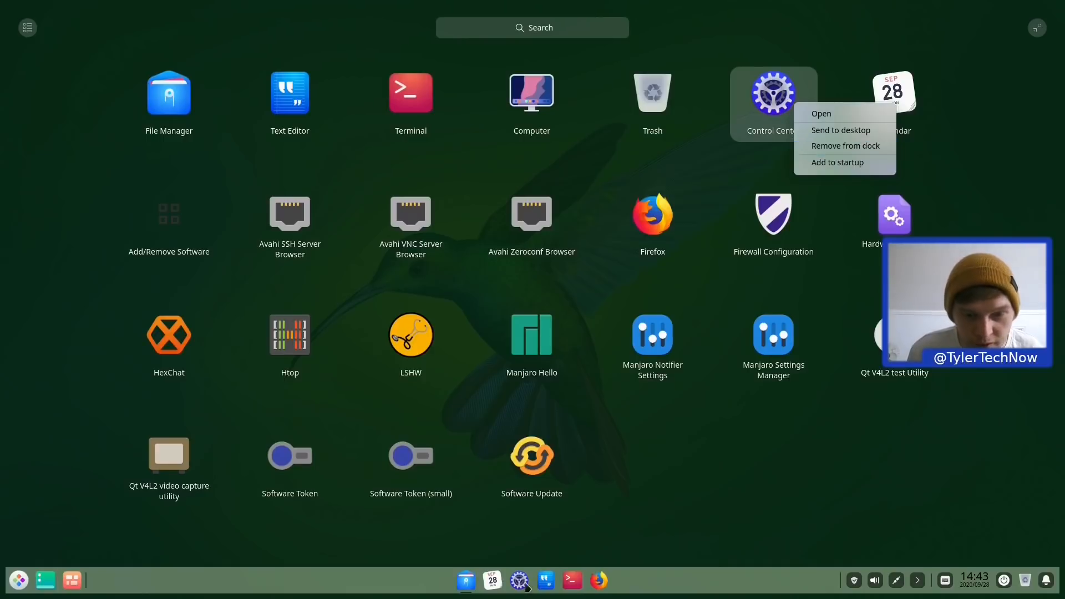
pyautogui.moveTo(794, 428)
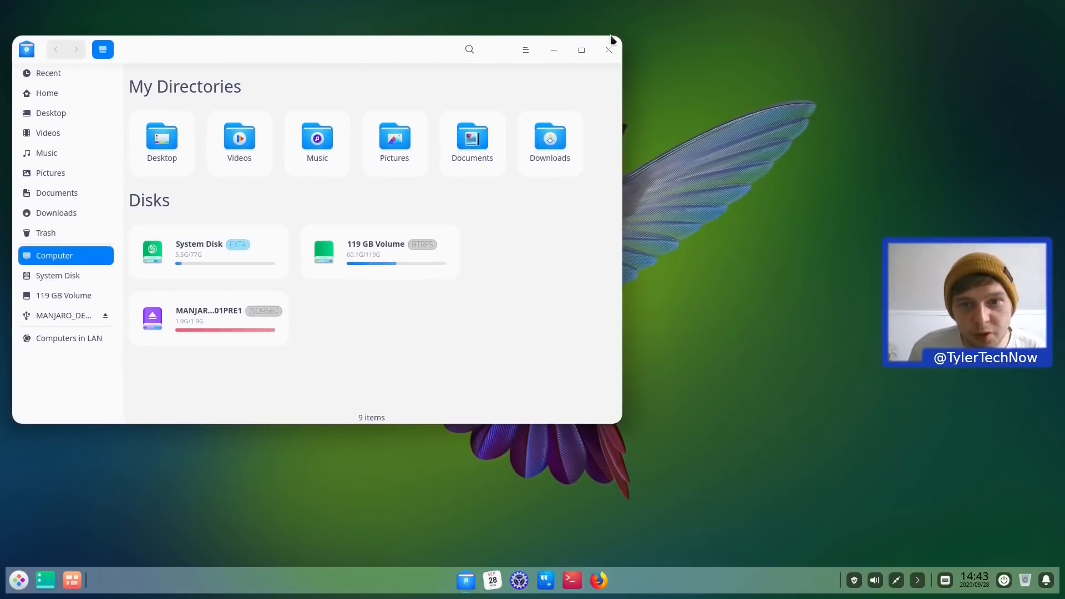
pyautogui.moveTo(636, 491)
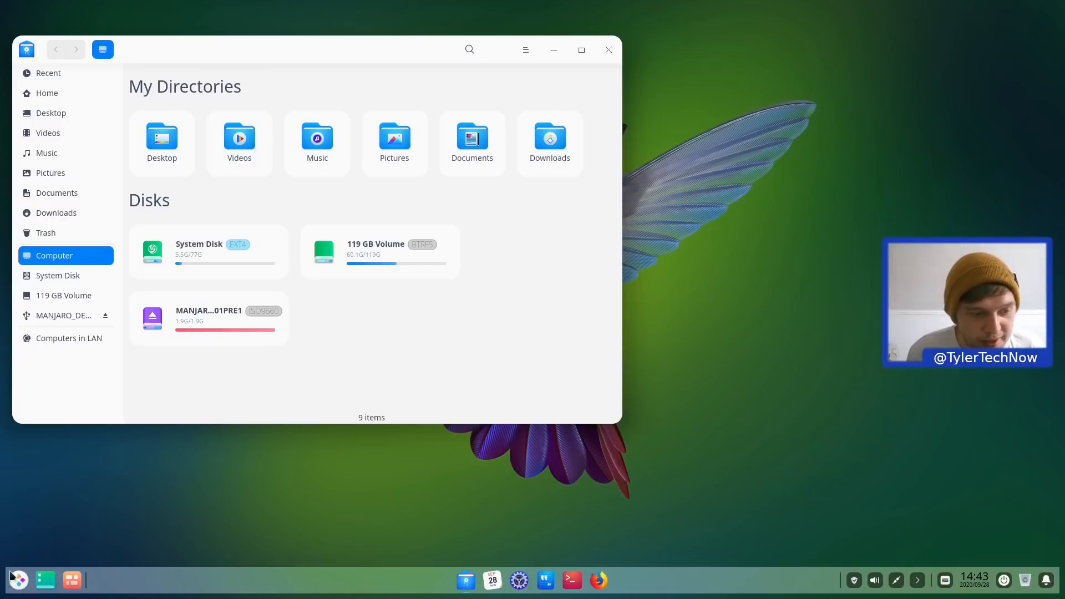
pyautogui.moveTo(545, 580)
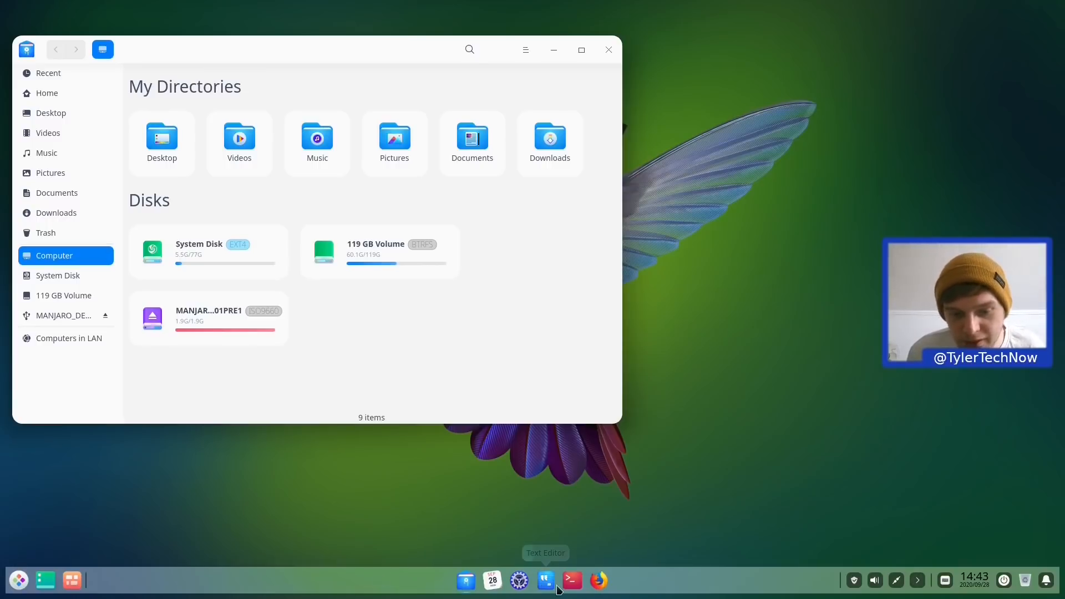
# - Launch Calendar and Control Center from their dock icons
pyautogui.click(492, 581)
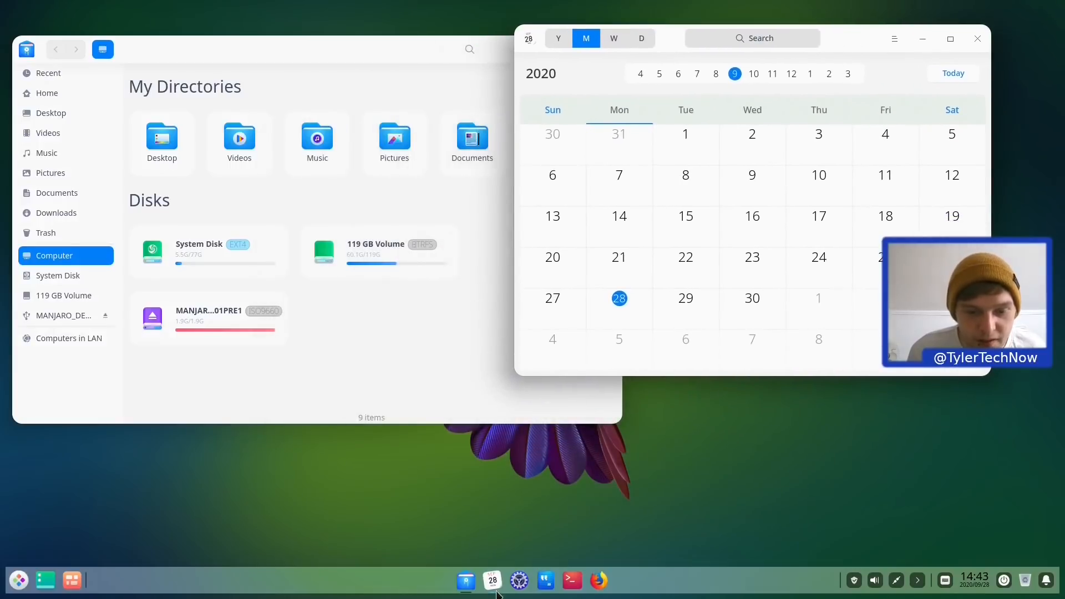
pyautogui.click(518, 580)
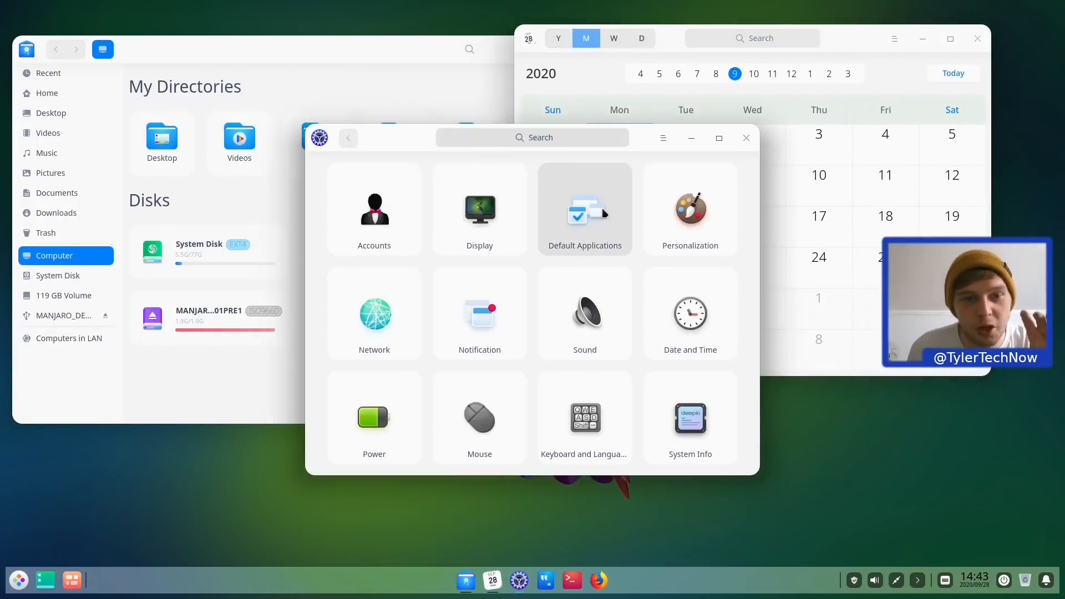
pyautogui.moveTo(380, 143)
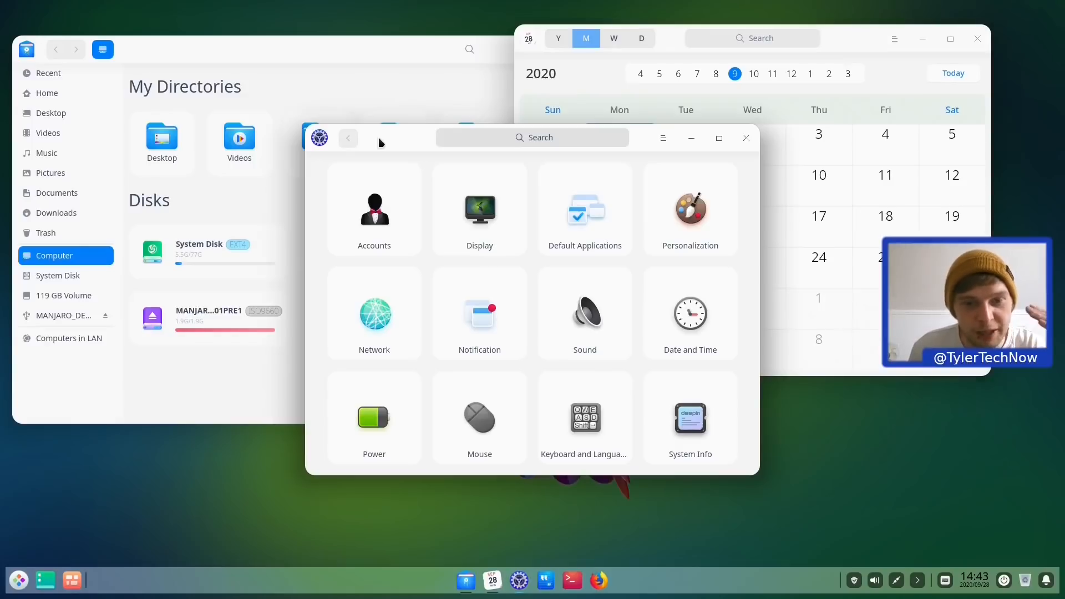
pyautogui.moveTo(533, 423)
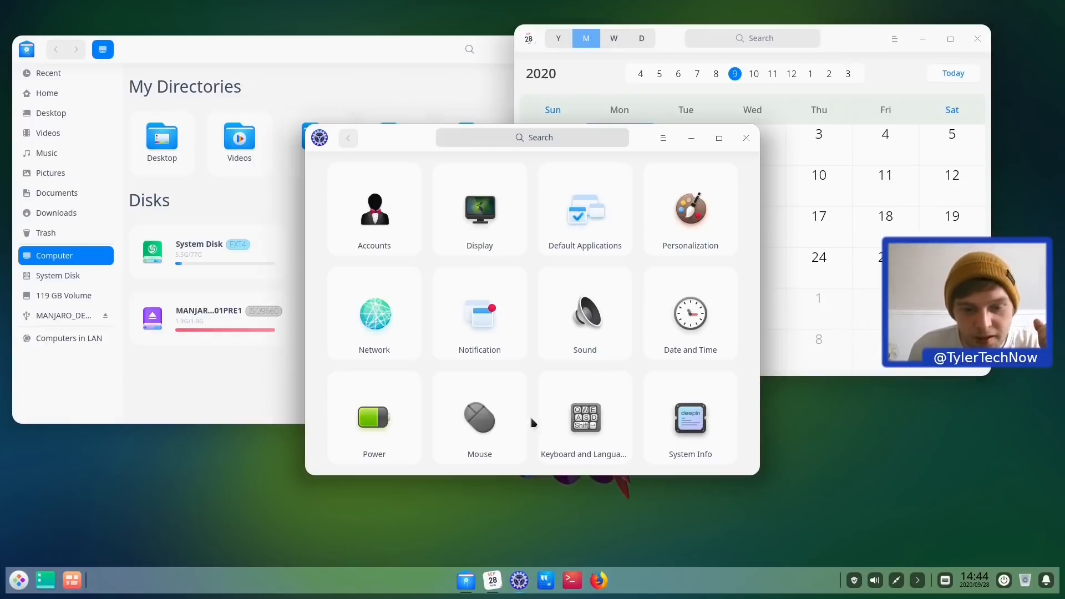
pyautogui.moveTo(226, 591)
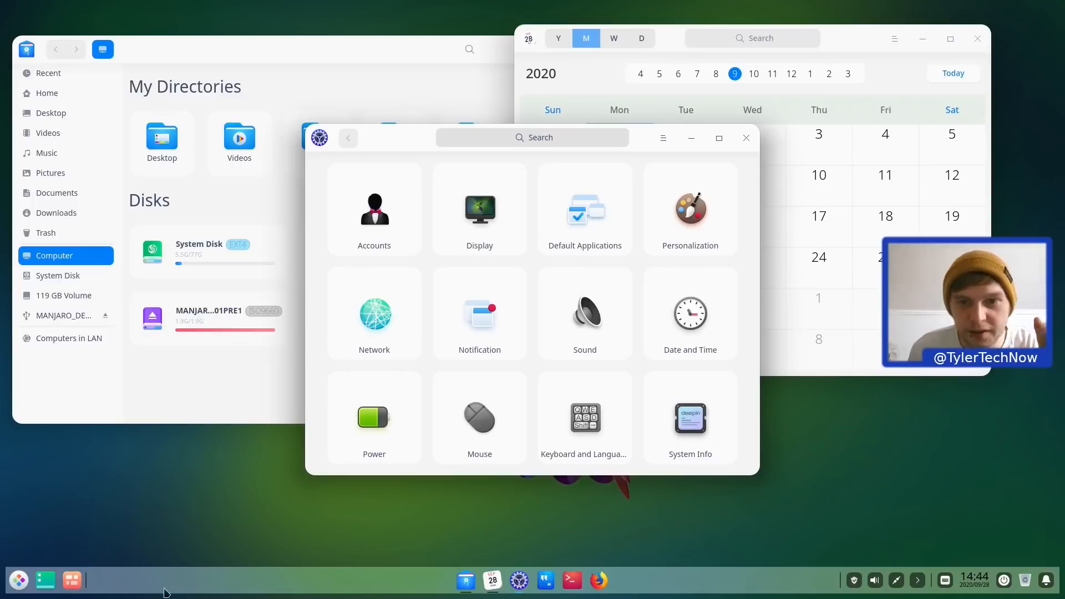
pyautogui.moveTo(46, 580)
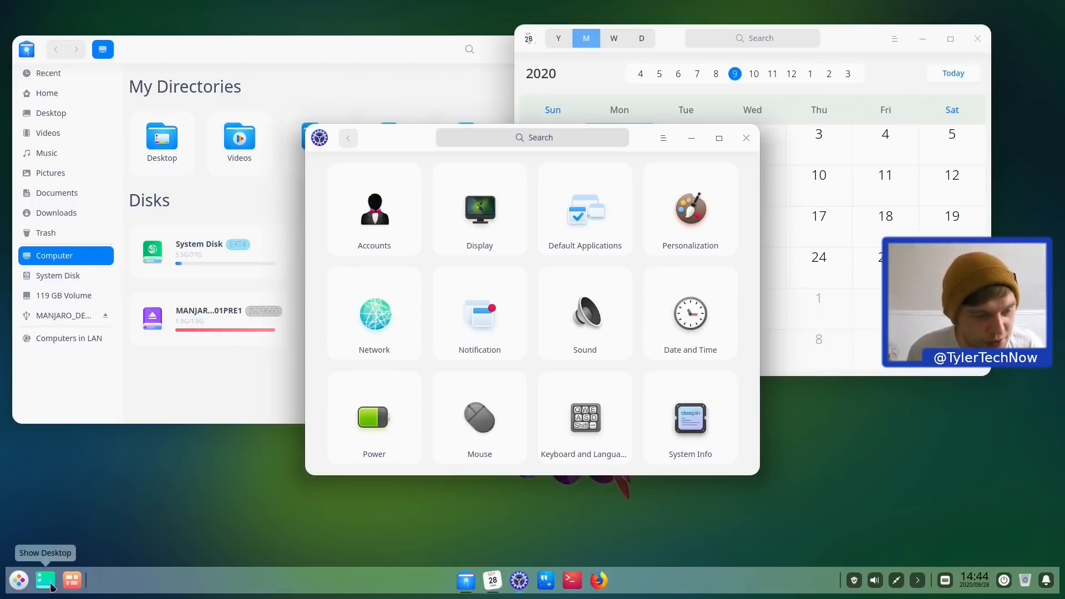
pyautogui.click(45, 580)
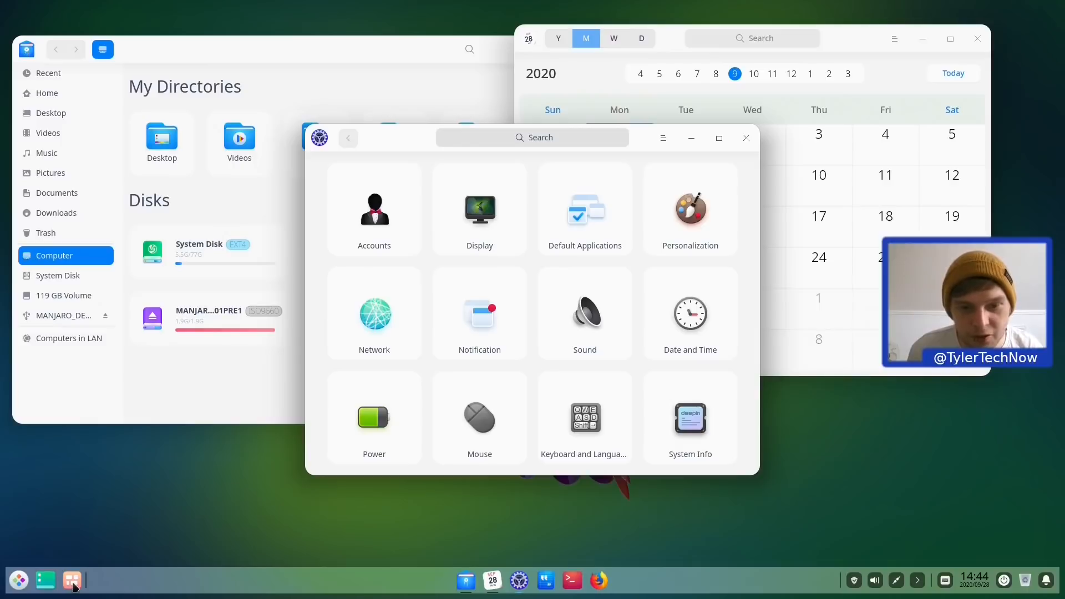
# - Open Keyboard and Language > Shortcuts, briefly search 'multi', then scroll down the shortcut list
pyautogui.click(583, 418)
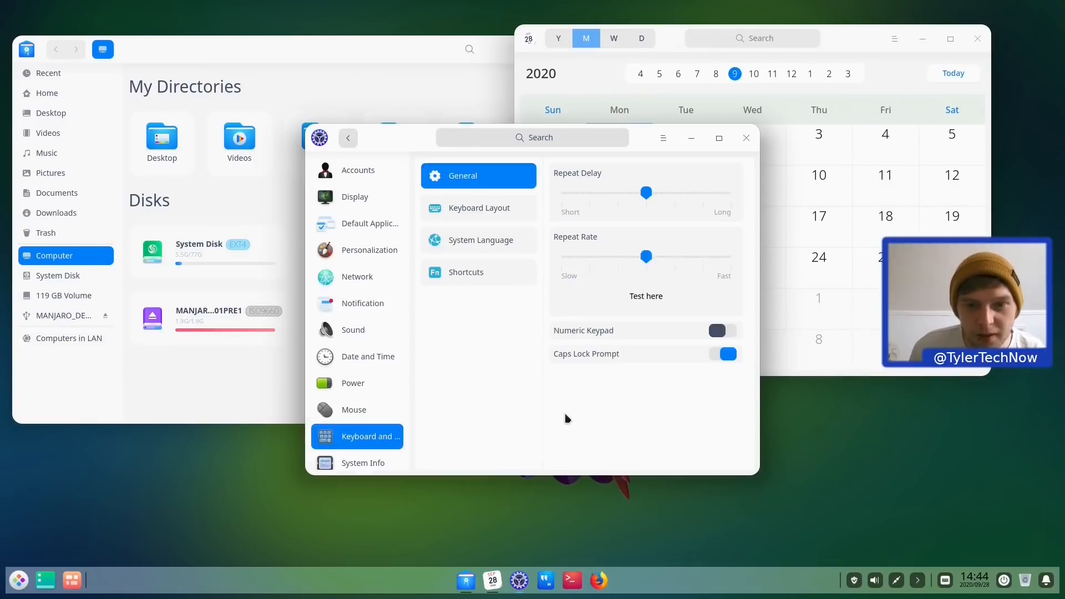
pyautogui.click(466, 272)
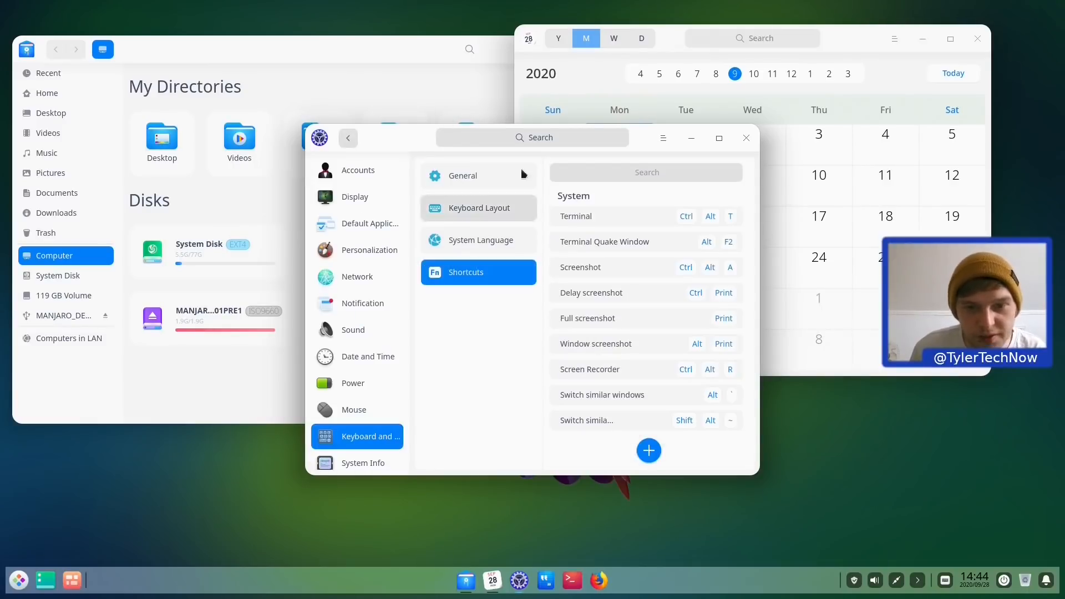
pyautogui.click(645, 172)
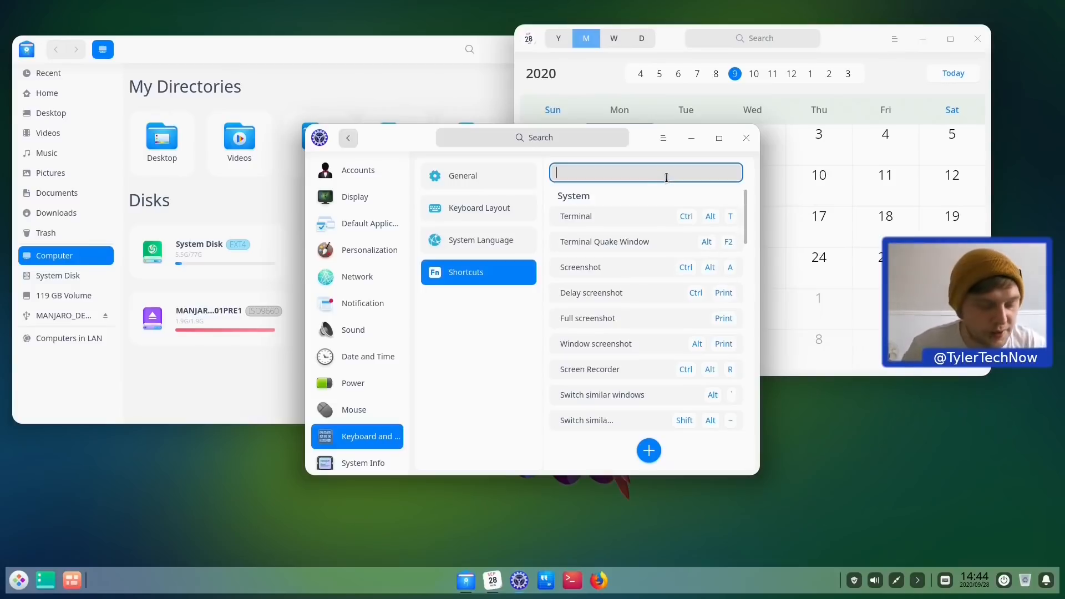
pyautogui.write('multi')
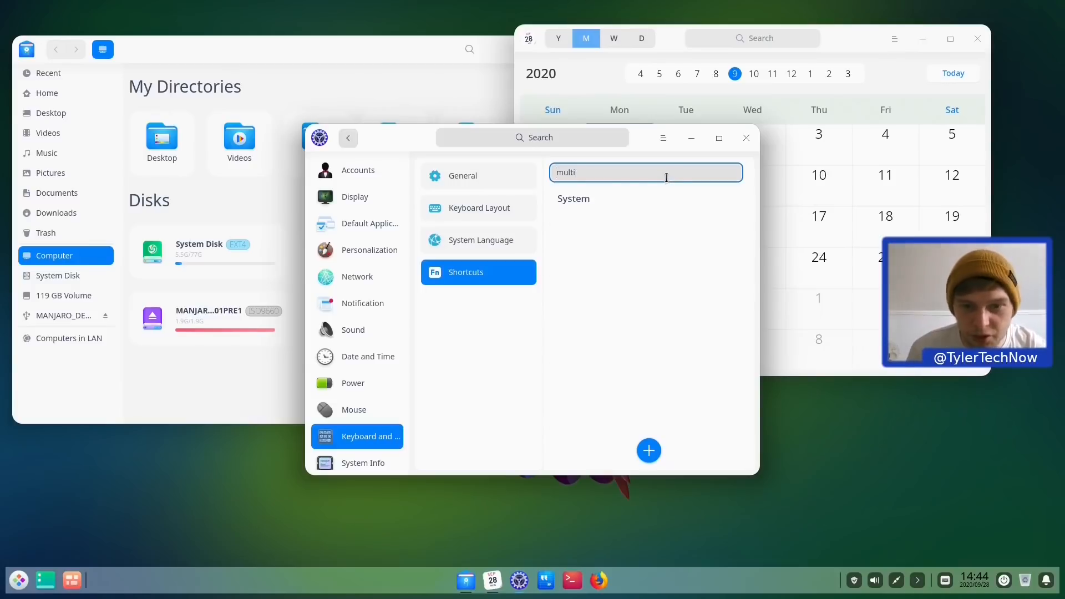
pyautogui.press('BackSpace')
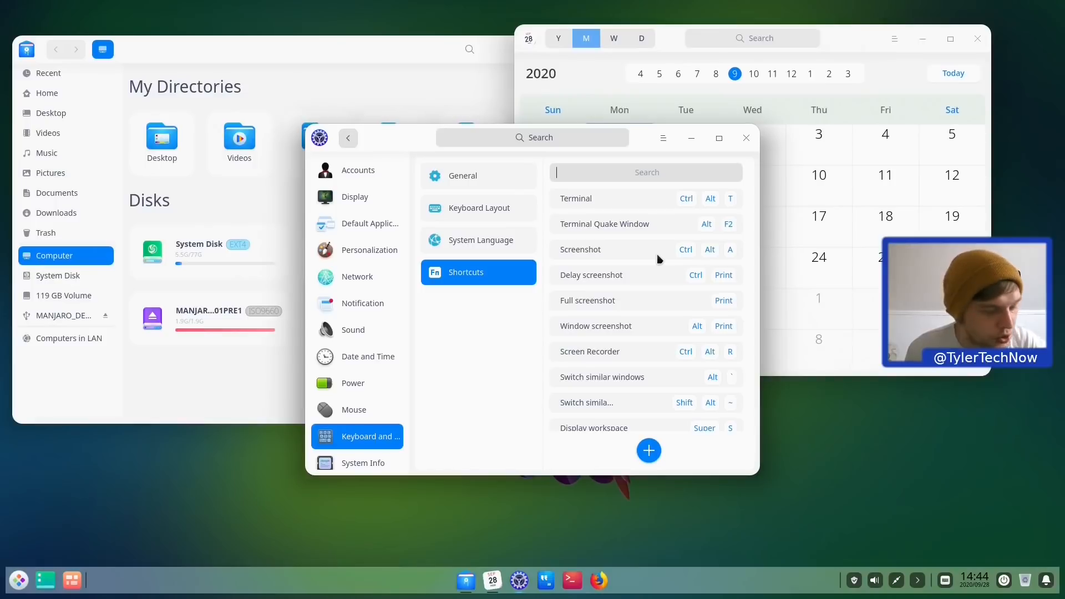
pyautogui.moveTo(657, 338)
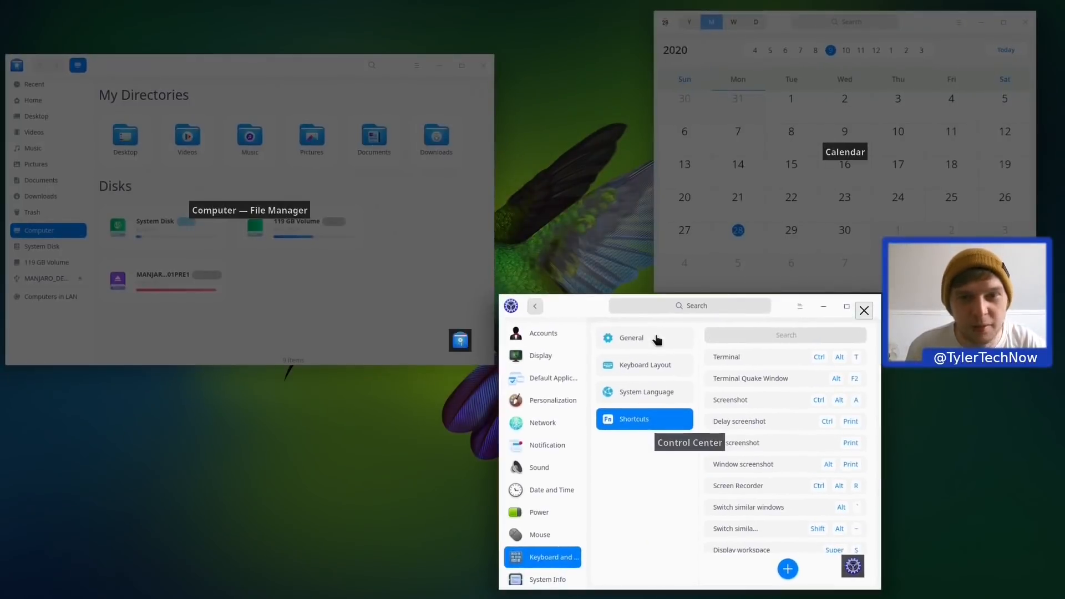
pyautogui.click(785, 334)
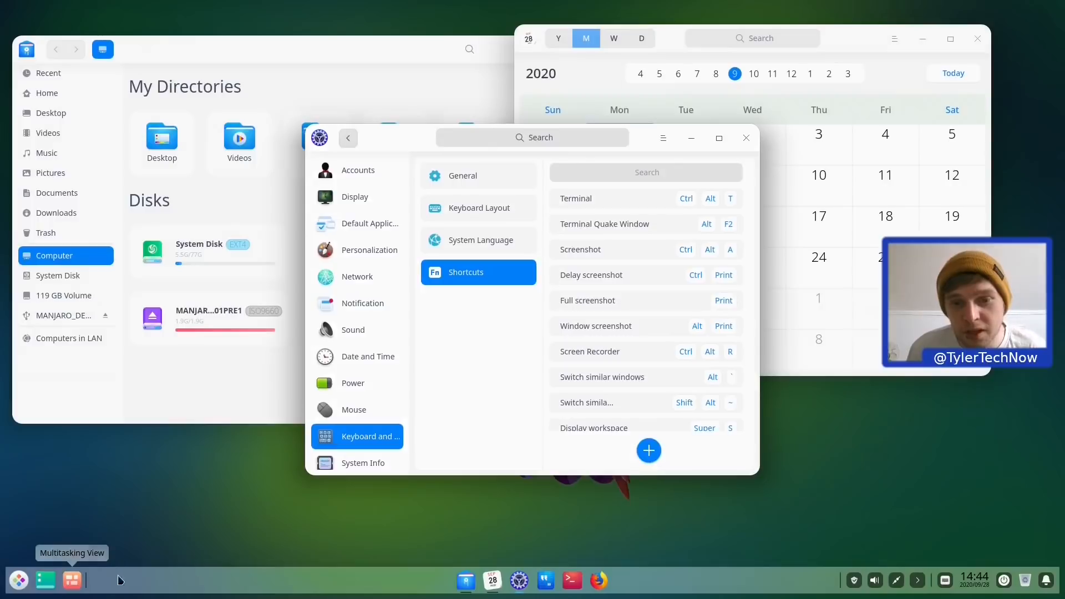
pyautogui.scroll(-3)
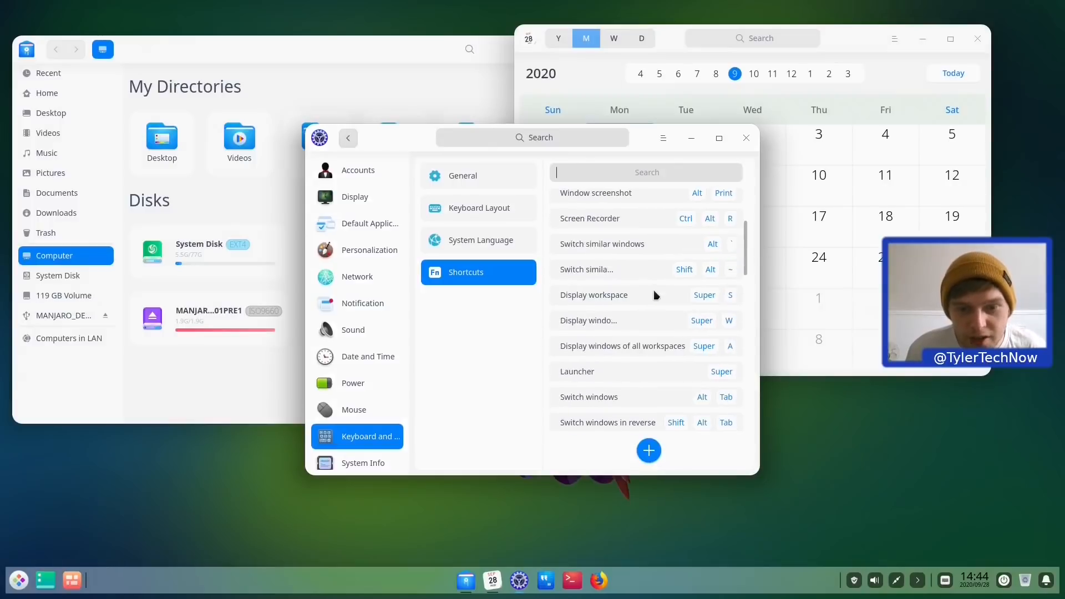
# - Open and dismiss the launcher, then show the empty Pictures folder in the file manager
pyautogui.click(18, 580)
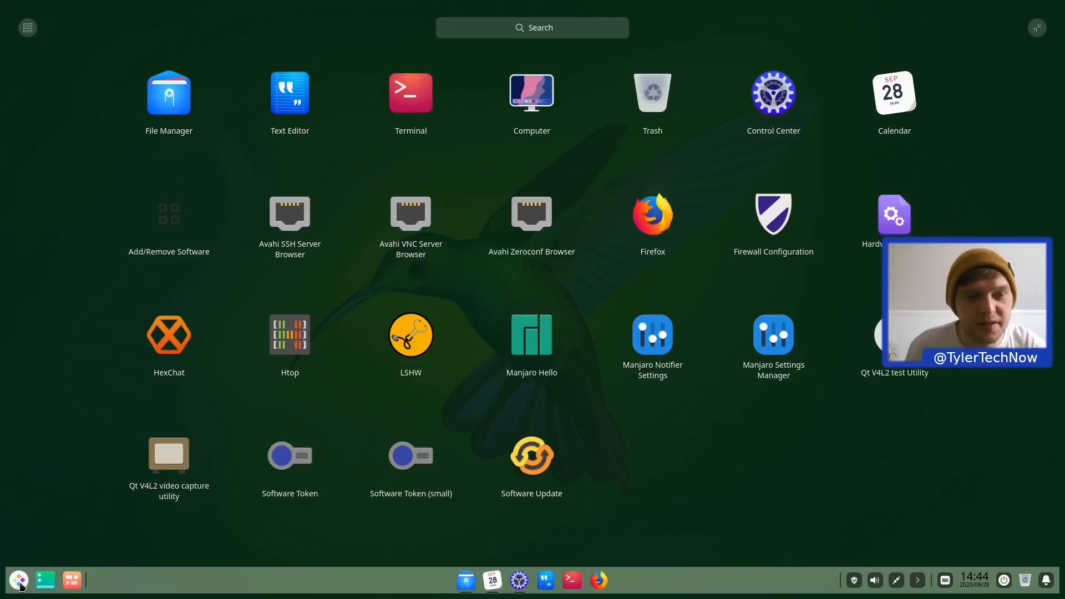
pyautogui.moveTo(44, 579)
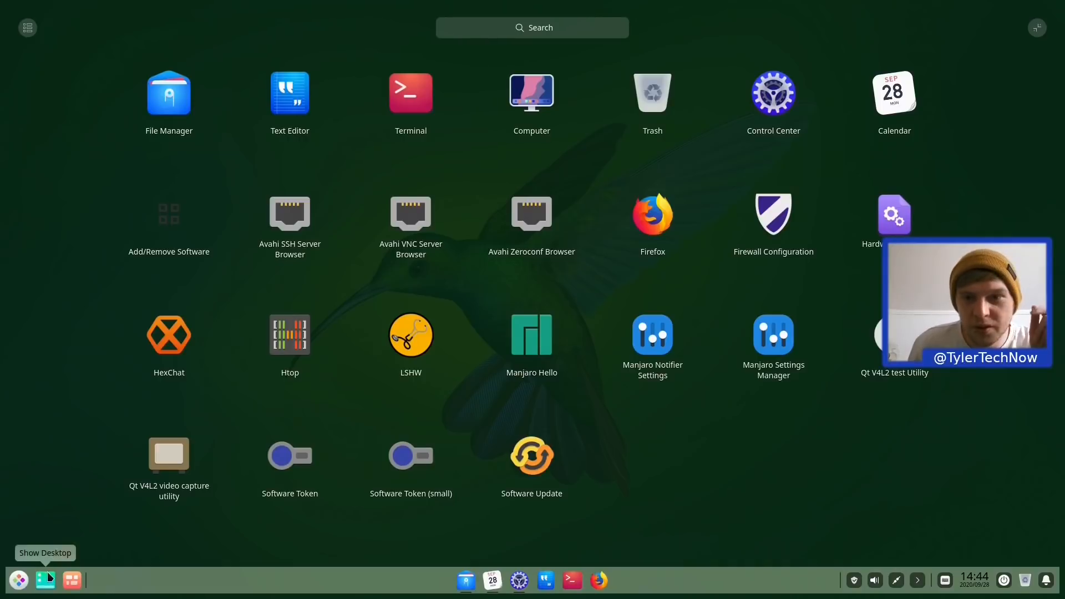
pyautogui.moveTo(47, 578)
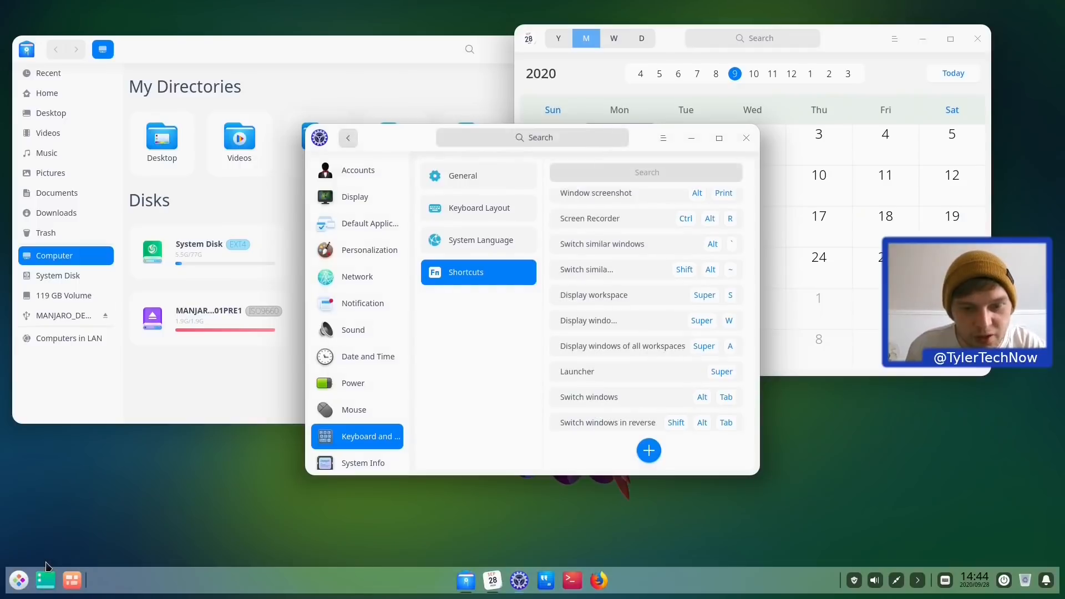
pyautogui.click(645, 171)
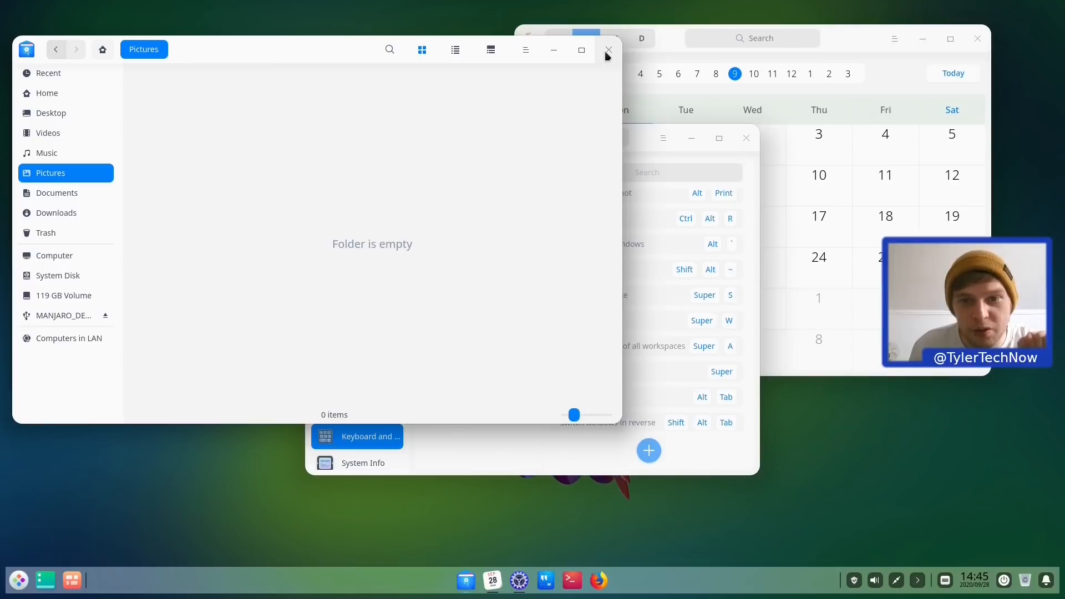
# - Close the file manager and mark 'deepin screenshot' for installation in Pamac
pyautogui.click(607, 49)
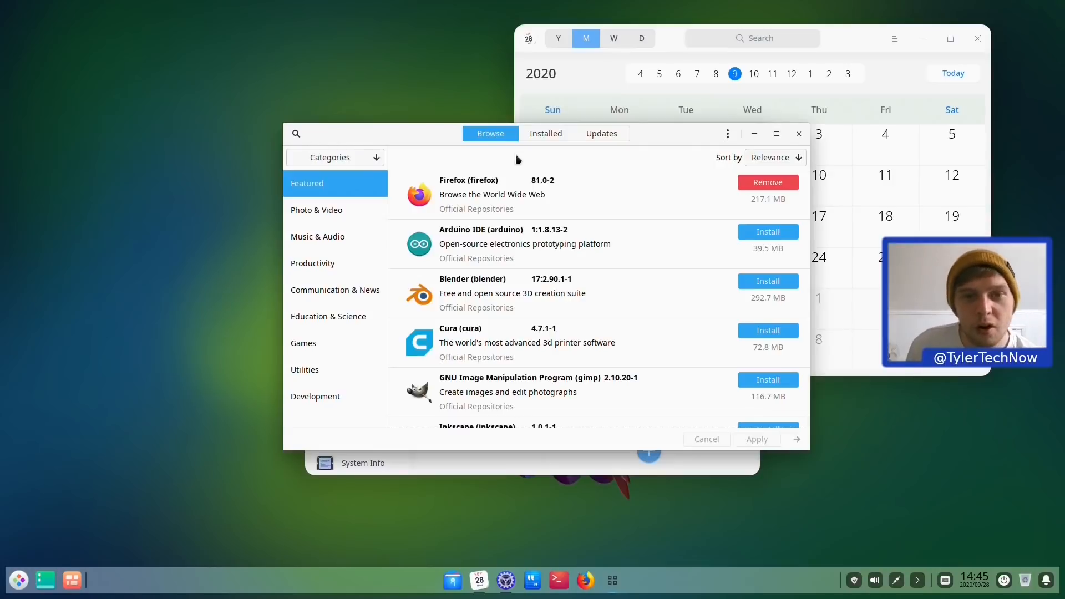
pyautogui.click(295, 133)
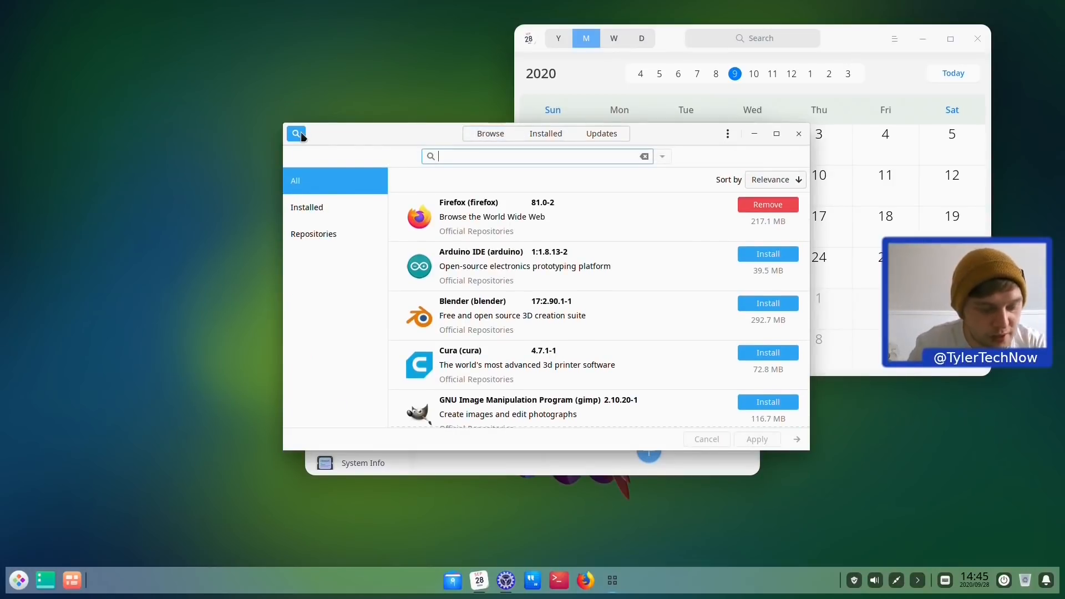
pyautogui.write('deepin s')
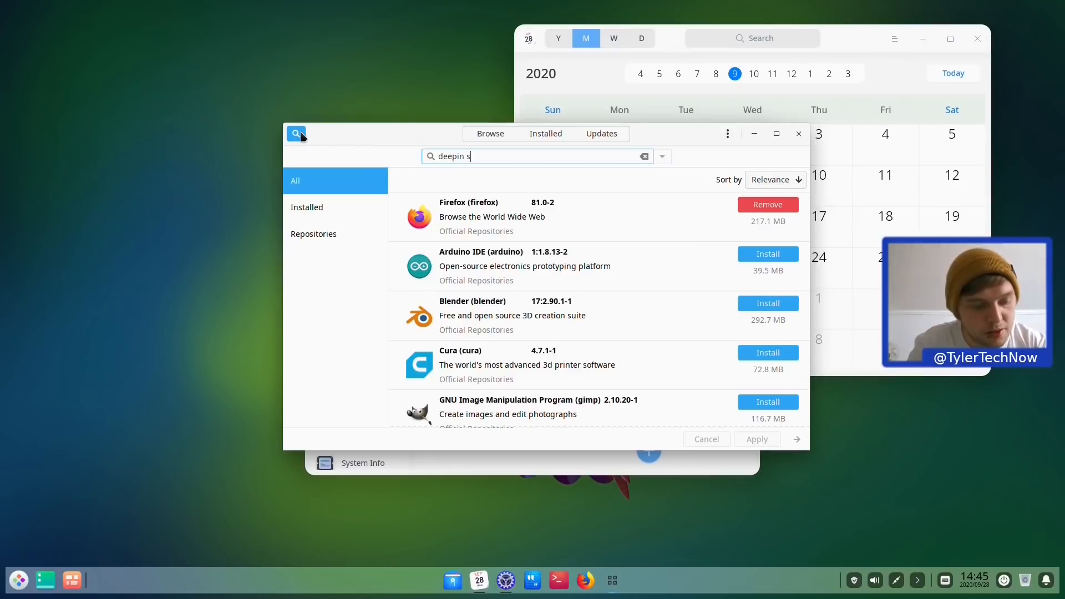
pyautogui.write('creenshot')
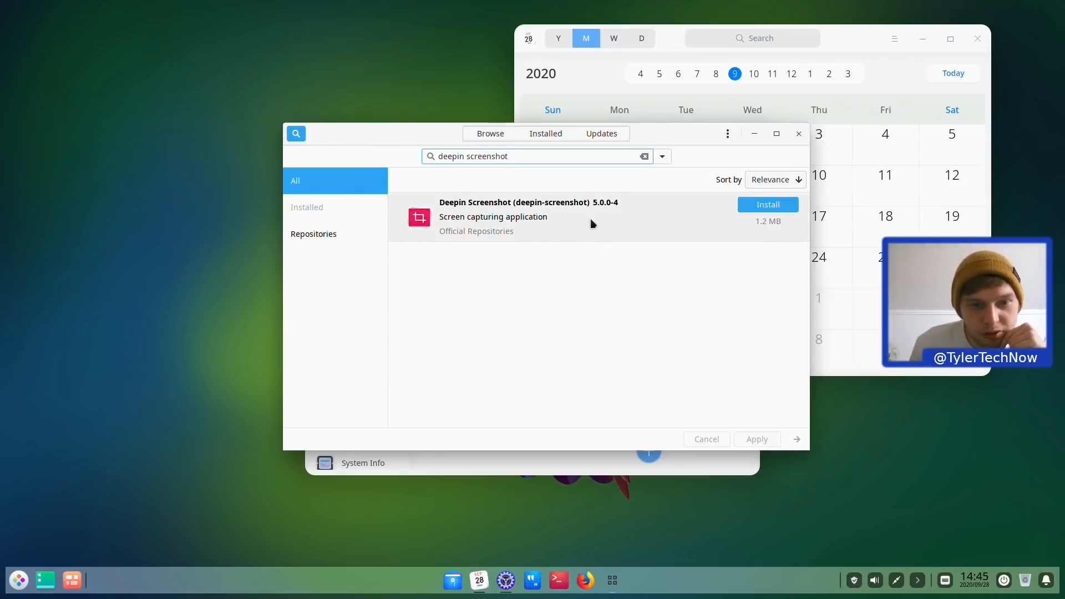
pyautogui.click(767, 205)
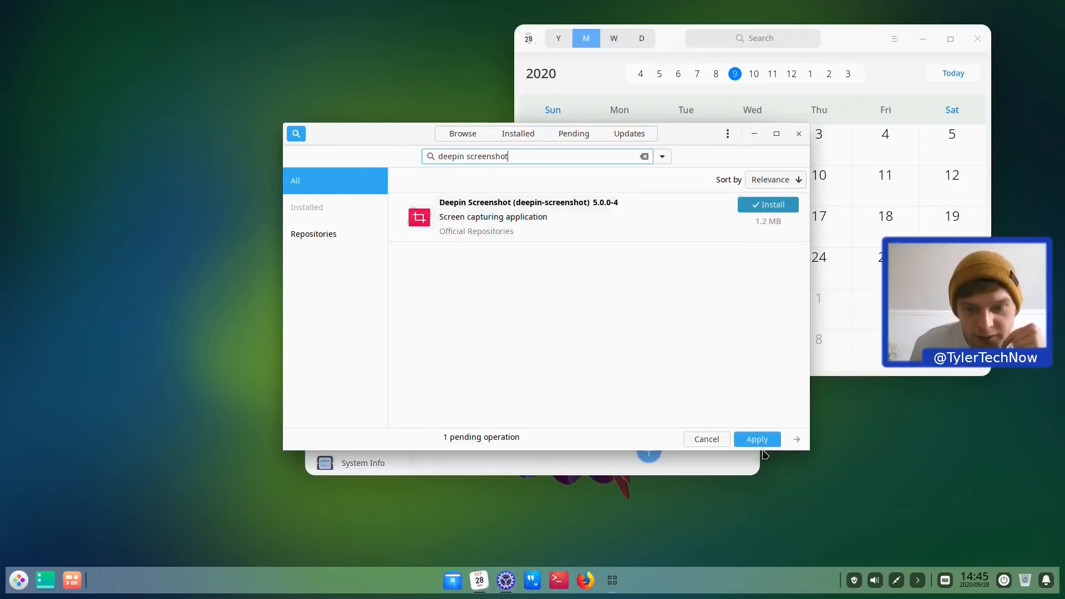
pyautogui.moveTo(757, 438)
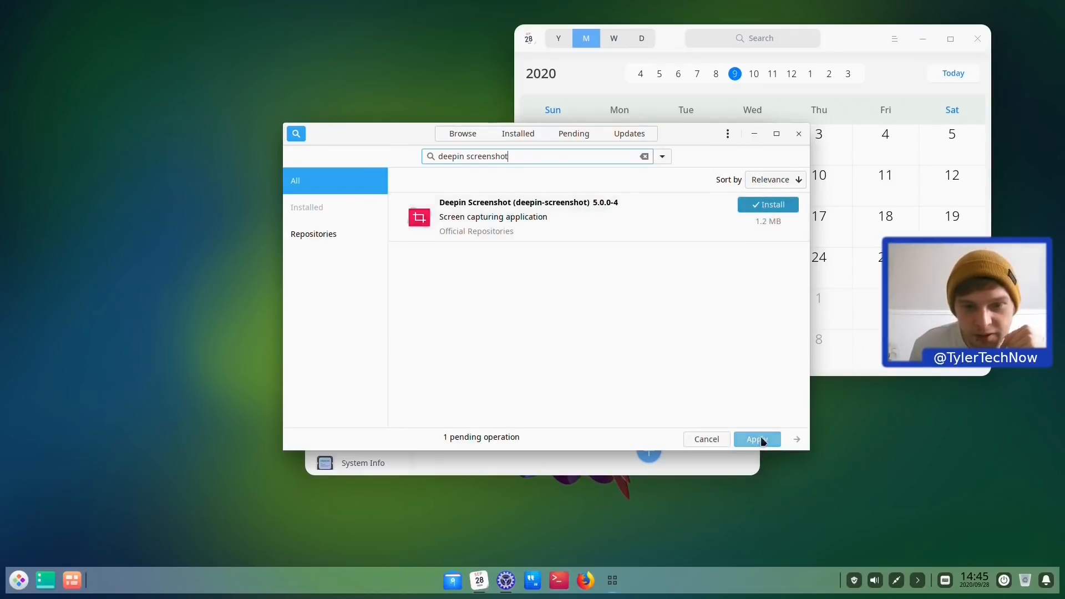
# - Apply the installation, authenticate with the password, and accept the transaction summary
pyautogui.click(756, 439)
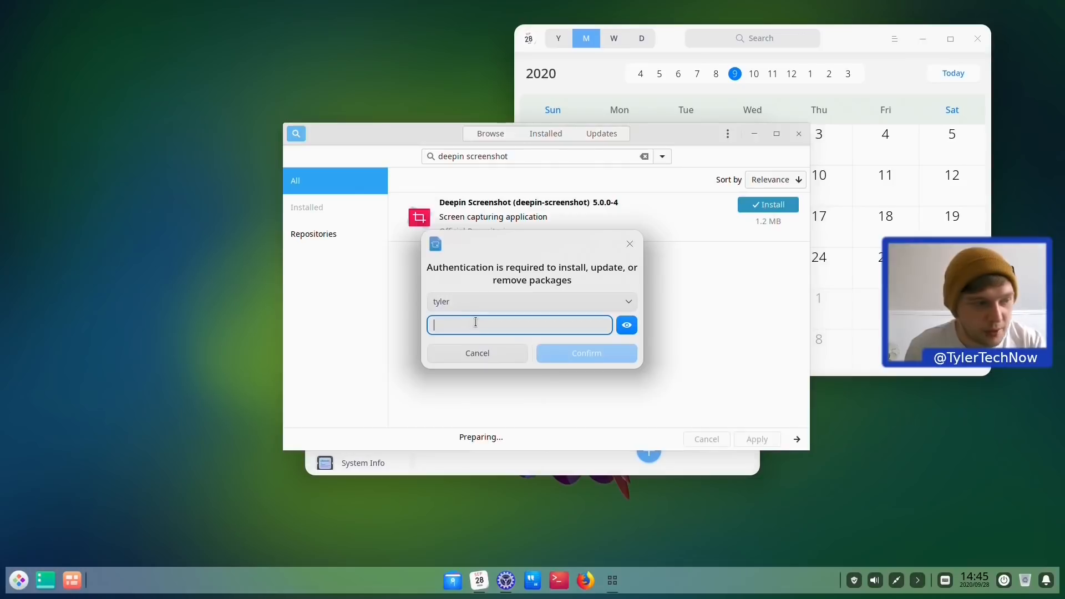
pyautogui.write('password')
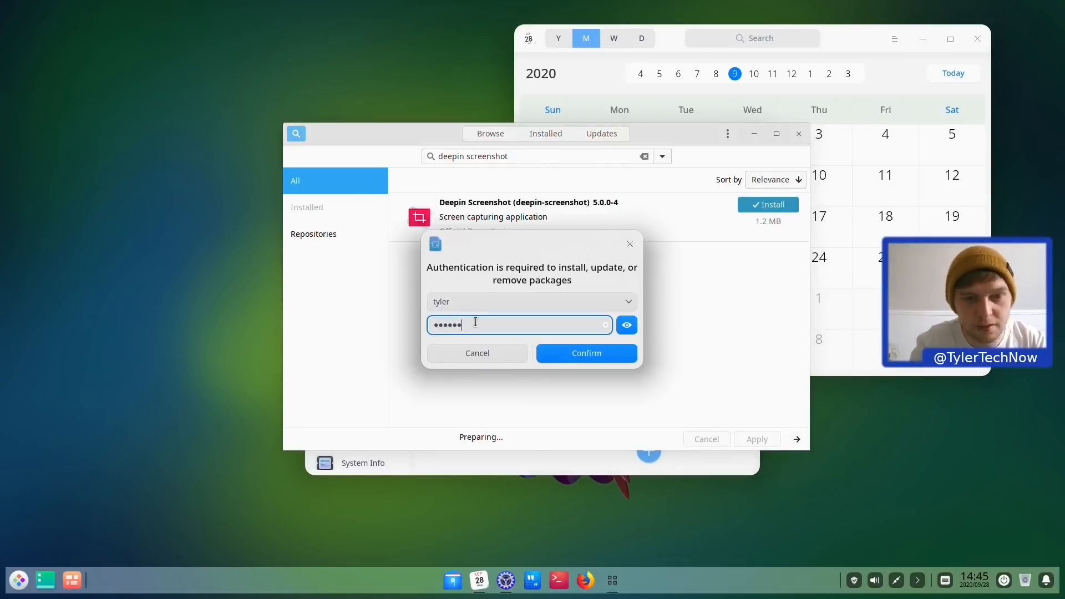
pyautogui.click(586, 353)
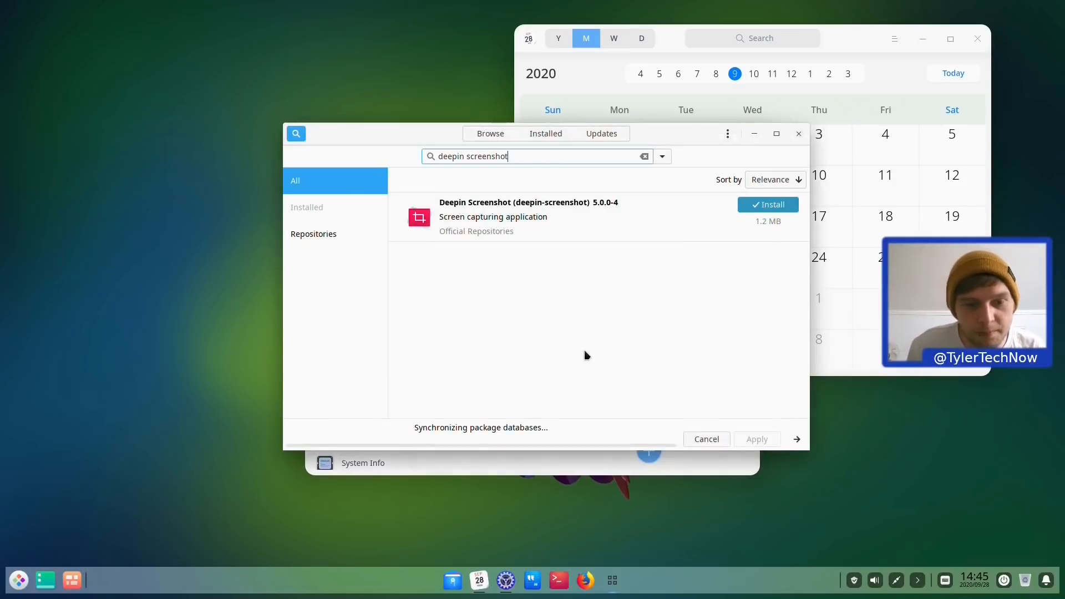
pyautogui.click(768, 204)
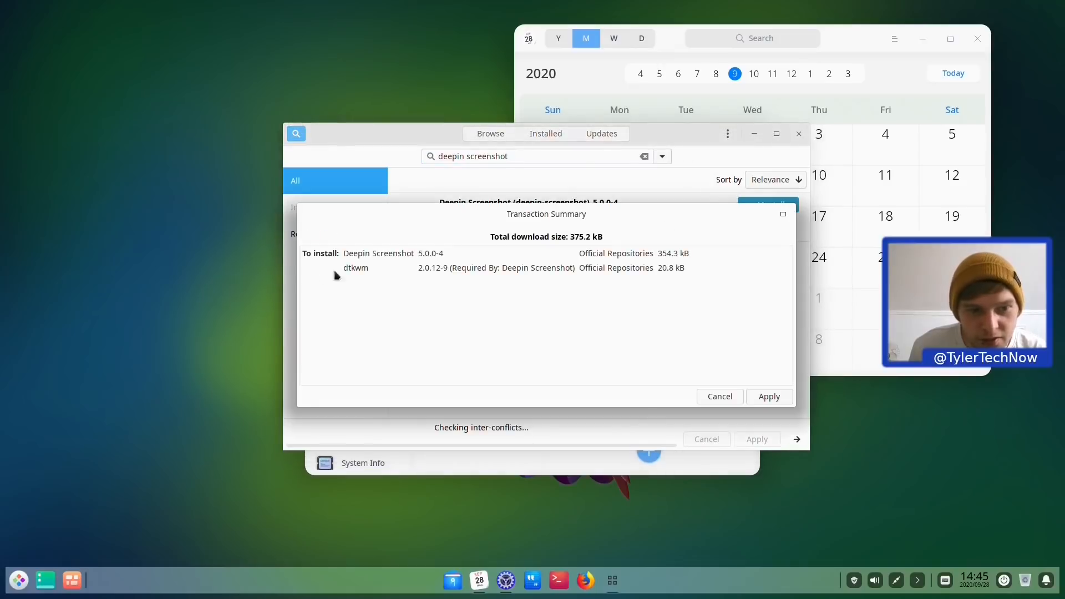
pyautogui.moveTo(369, 278)
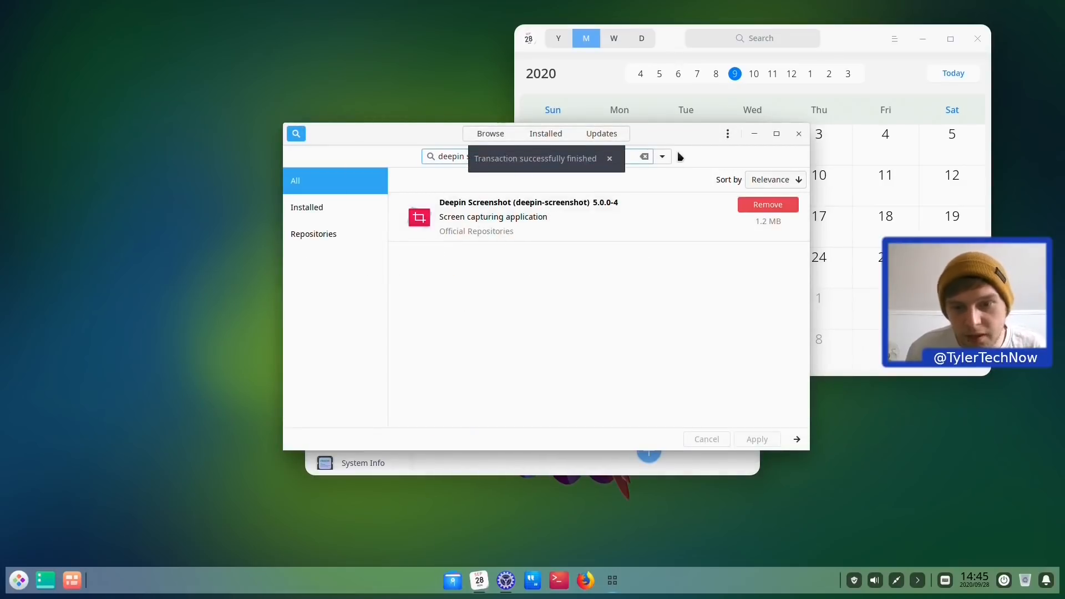
# - Bring Control Center forward and filter the shortcuts list by typing 'screen'
pyautogui.click(609, 158)
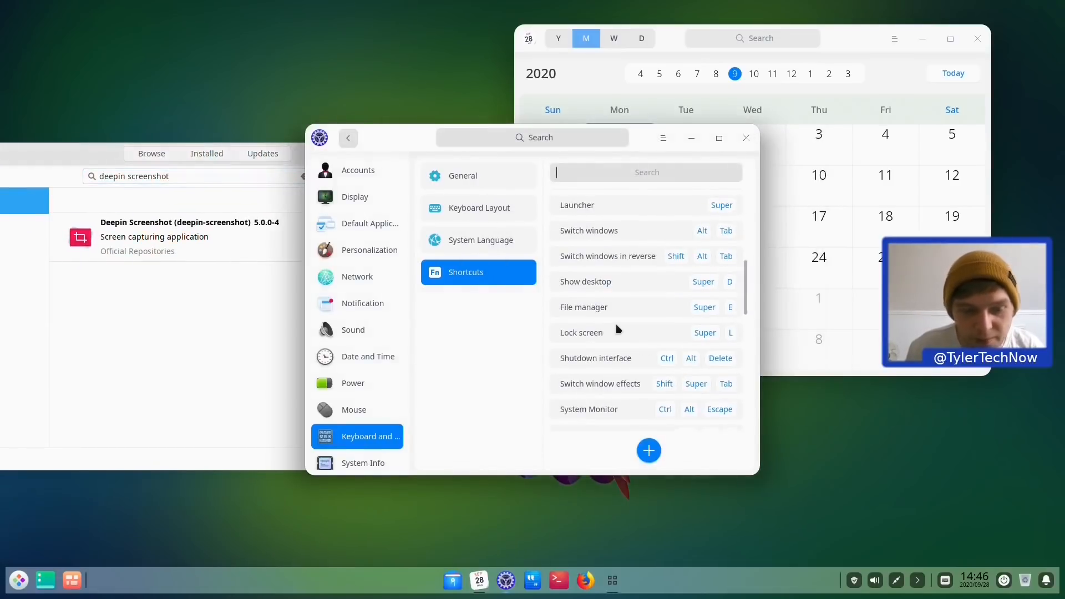
pyautogui.click(478, 239)
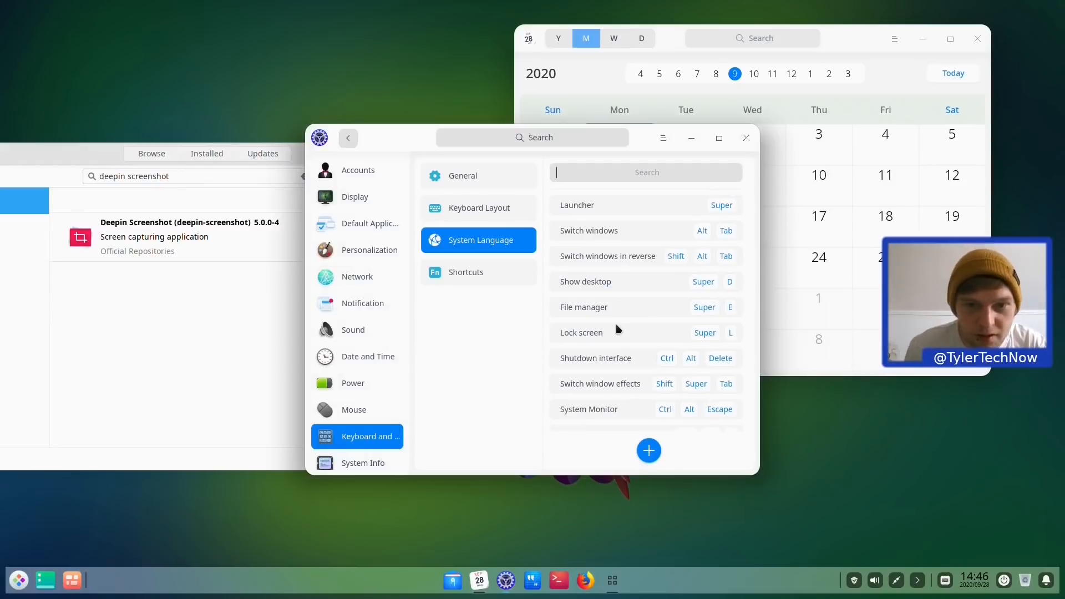
pyautogui.write('s')
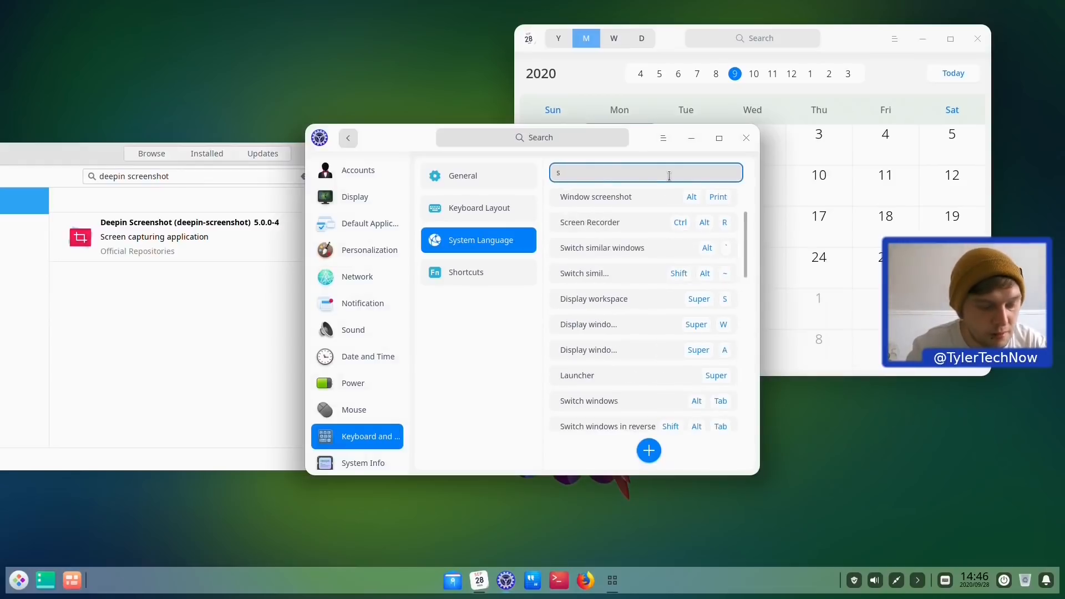
pyautogui.write('creen')
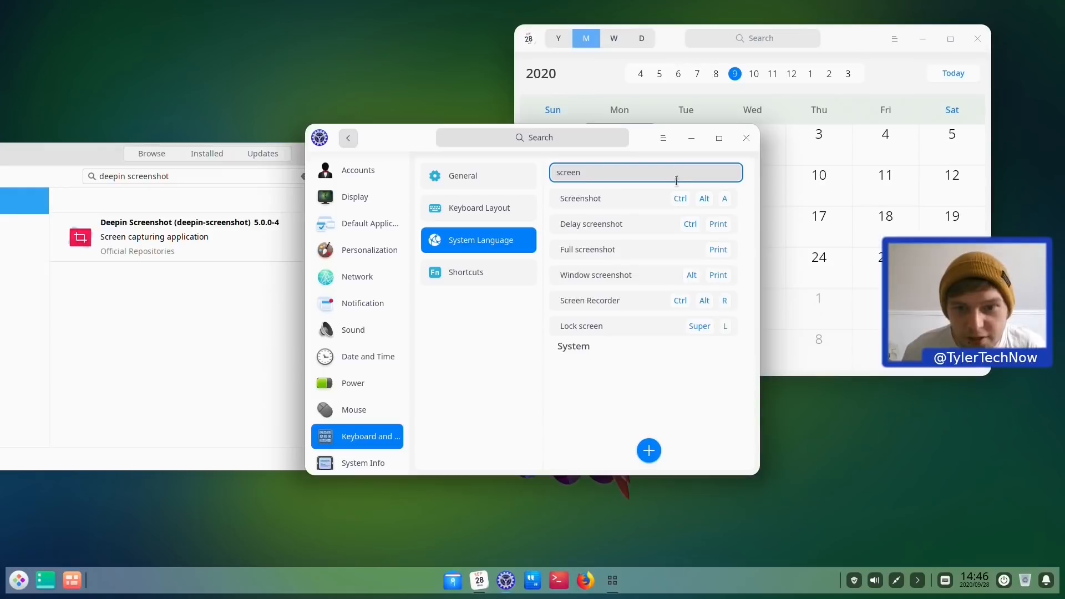
pyautogui.moveTo(700, 209)
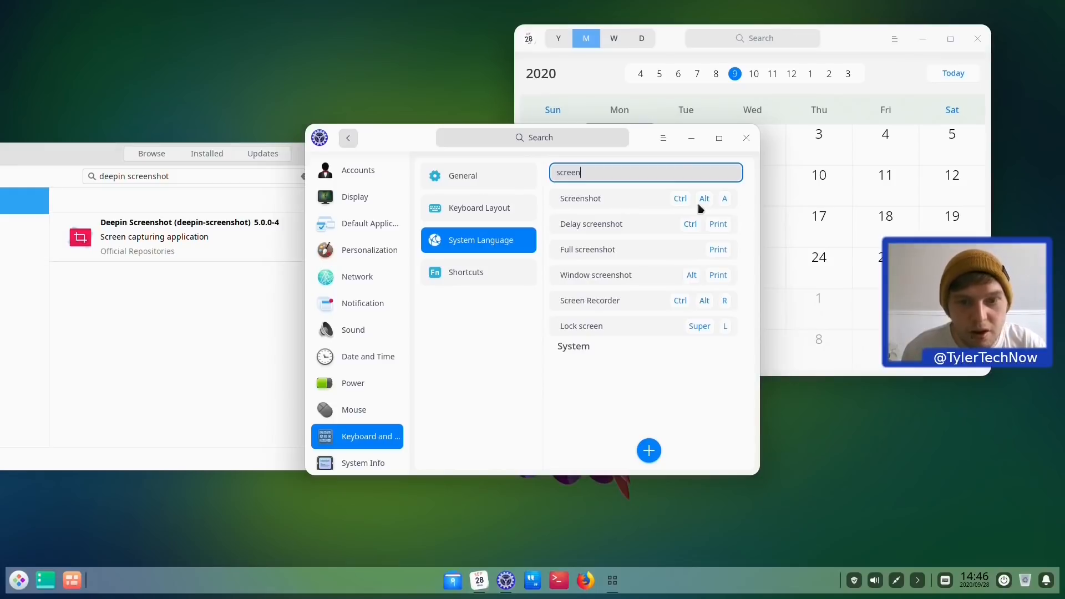
pyautogui.moveTo(257, 291)
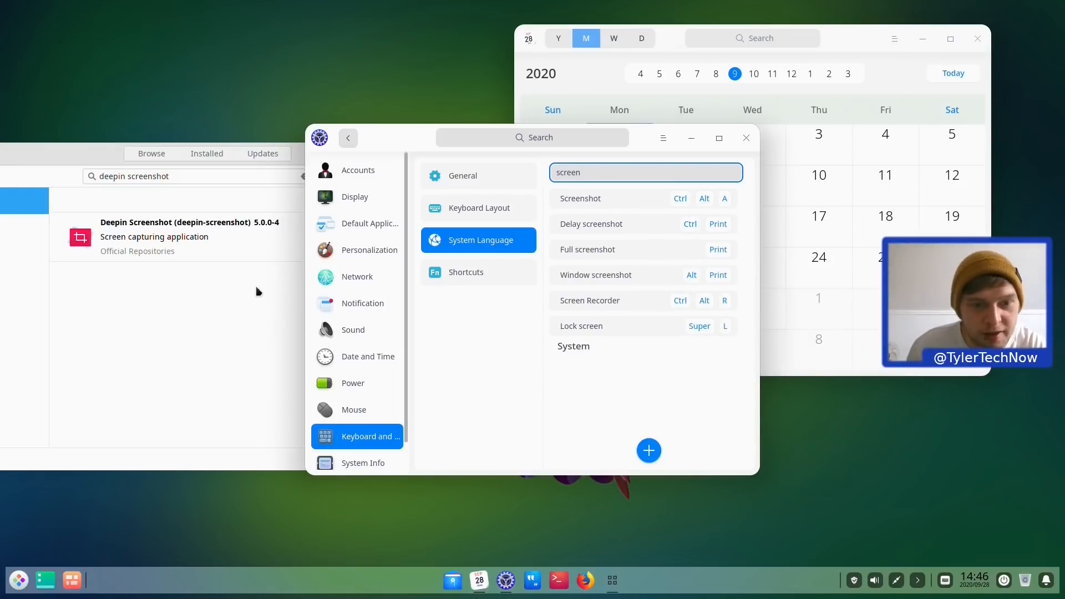
# - Search the launcher for 'deep', reopen it, and show the Screenshot app's context menu
pyautogui.click(611, 580)
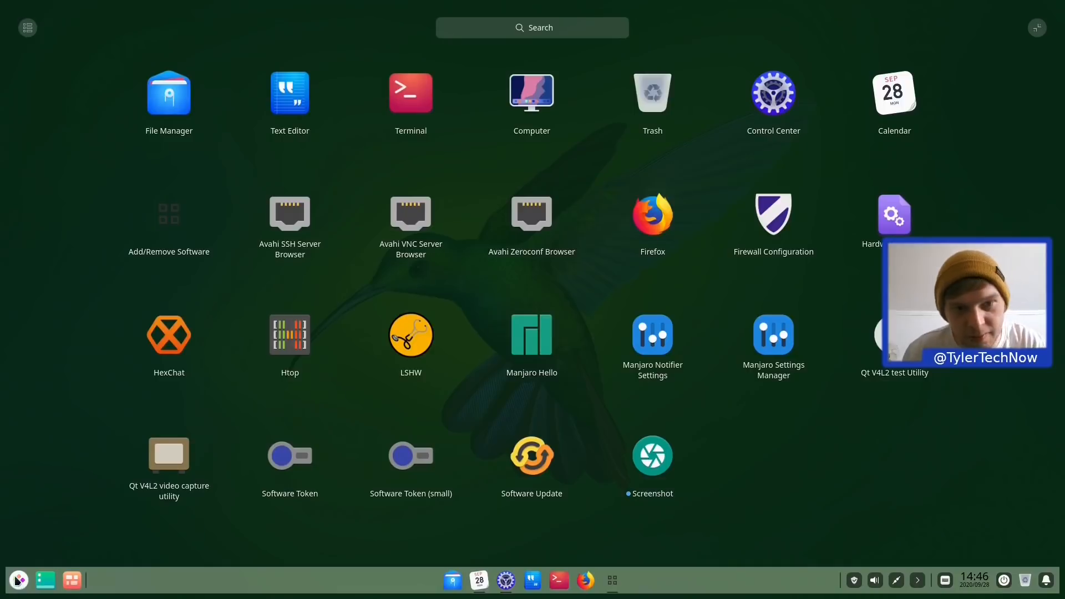
pyautogui.write('deepin screenshot')
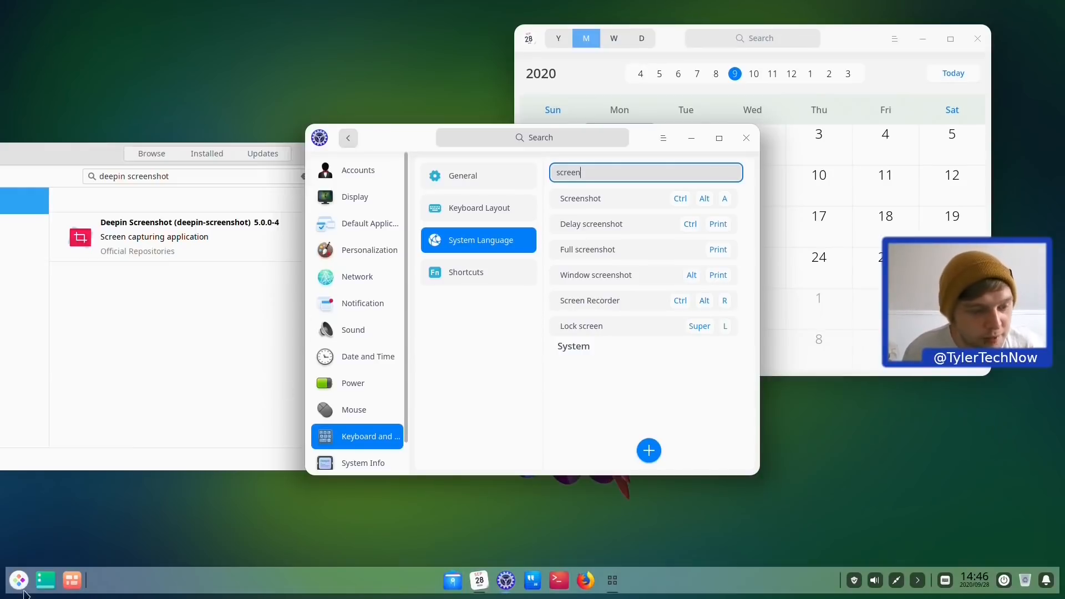
pyautogui.click(610, 581)
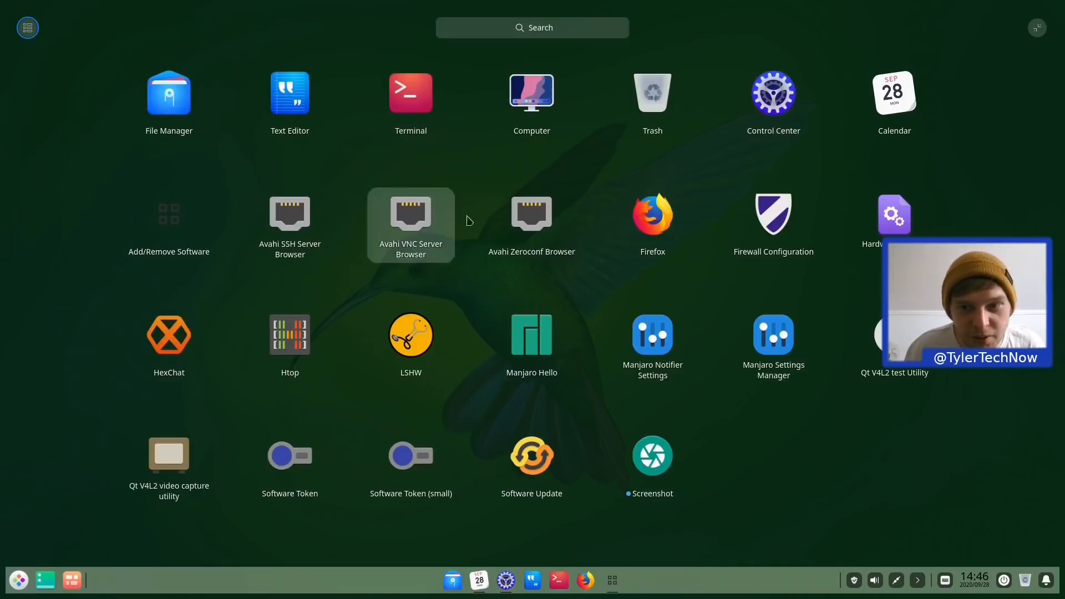
pyautogui.rightClick(650, 455)
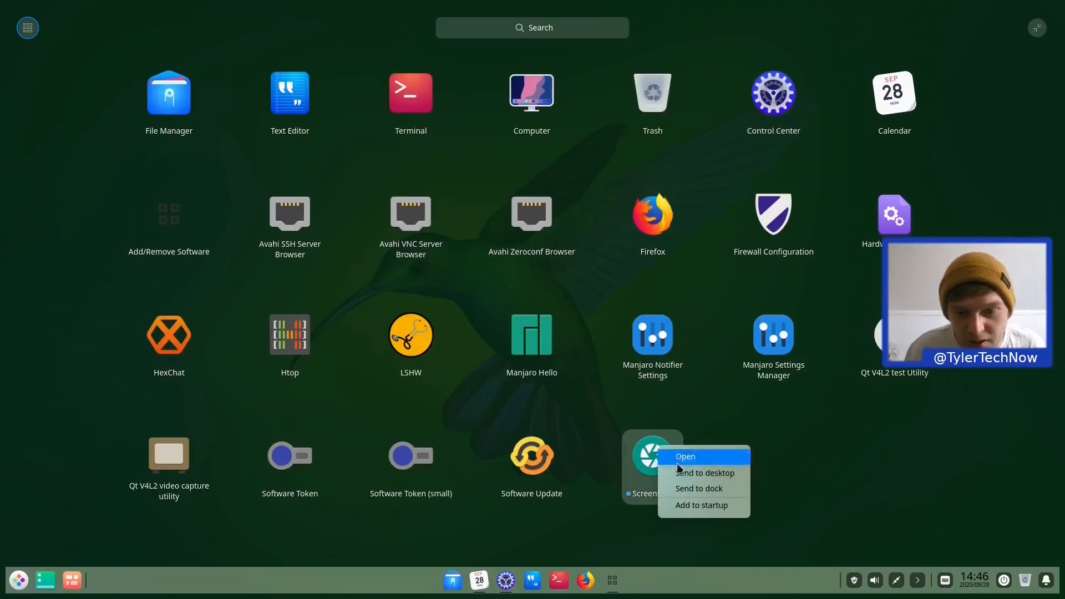
pyautogui.moveTo(699, 488)
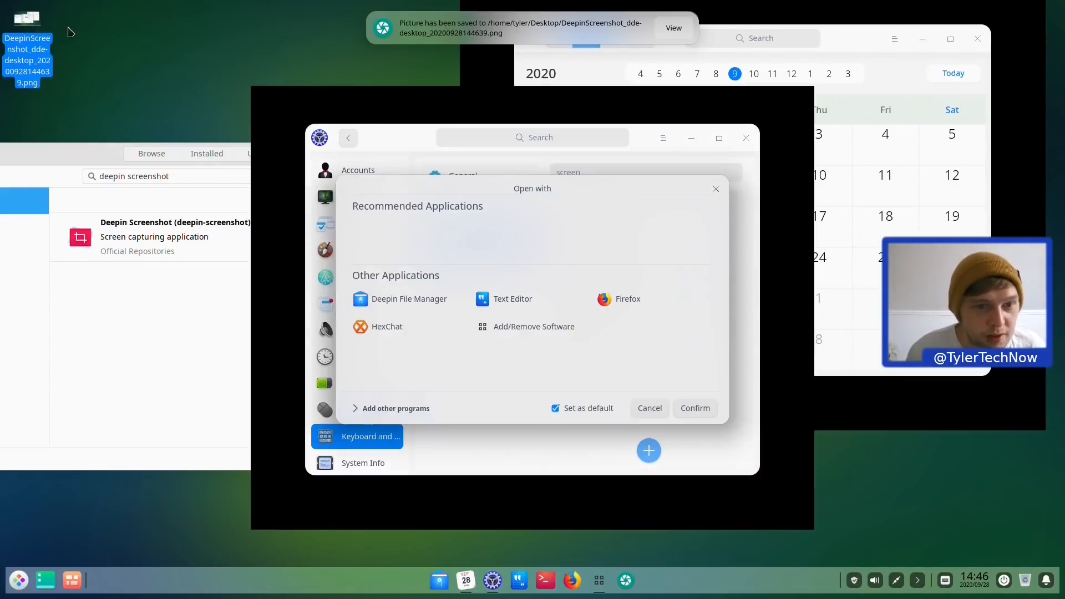
pyautogui.moveTo(523, 298)
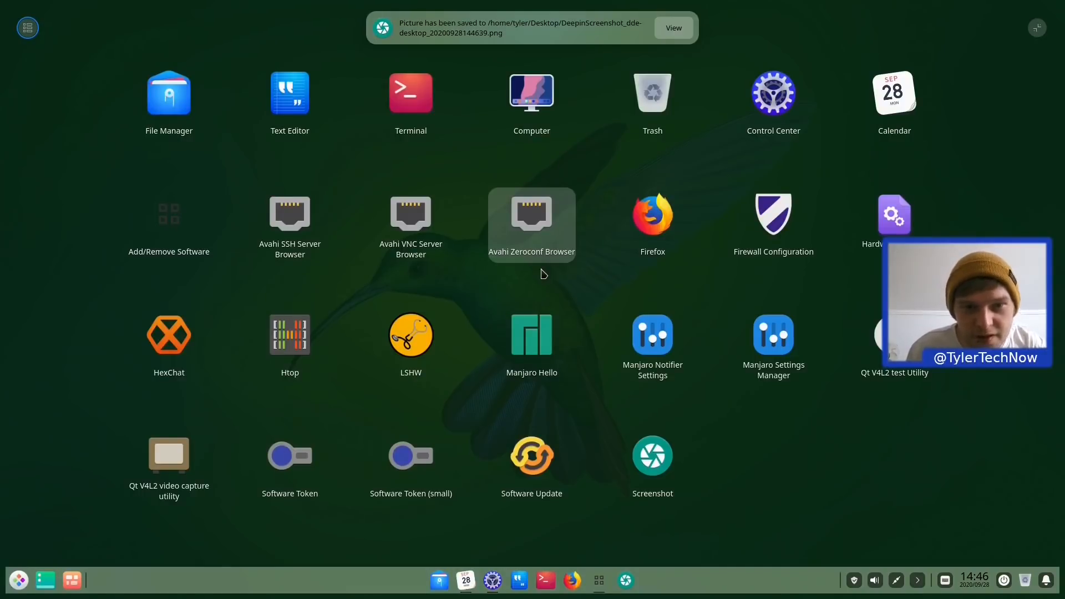
pyautogui.moveTo(570, 260)
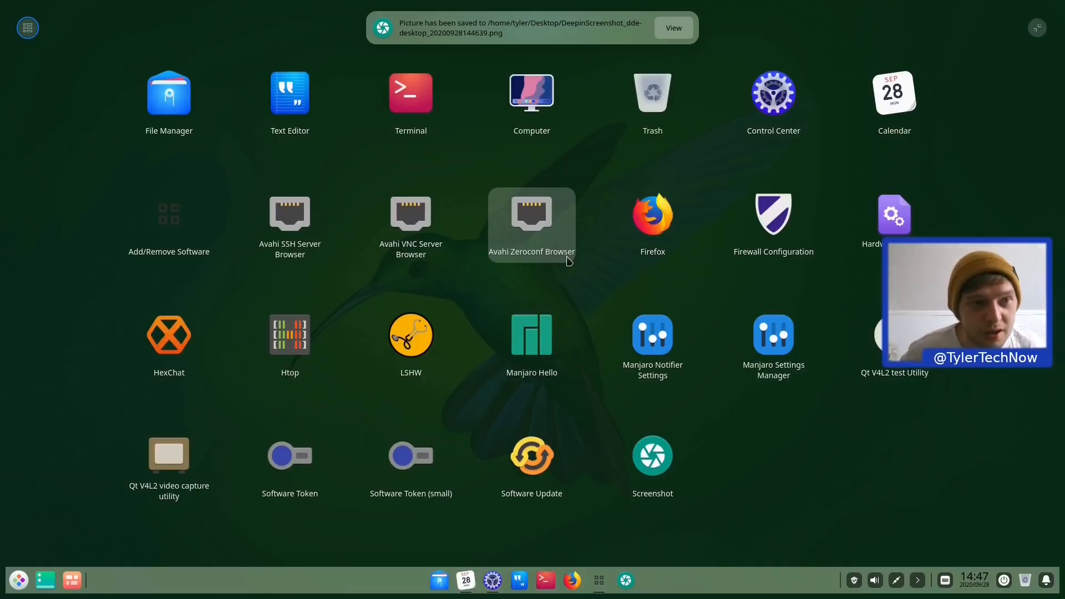
# - Switch the launcher to category view, jump to the Video category, then close it
pyautogui.click(27, 28)
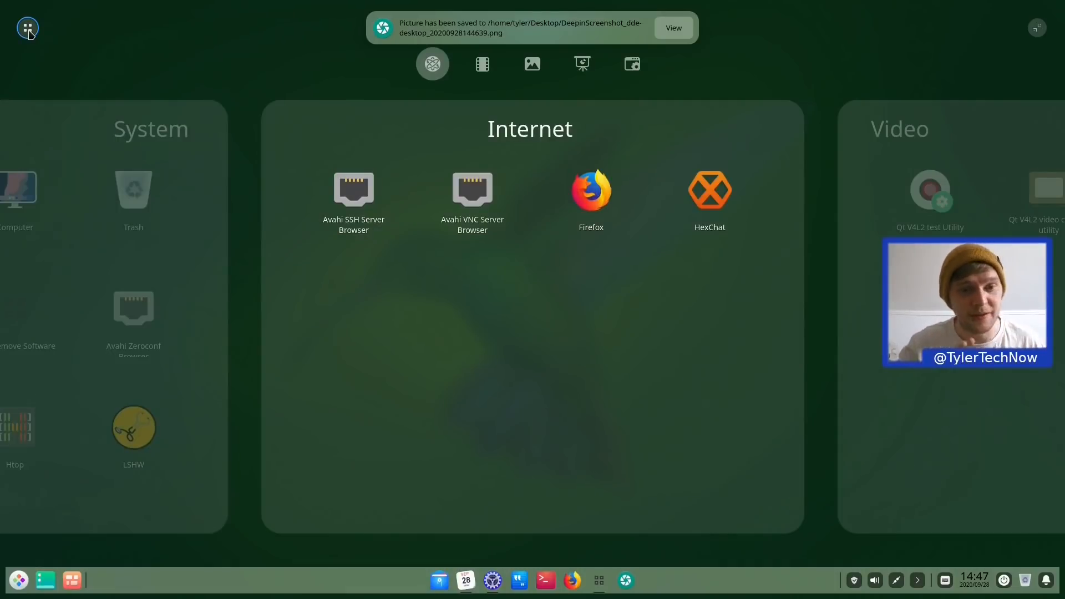
pyautogui.moveTo(354, 200)
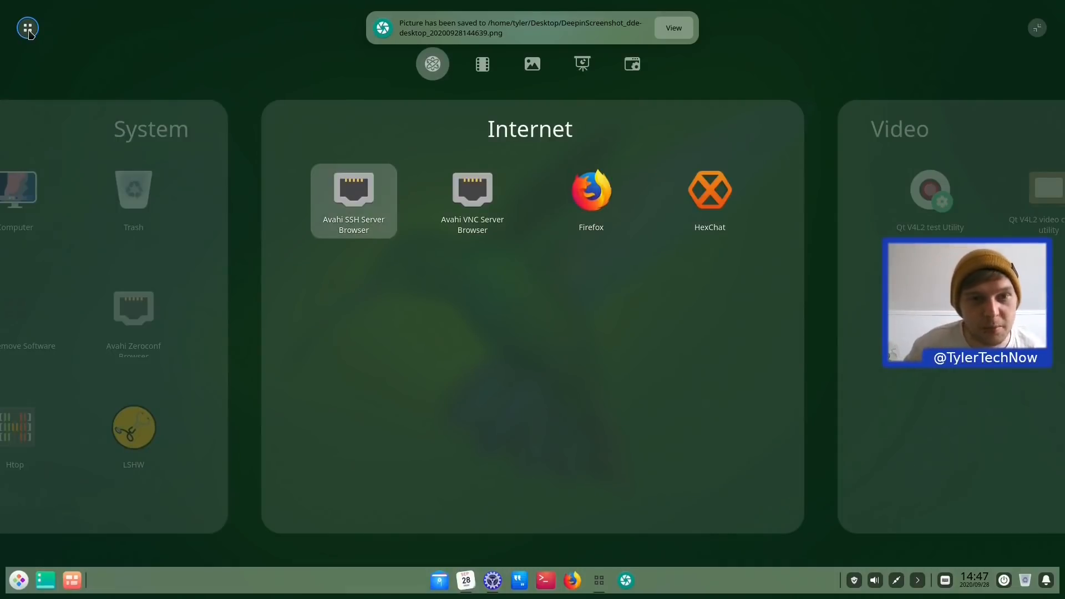
pyautogui.moveTo(472, 200)
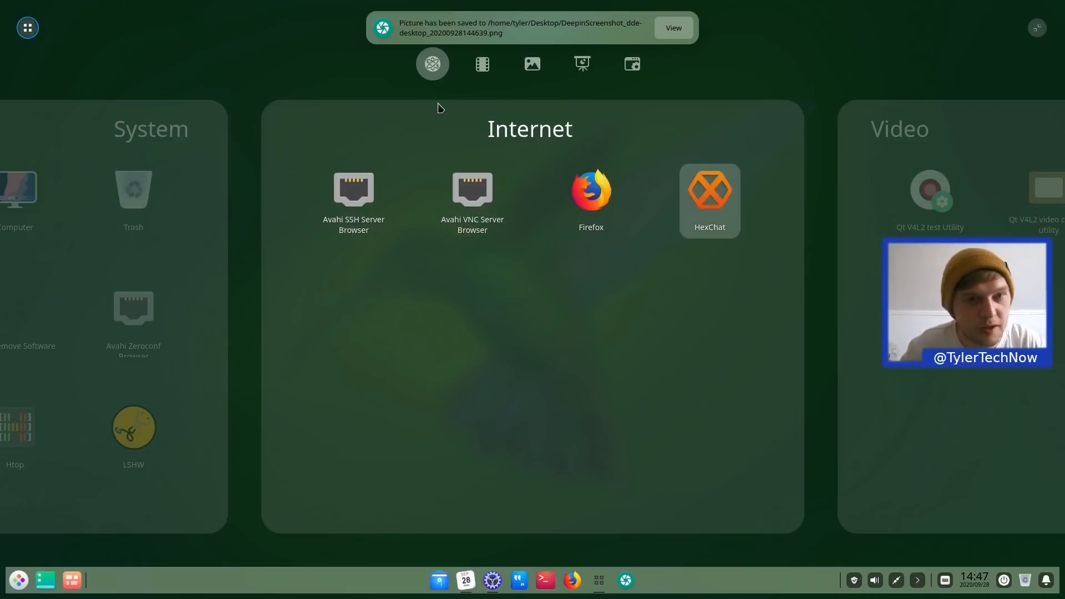
pyautogui.click(481, 64)
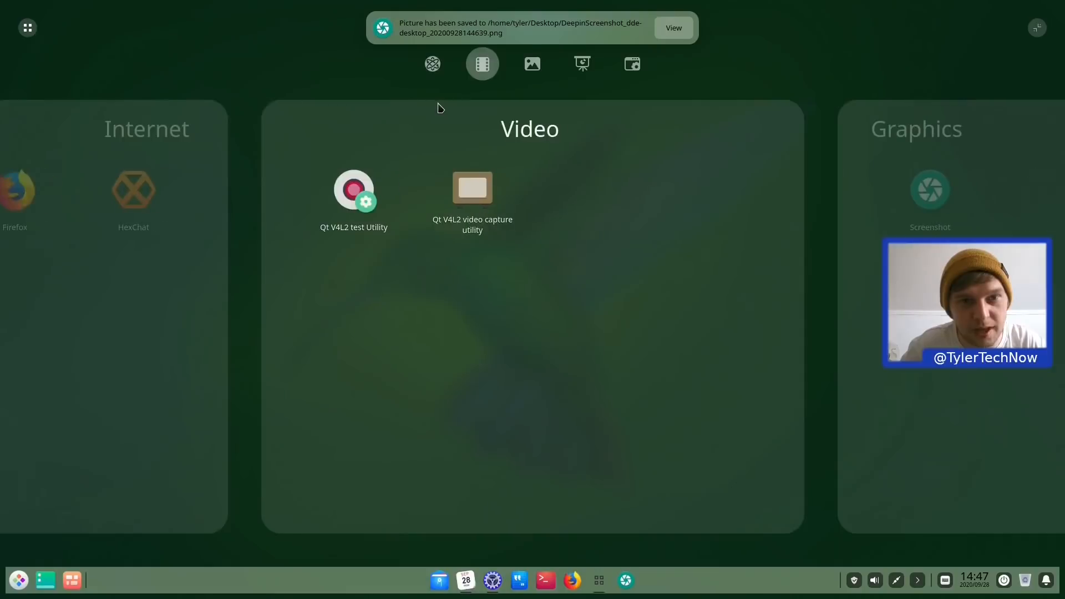
pyautogui.click(582, 63)
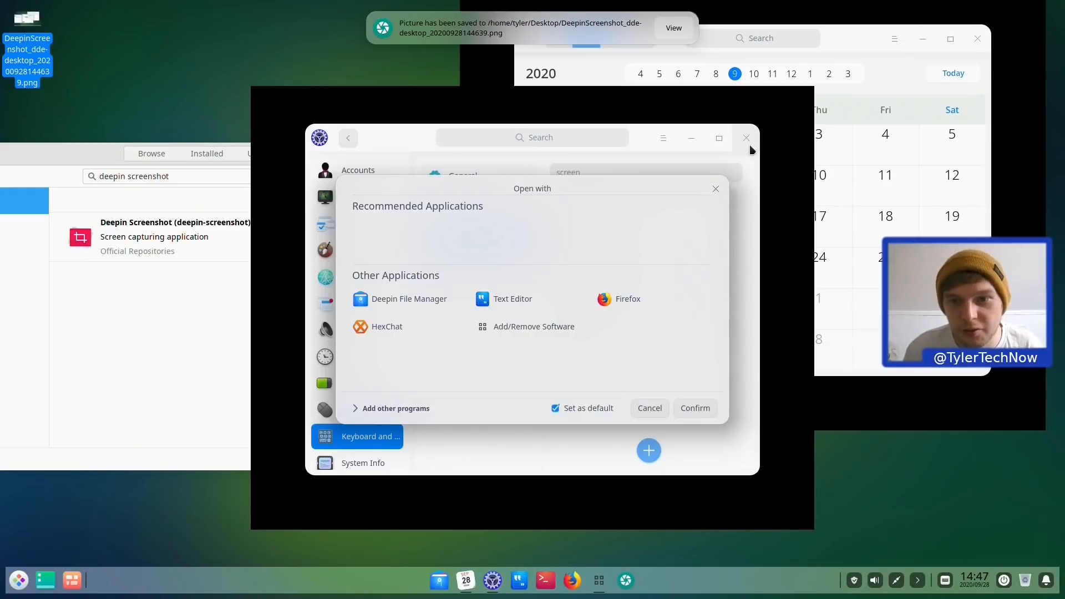
# - Close Control Center, cancel the Open with dialog, and close the Pamac window
pyautogui.click(745, 137)
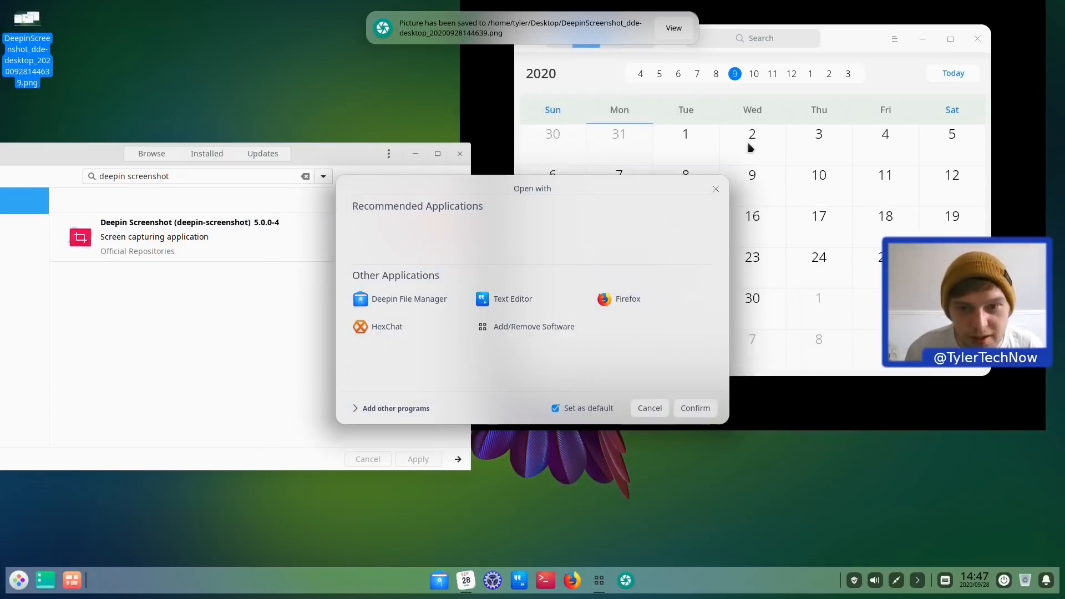
pyautogui.click(648, 408)
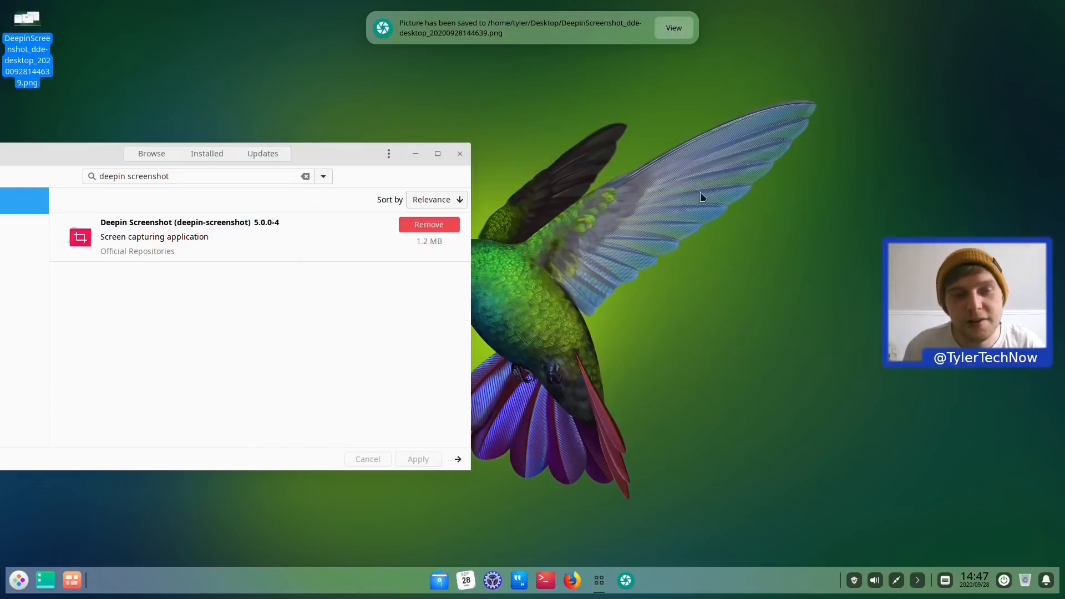
pyautogui.click(459, 153)
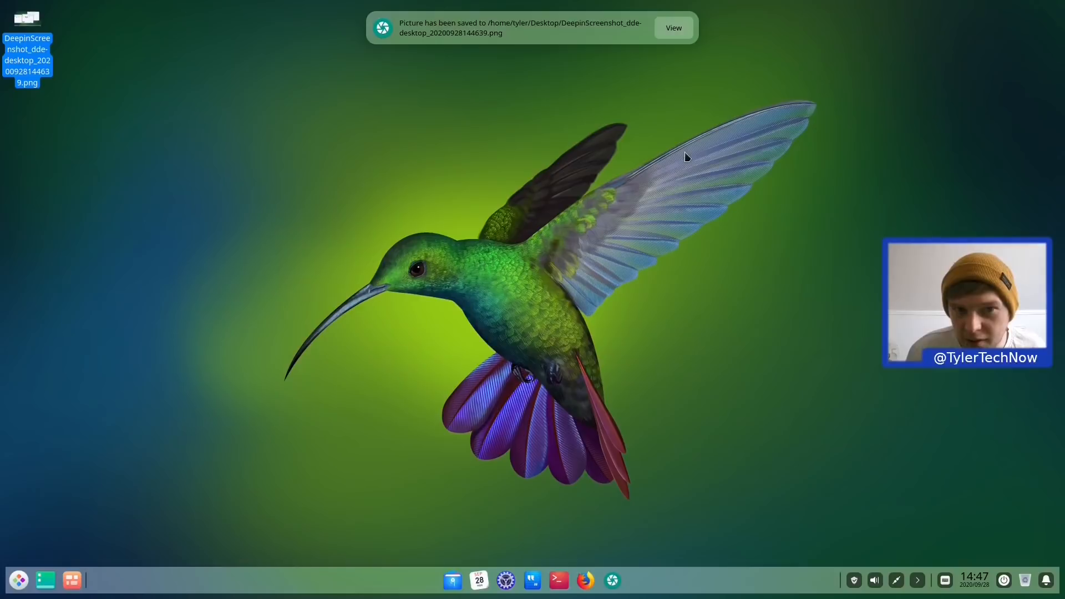
pyautogui.moveTo(130, 465)
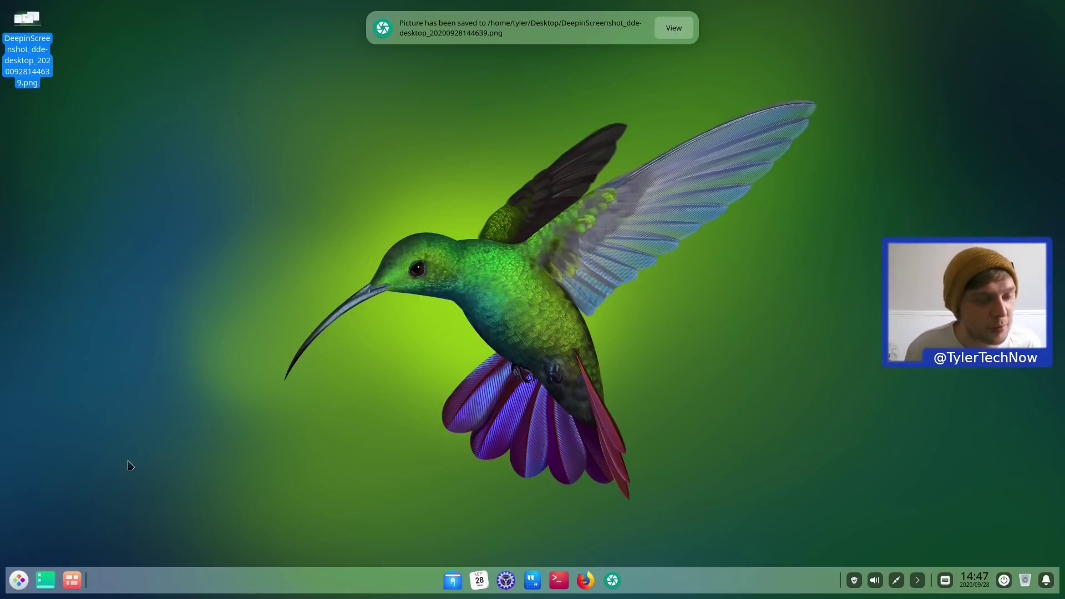
pyautogui.moveTo(1059, 581)
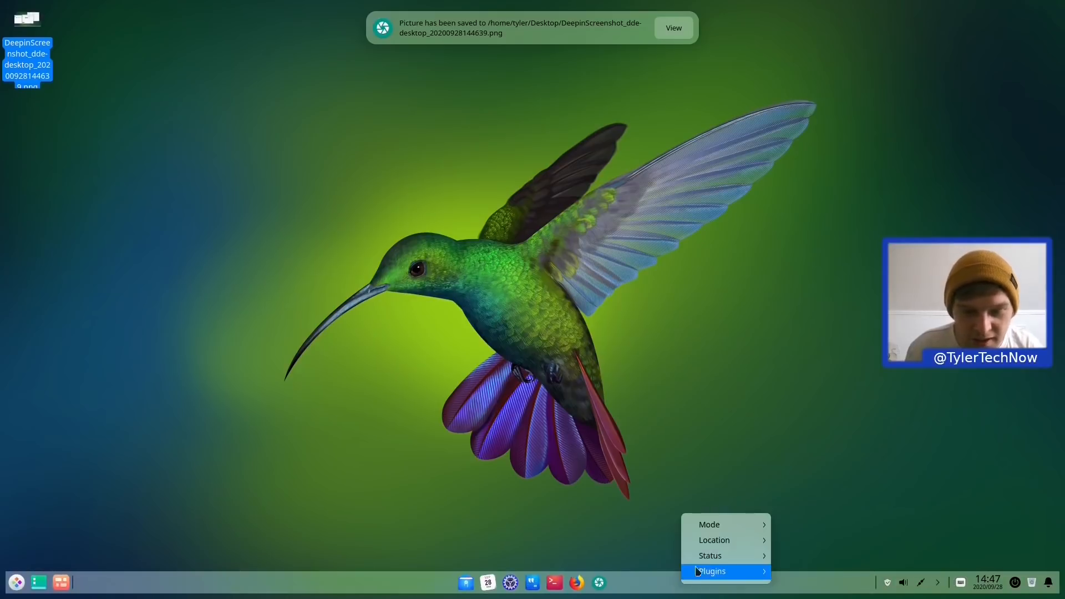
pyautogui.moveTo(652, 420)
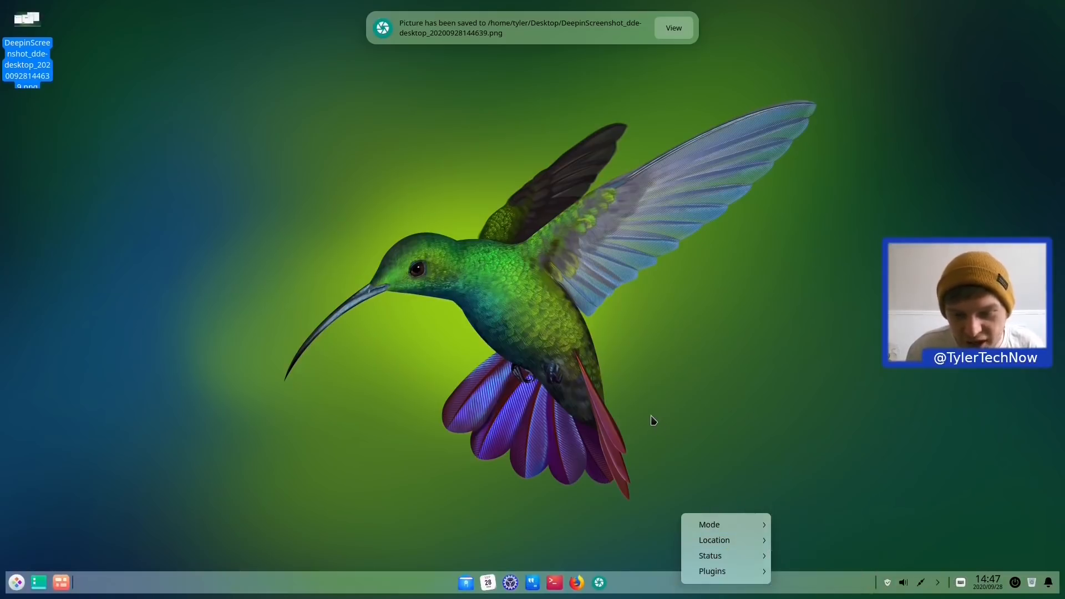
# - Change the dock's display mode from Beautiful to Efficient
pyautogui.click(709, 523)
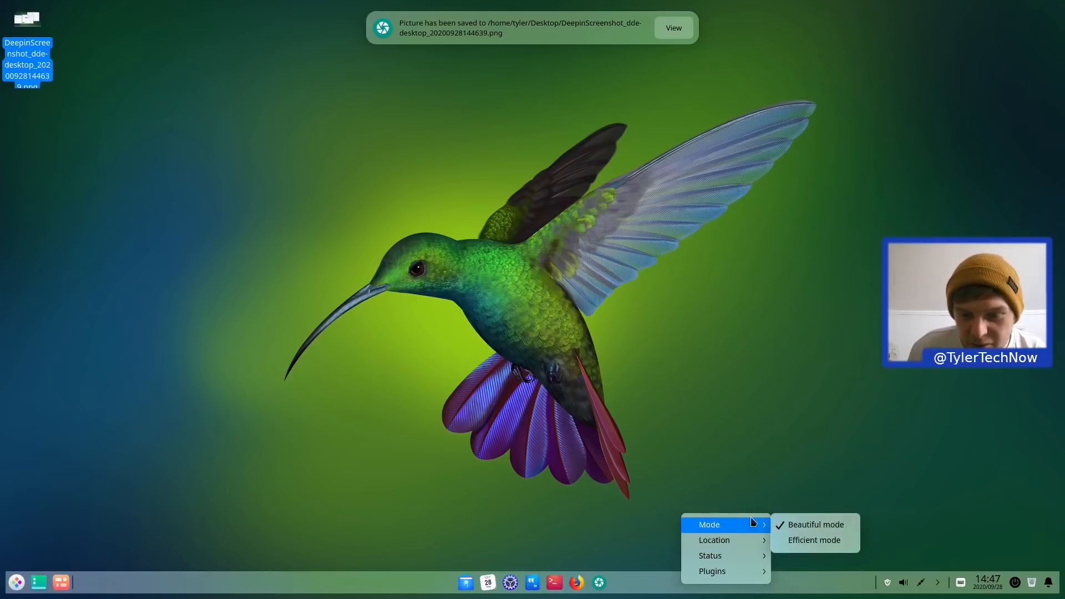
pyautogui.moveTo(813, 540)
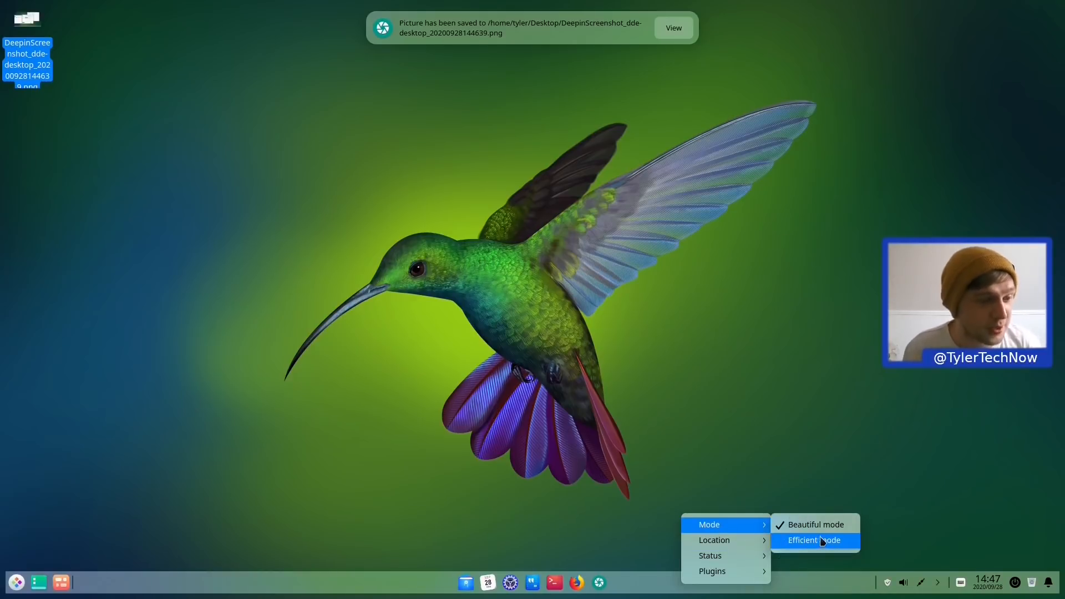
pyautogui.moveTo(708, 525)
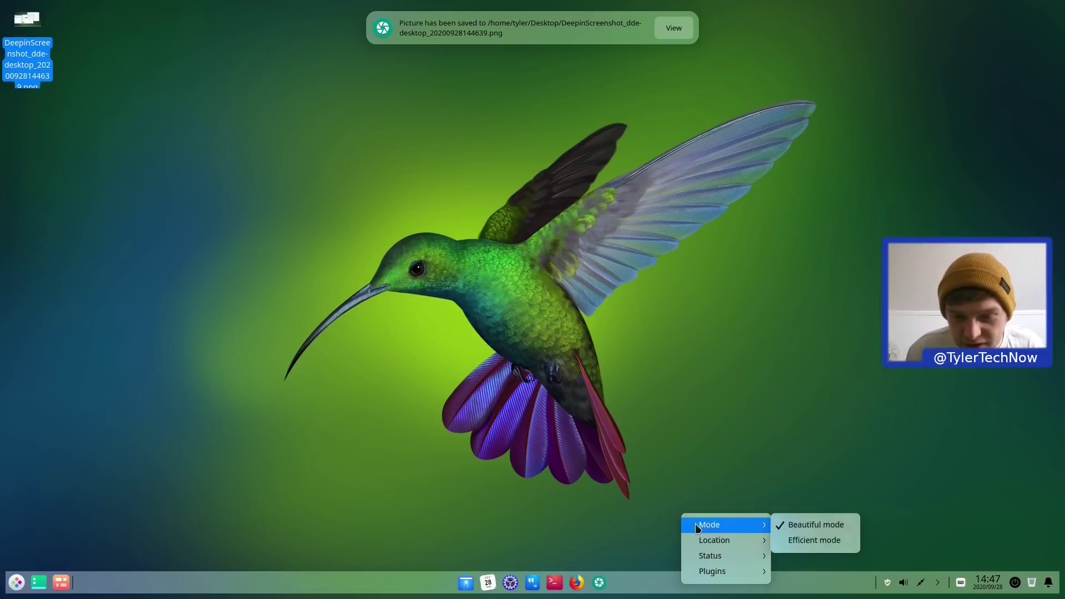
pyautogui.click(798, 523)
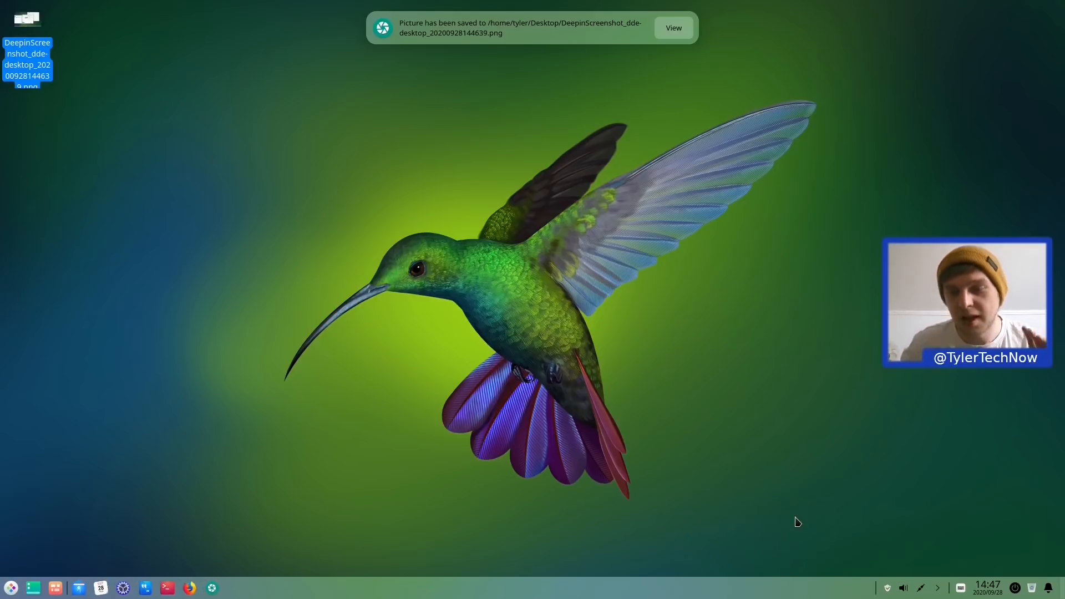
pyautogui.moveTo(210, 380)
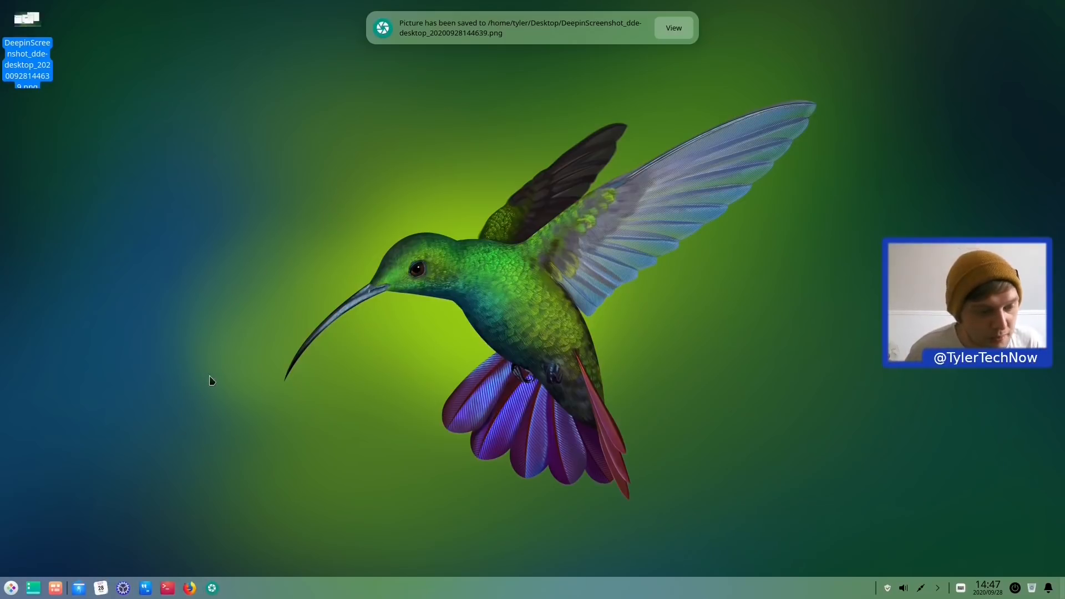
pyautogui.moveTo(112, 574)
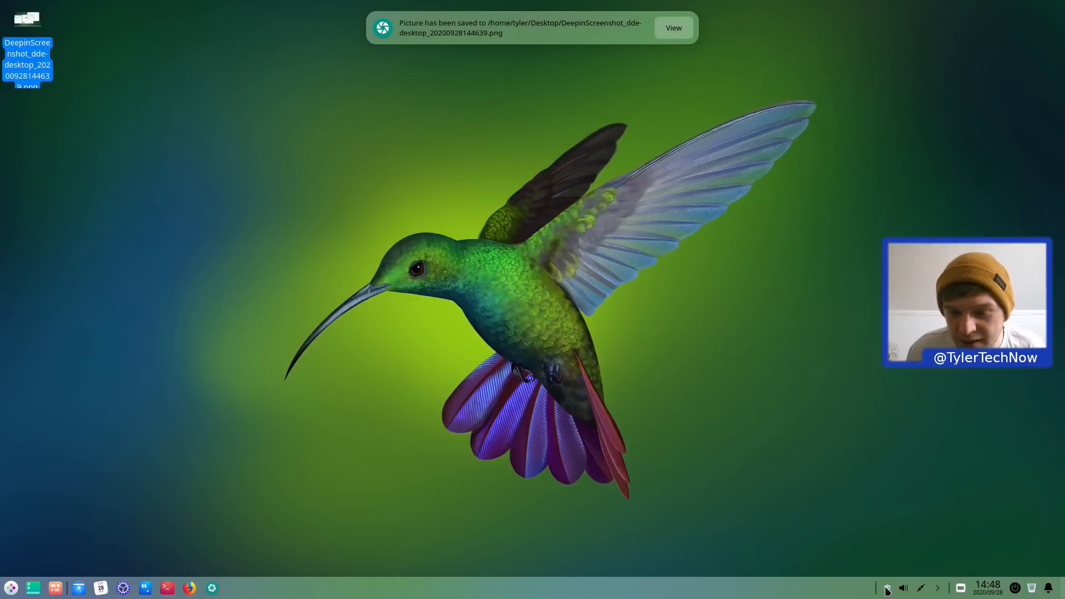
pyautogui.moveTo(849, 465)
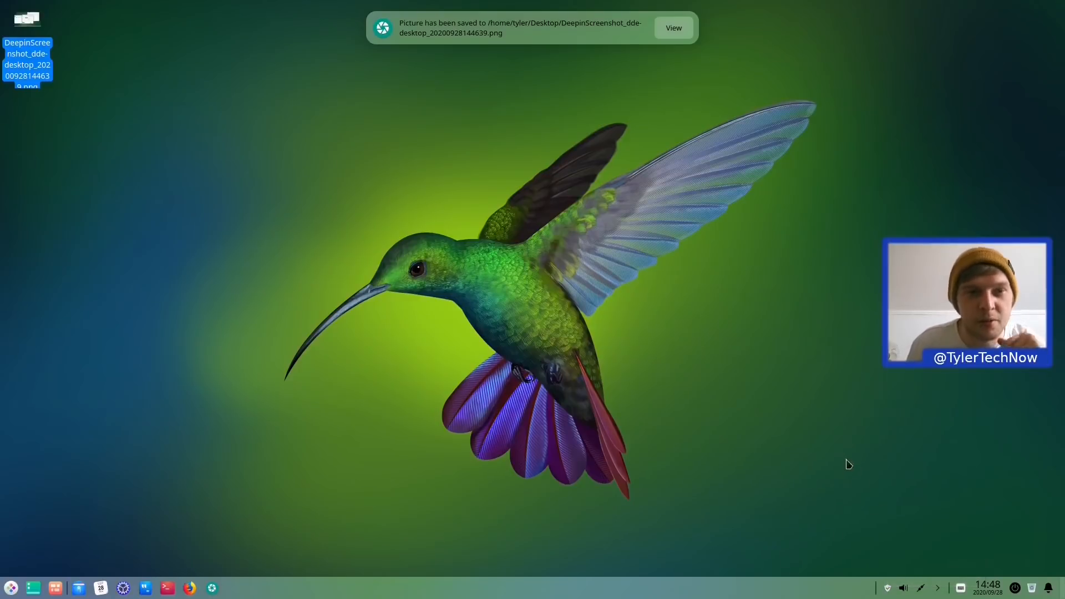
# - Launch Add/Remove Software with the password and turn on AUR support in Preferences
pyautogui.click(727, 141)
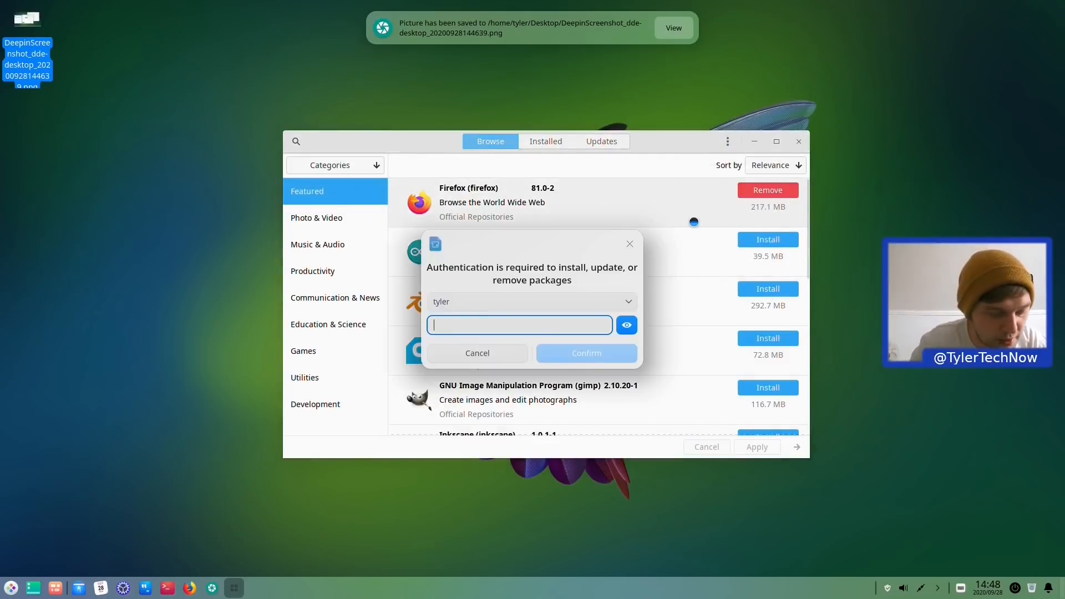
pyautogui.write('password')
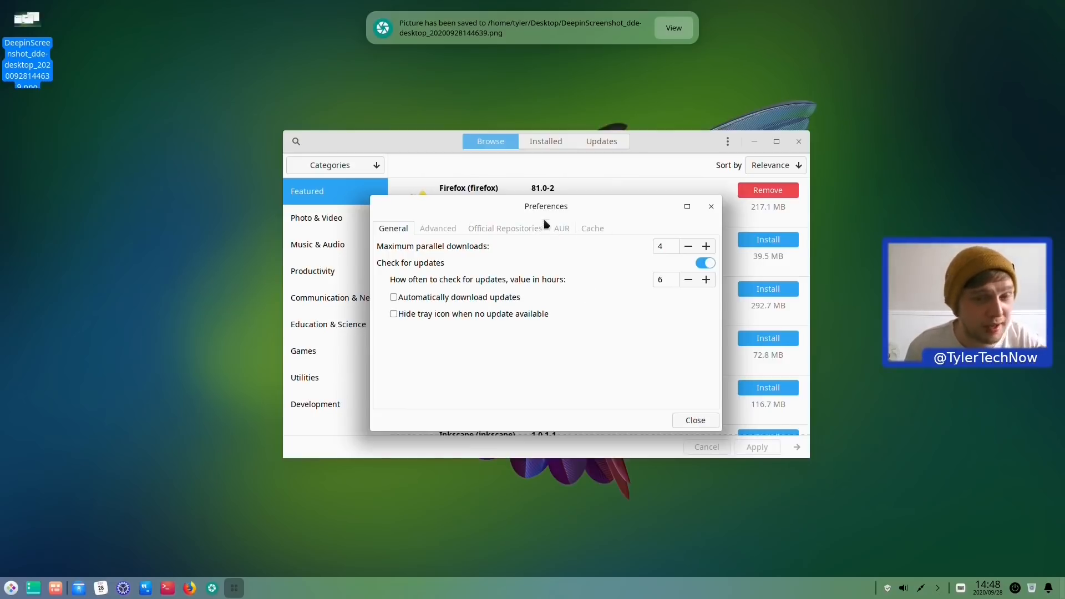
pyautogui.moveTo(627, 234)
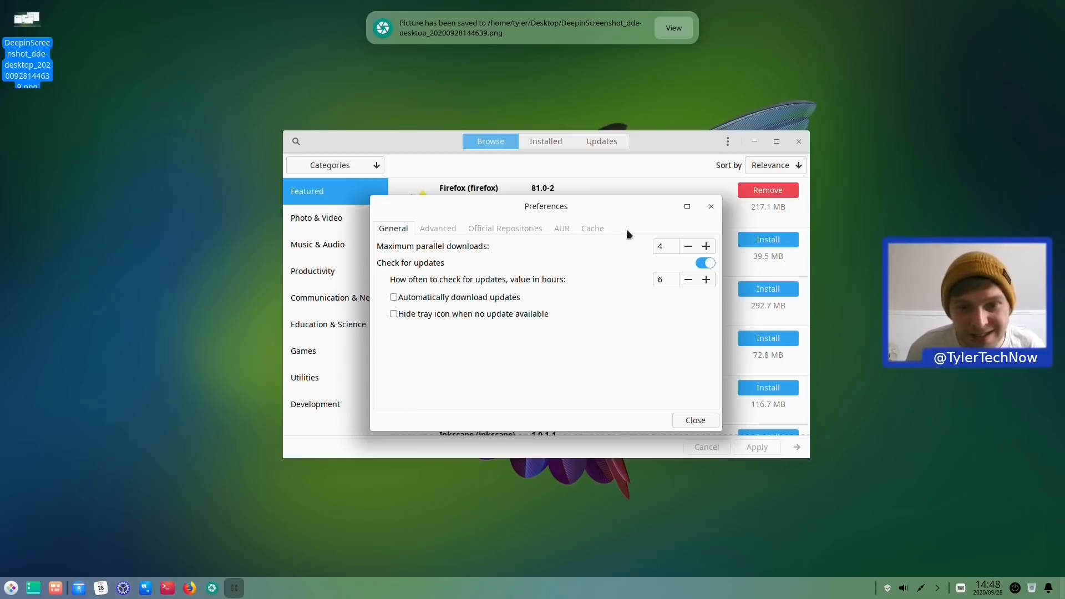
pyautogui.moveTo(593, 323)
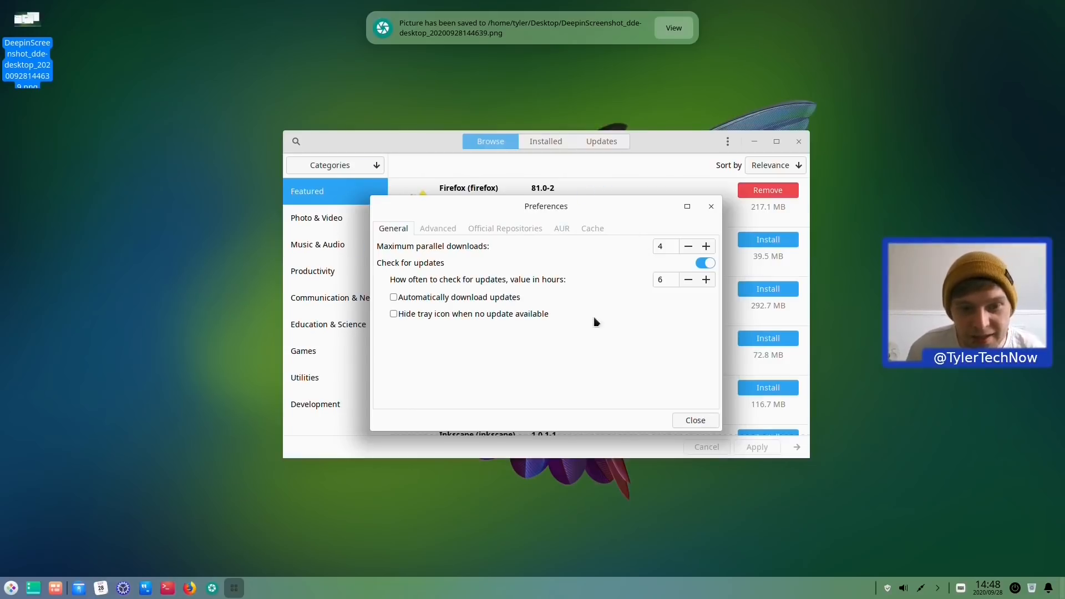
pyautogui.moveTo(556, 231)
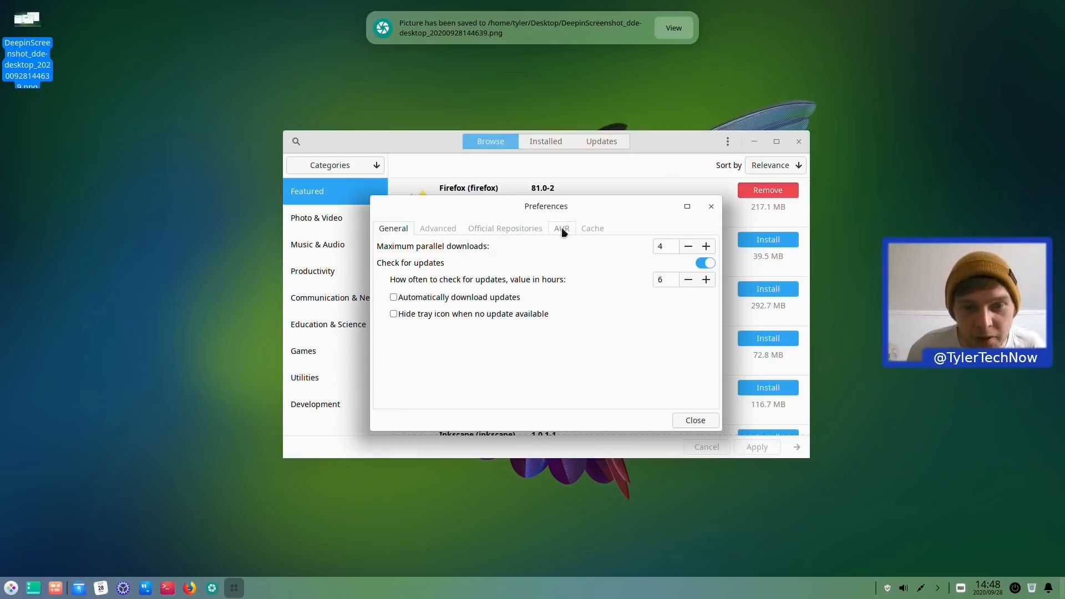
pyautogui.click(561, 228)
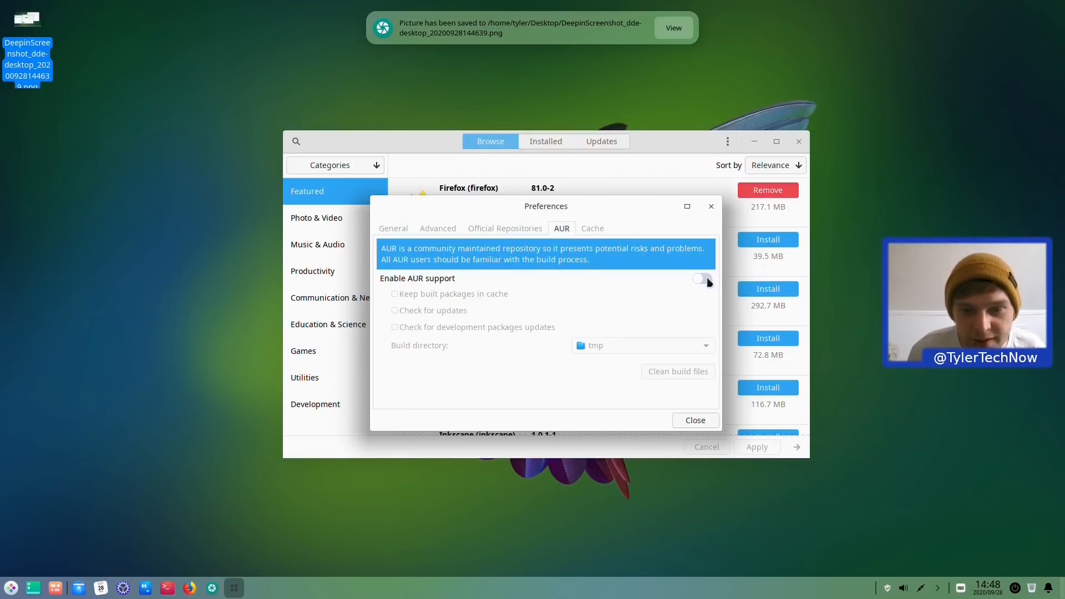
pyautogui.click(694, 420)
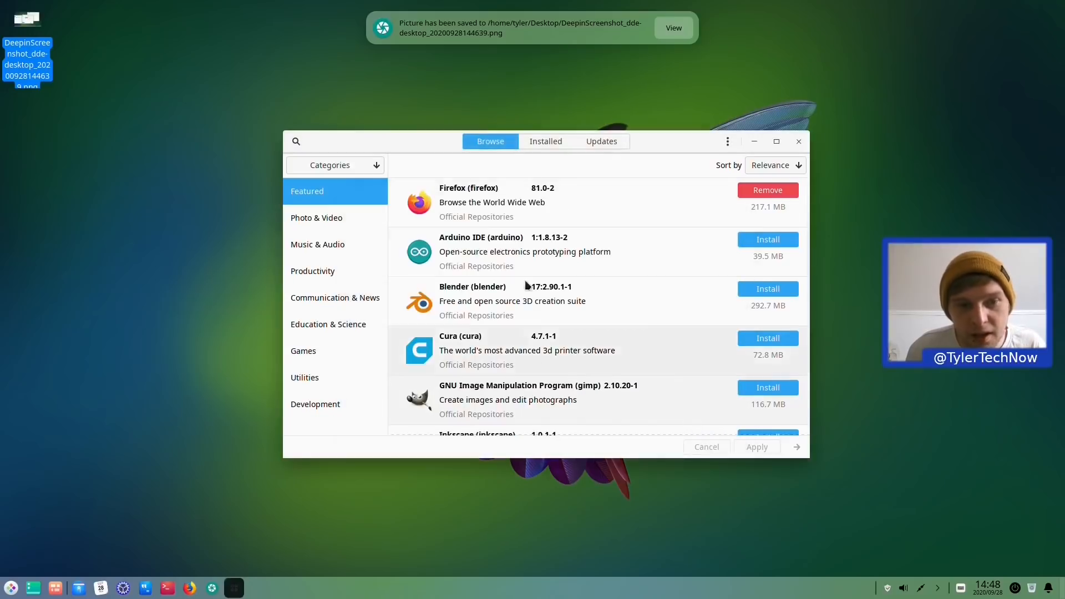
pyautogui.moveTo(325, 165)
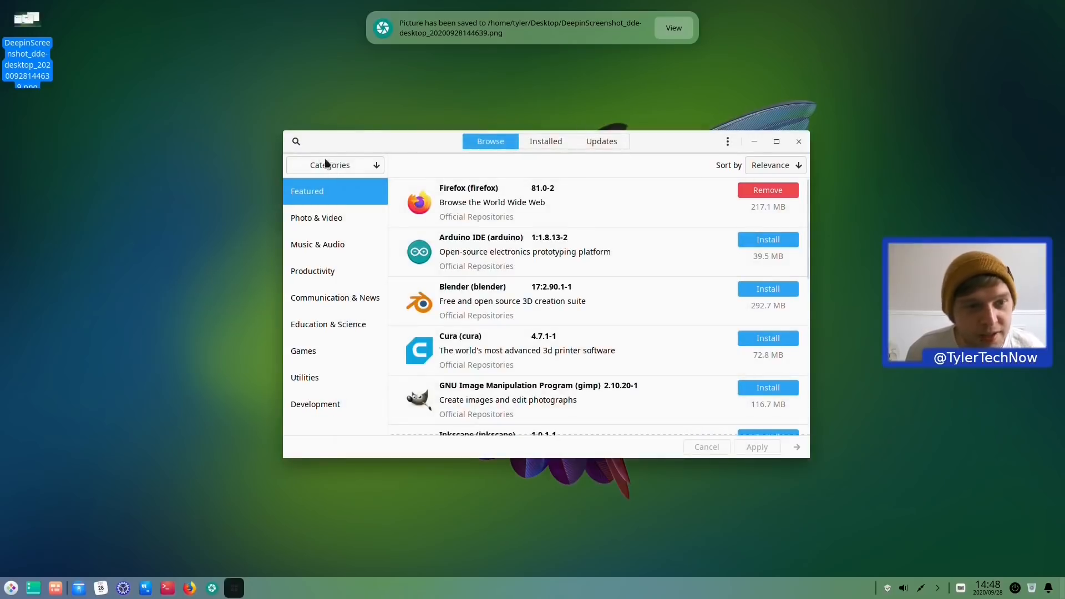
# - Search Pamac for 'gimp' and mark GIMP for installation
pyautogui.click(295, 141)
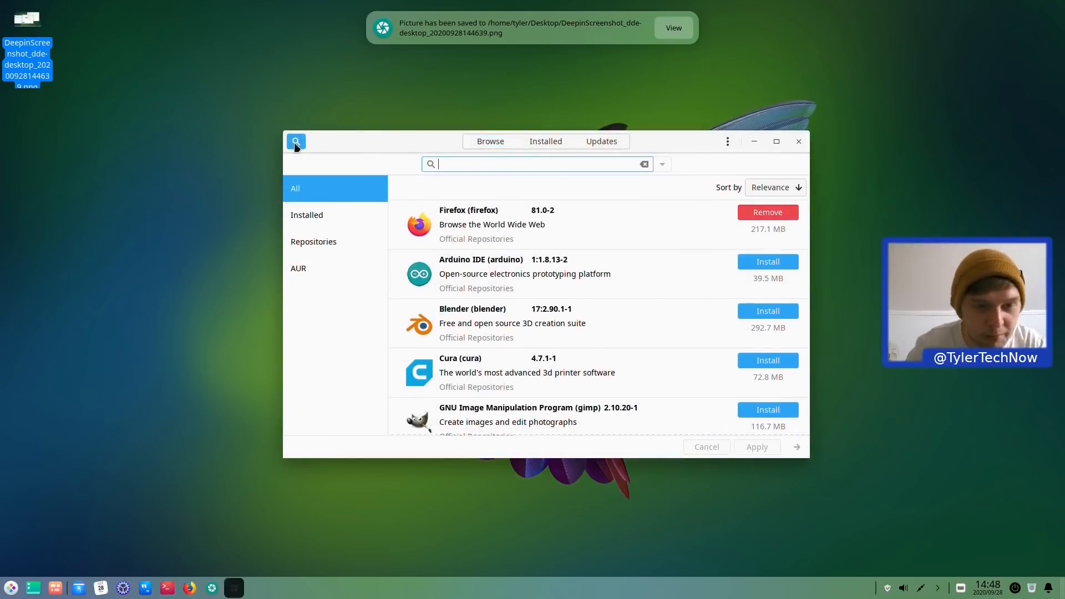
pyautogui.write('gimp')
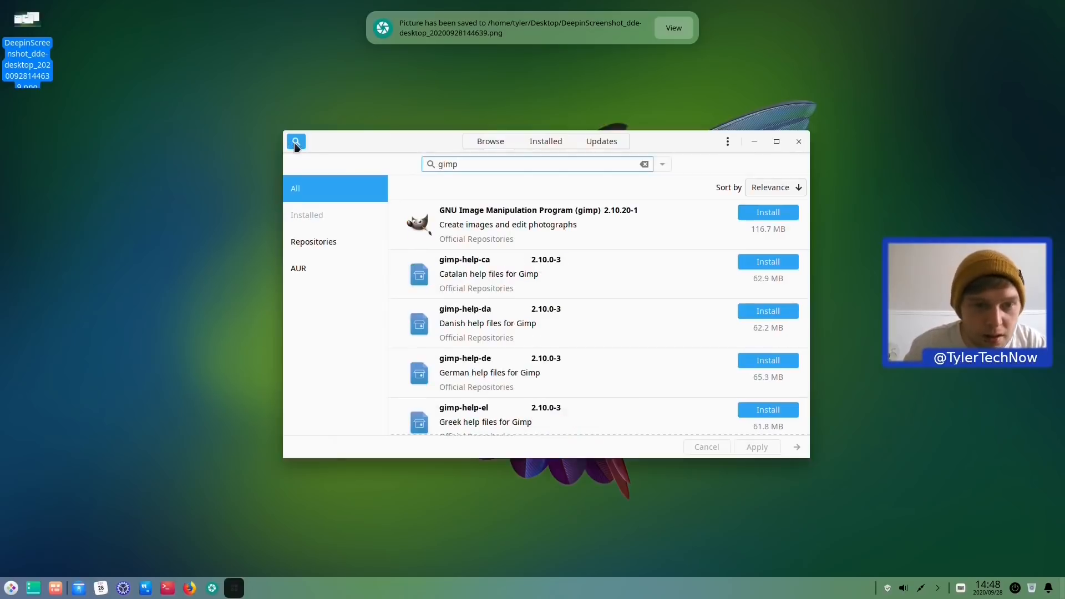
pyautogui.click(767, 212)
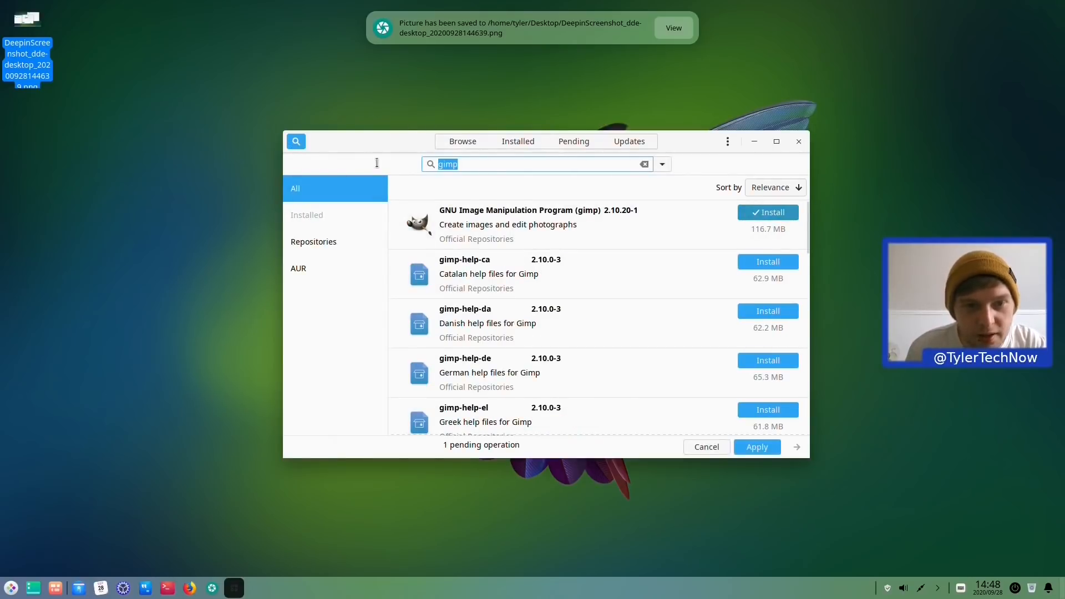
# - Search for 'libreoffice' and scroll through the resulting packages
pyautogui.write('libreoff')
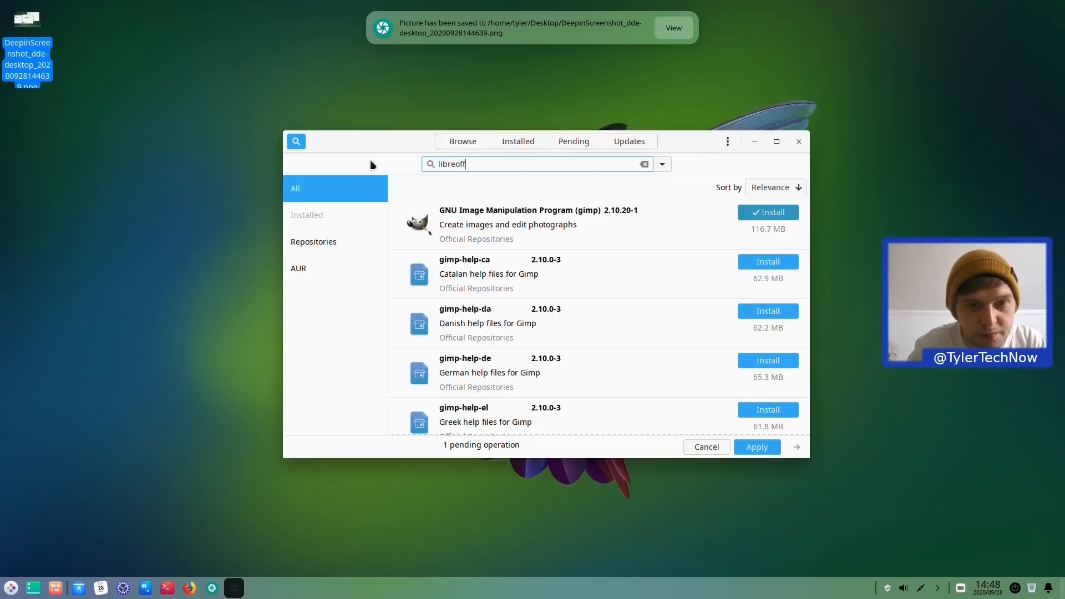
pyautogui.write('ice')
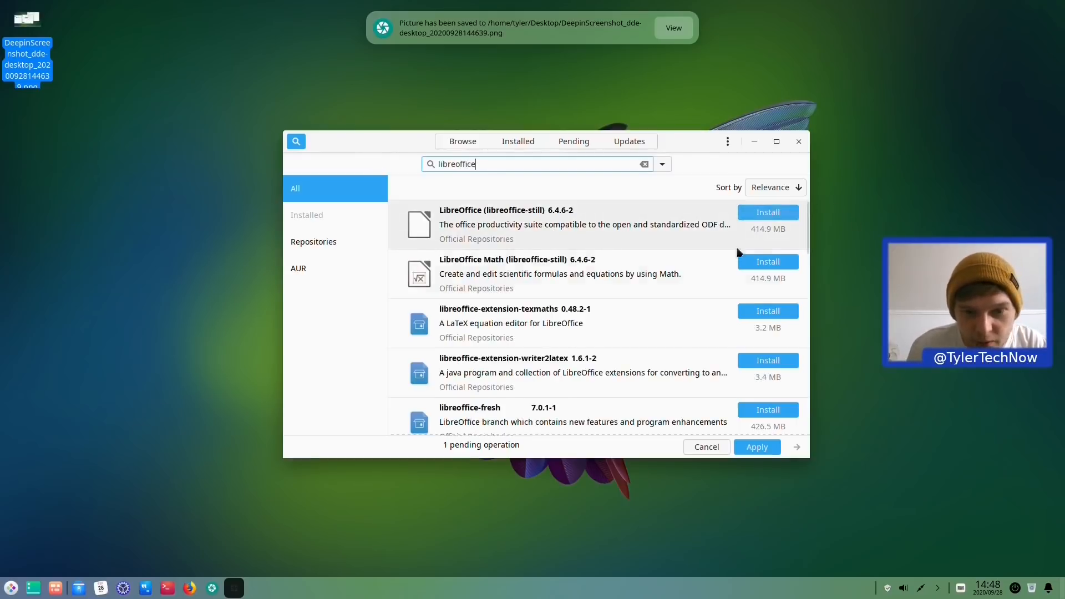
pyautogui.scroll(-3)
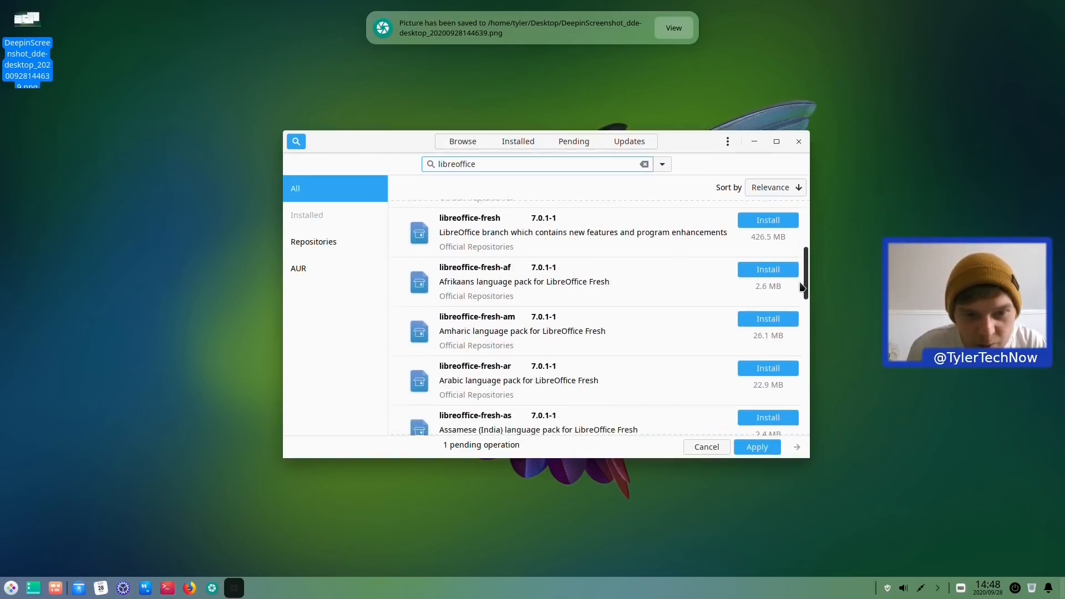
pyautogui.scroll(3)
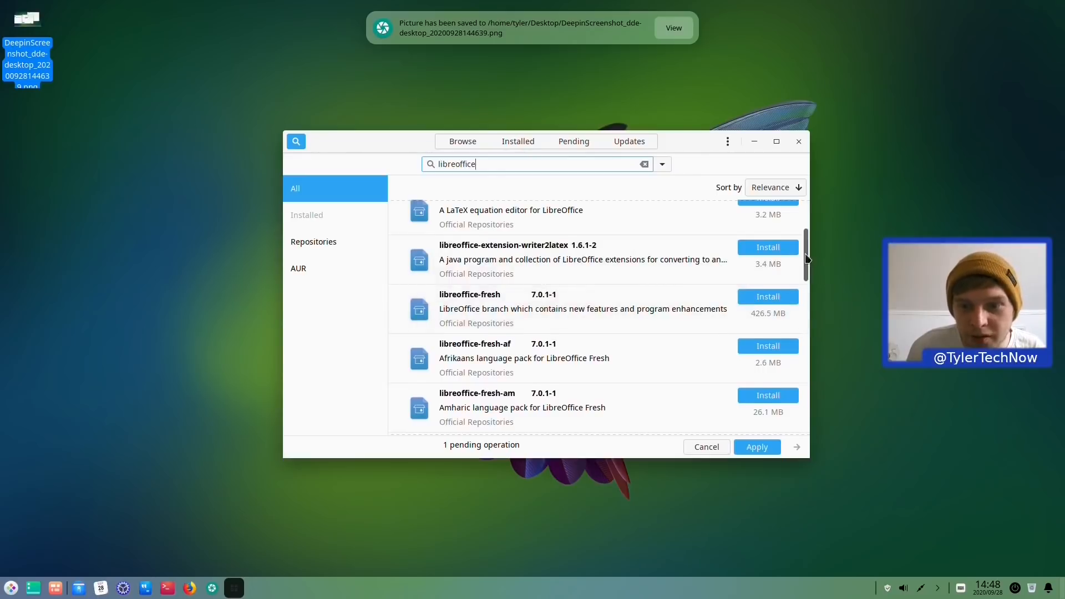
pyautogui.scroll(3)
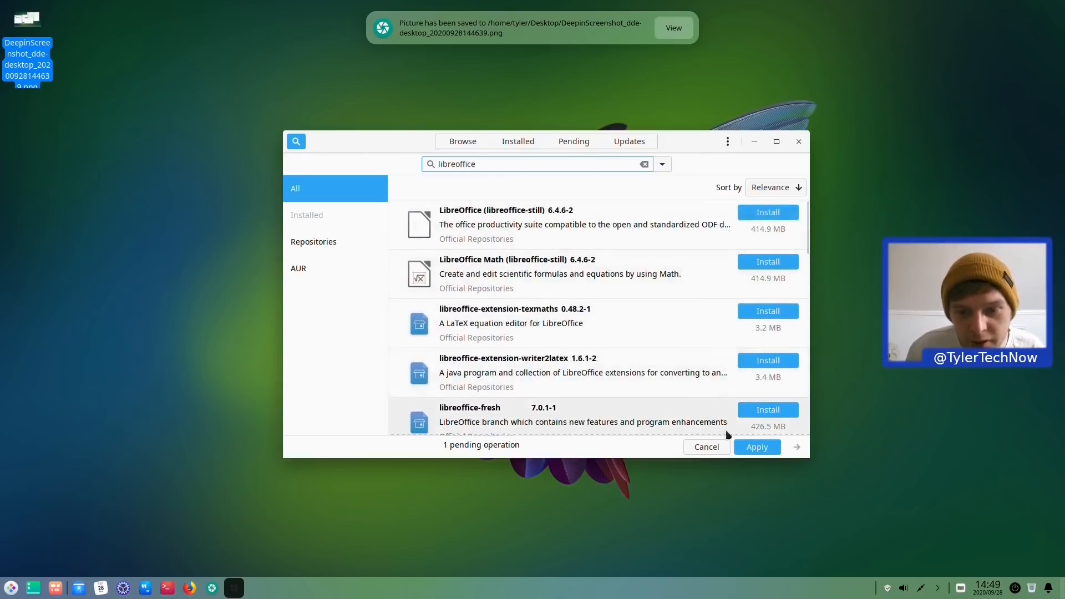
# - Apply the GIMP install, review the 46.5 MB transaction summary, and confirm with dependencies
pyautogui.click(755, 446)
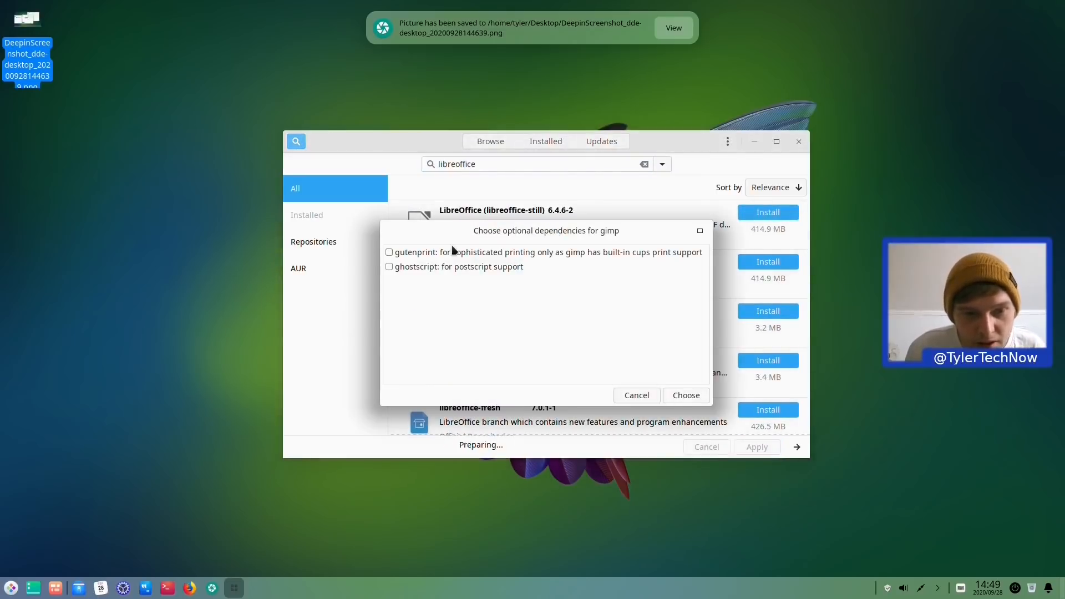
pyautogui.moveTo(630, 262)
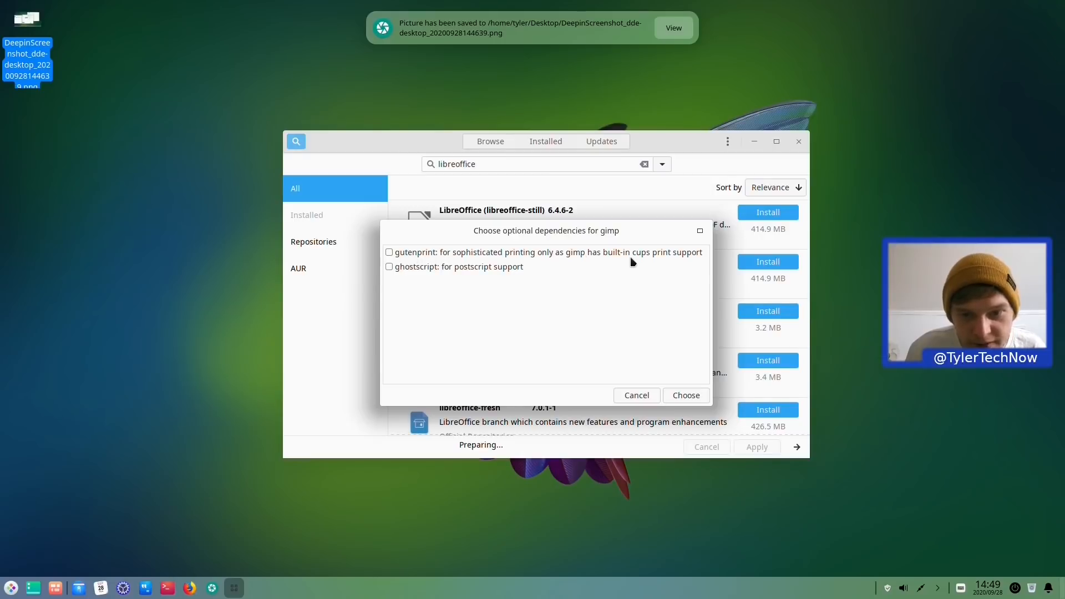
pyautogui.moveTo(733, 398)
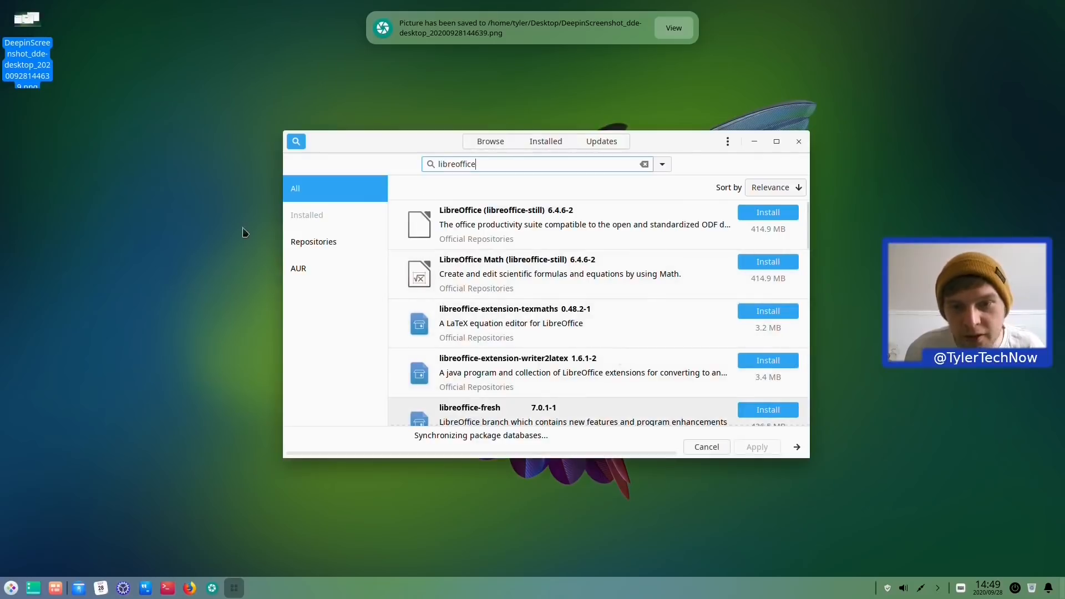
pyautogui.click(756, 445)
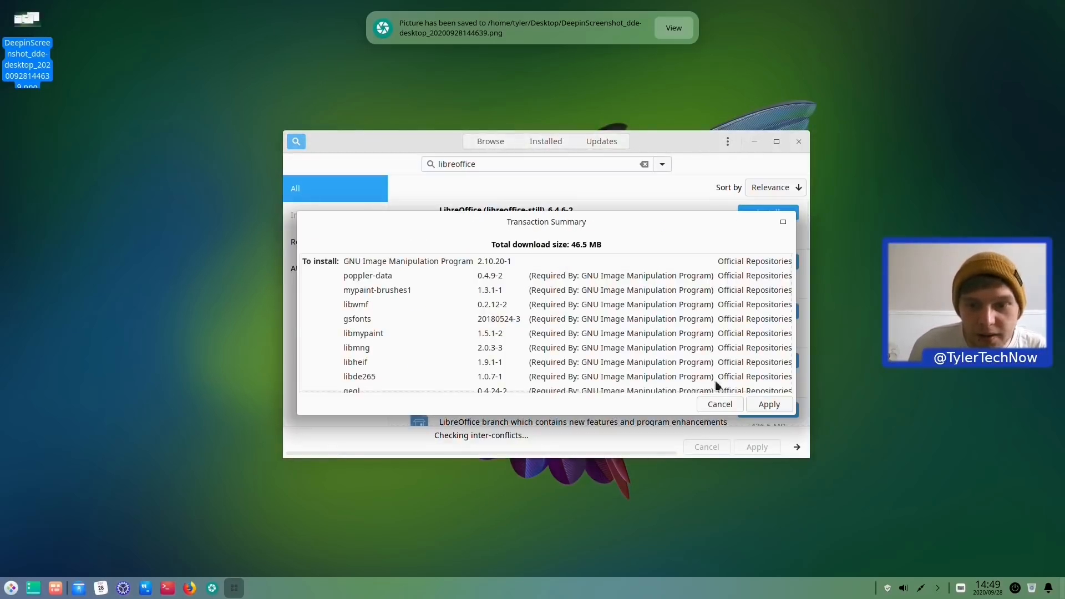
pyautogui.scroll(-3)
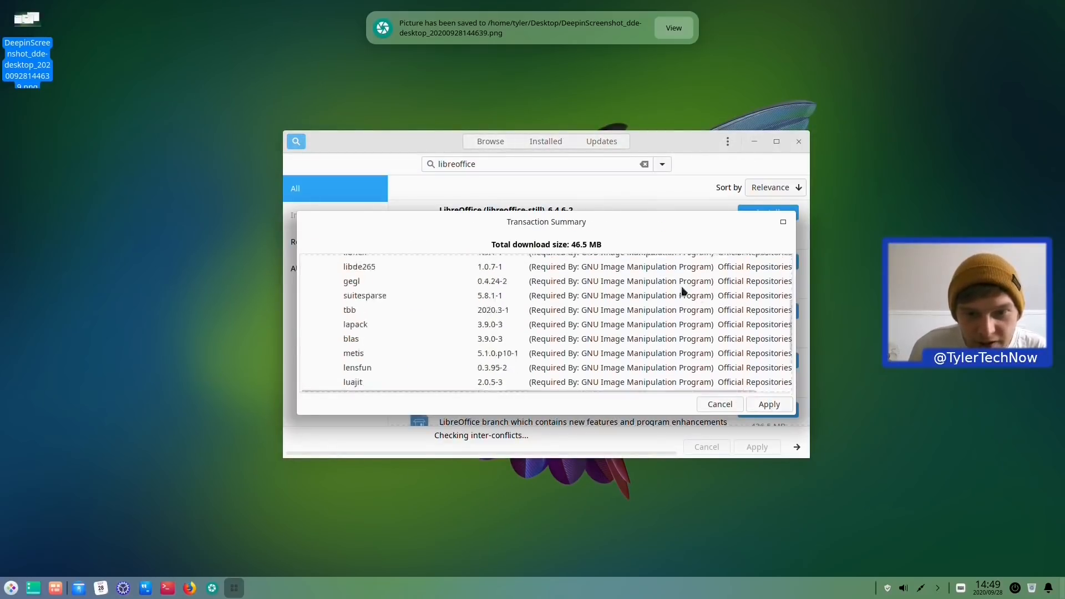
pyautogui.scroll(-3)
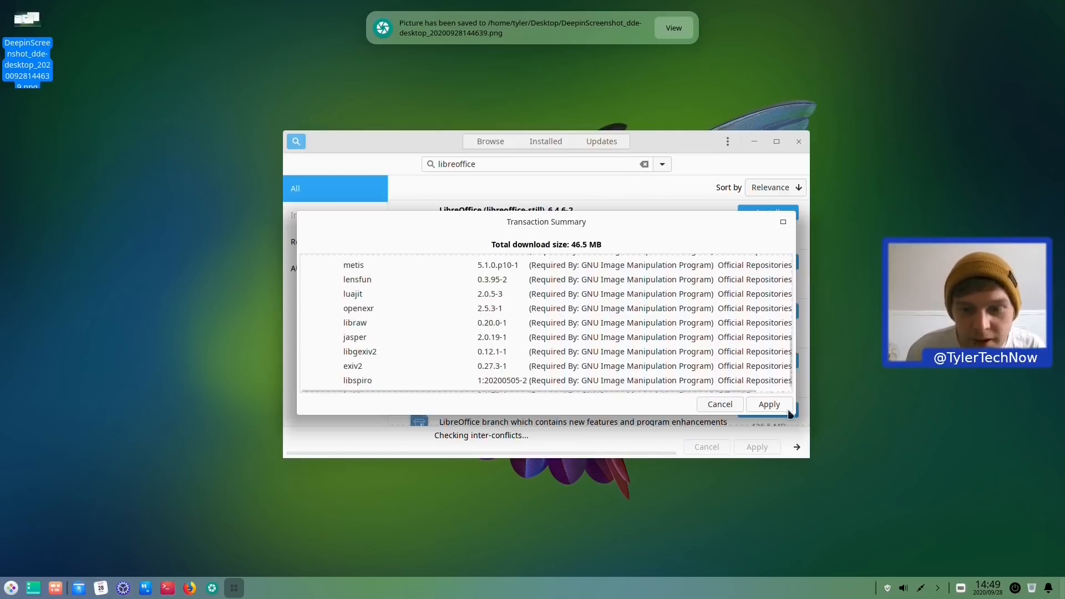
pyautogui.click(719, 403)
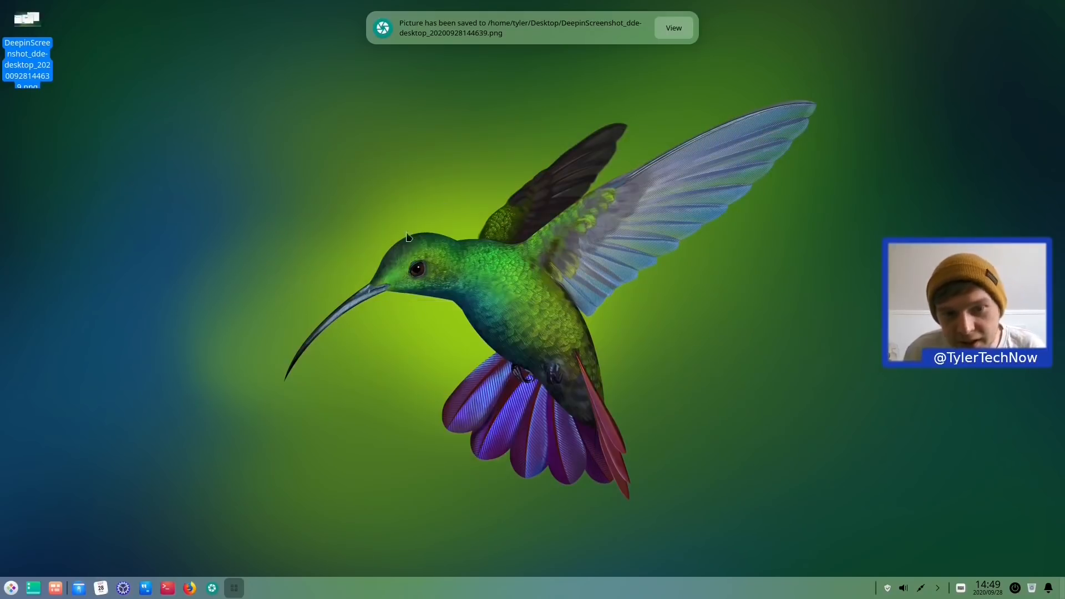
pyautogui.rightClick(408, 237)
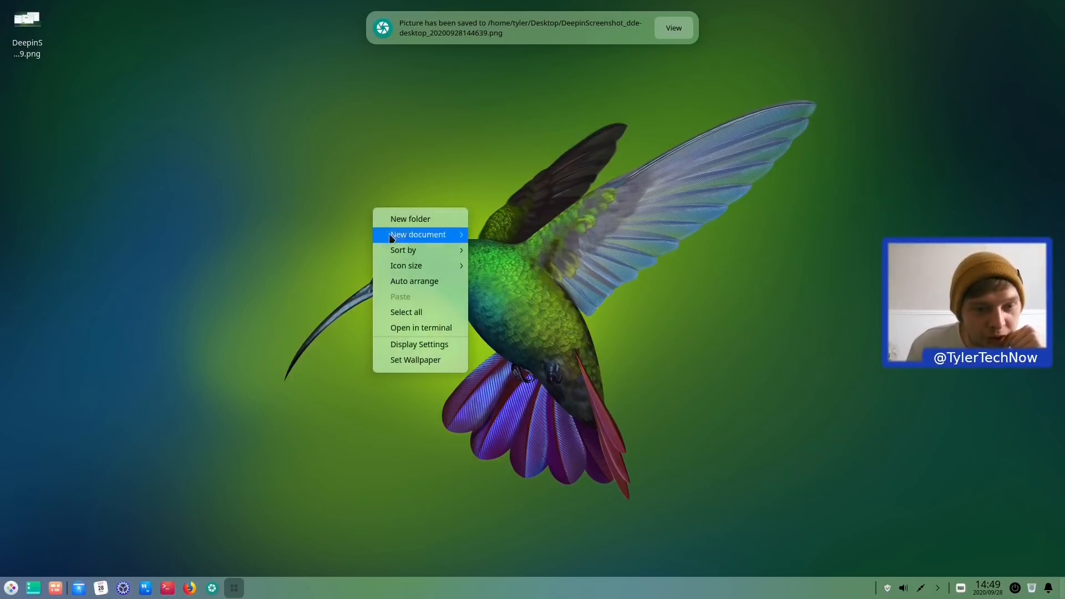
pyautogui.click(415, 360)
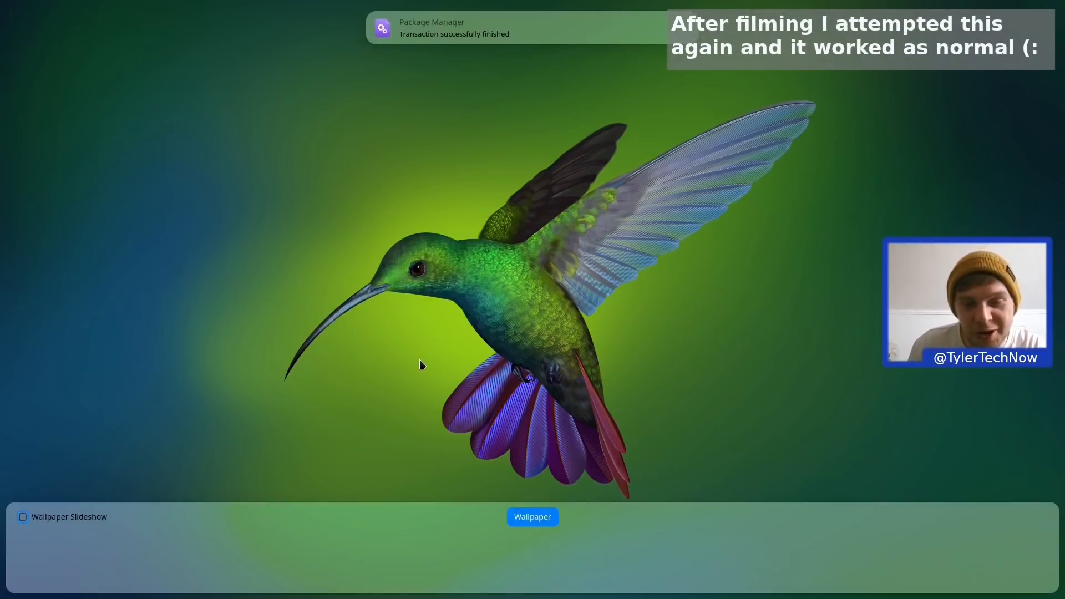
pyautogui.moveTo(285, 562)
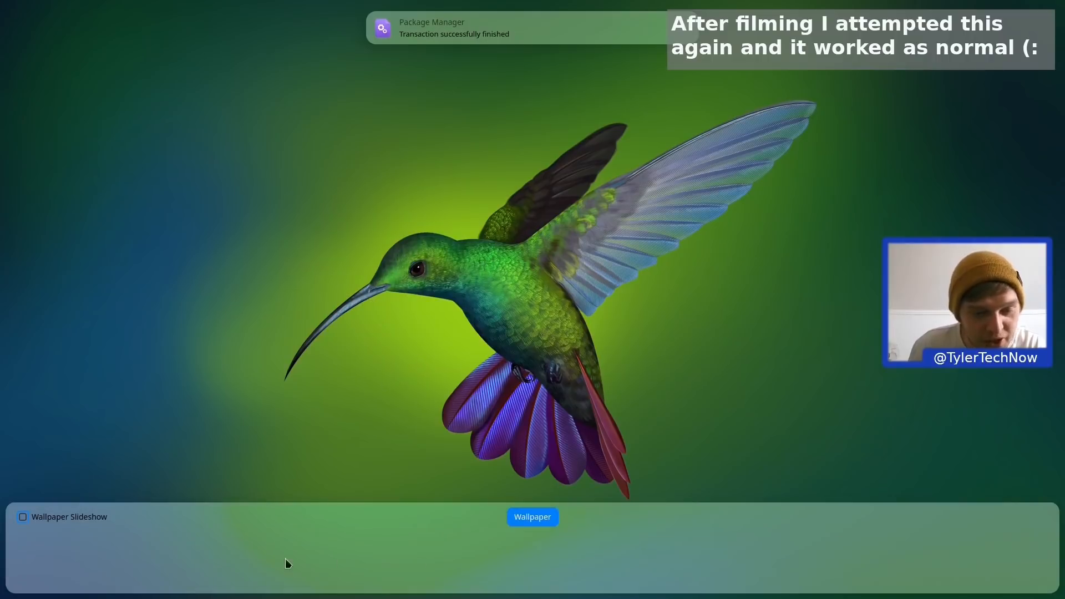
pyautogui.moveTo(544, 554)
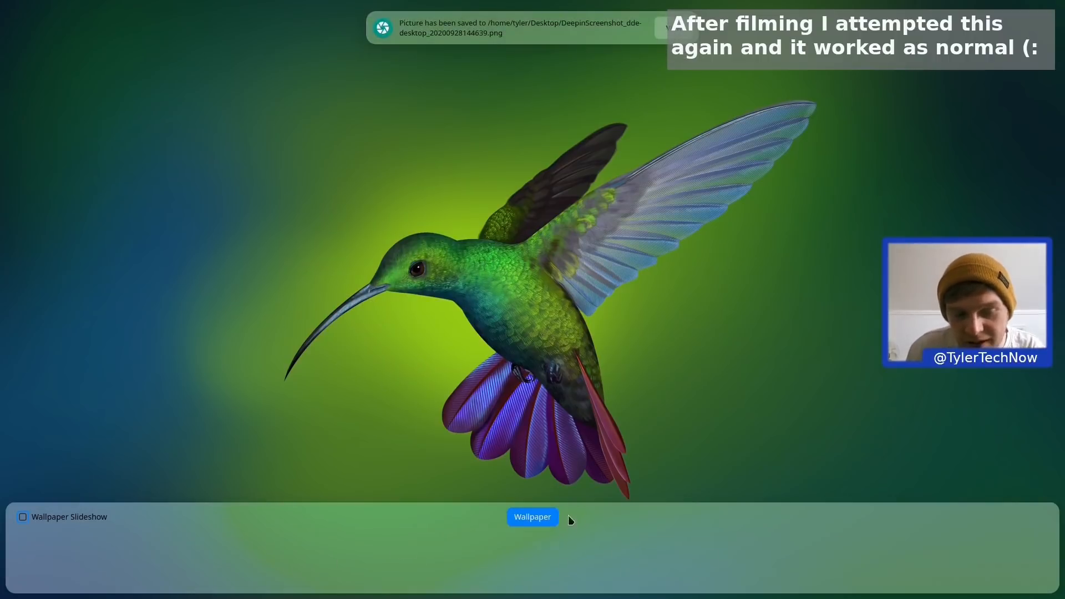
pyautogui.moveTo(577, 518)
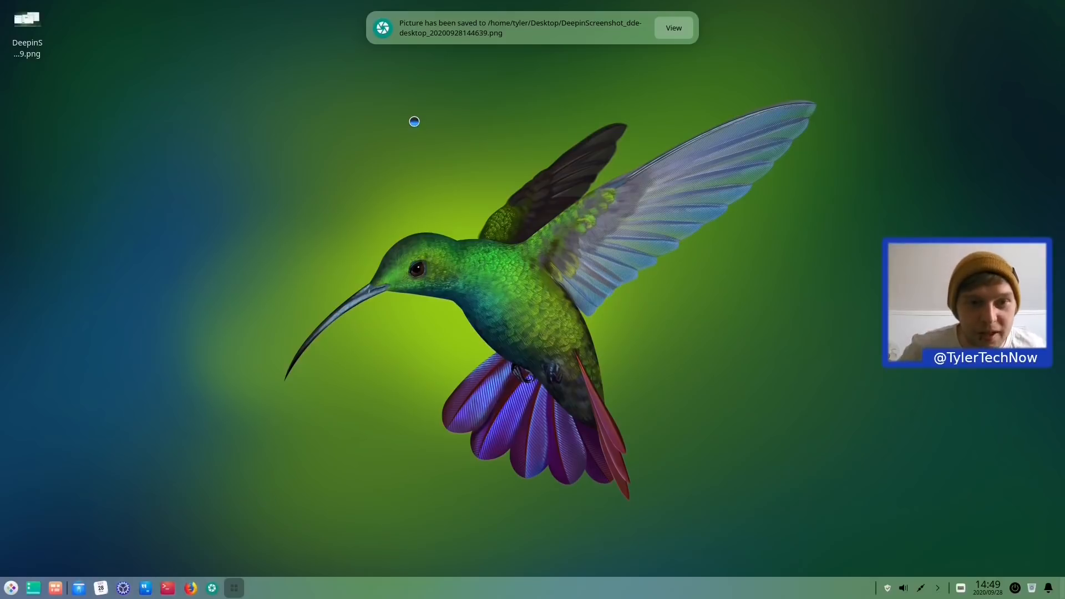
# - Launch Firefox from the dock, minimize its window, then bring it back
pyautogui.click(189, 587)
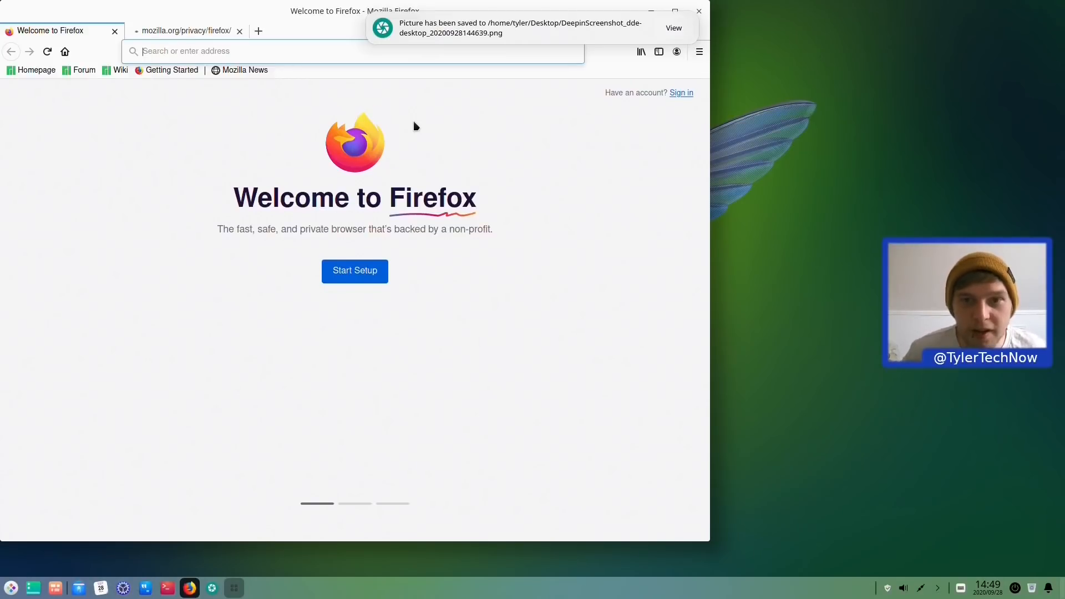
pyautogui.click(651, 12)
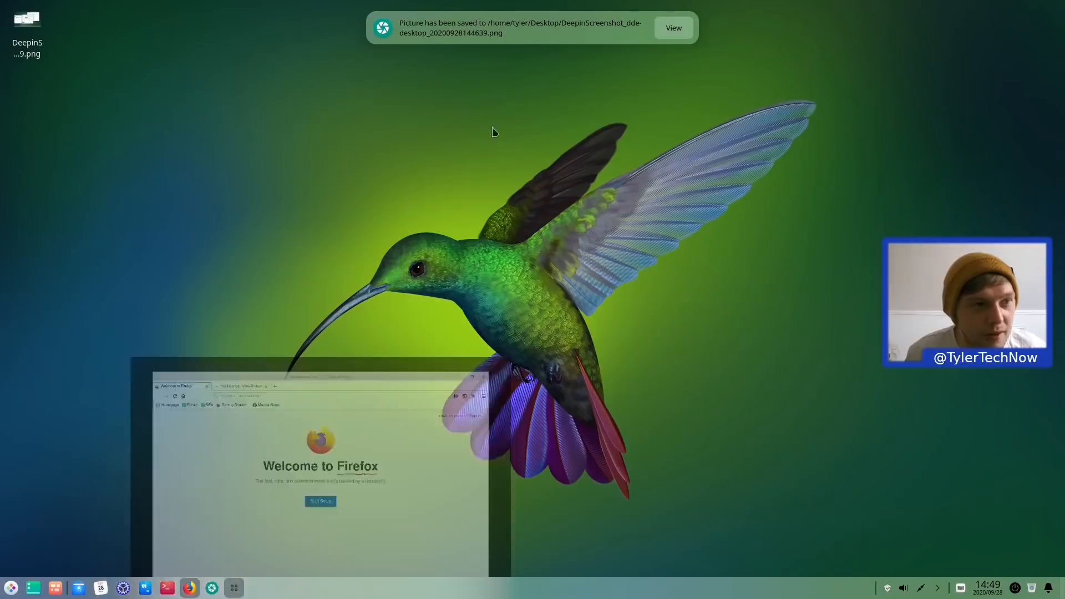
pyautogui.rightClick(26, 20)
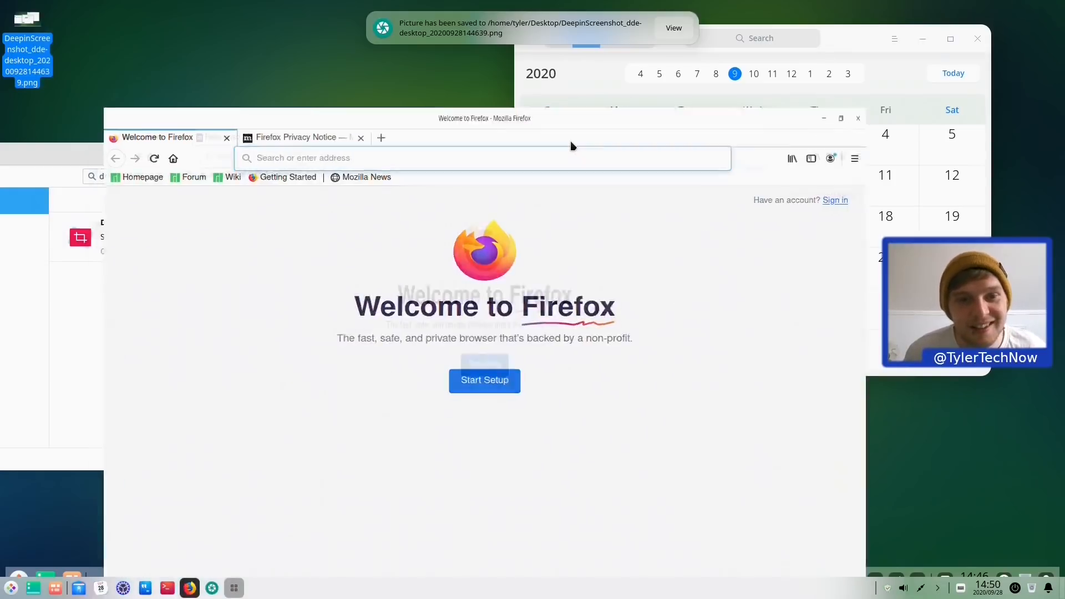
# - Search the web for 'minimal wallpaper' and dismiss Google's consent notice
pyautogui.click(839, 117)
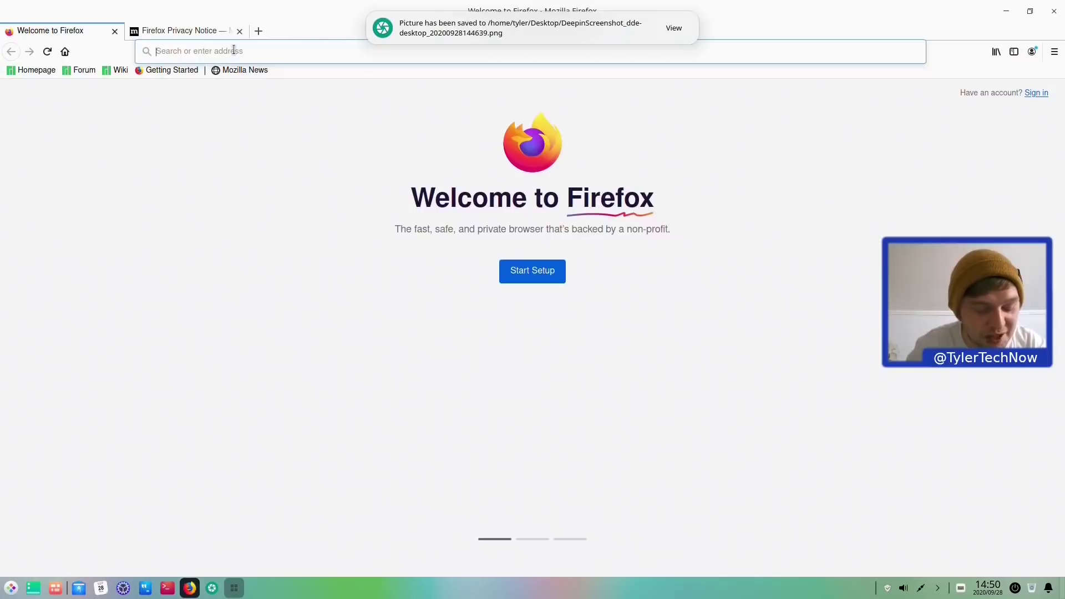
pyautogui.write('minim')
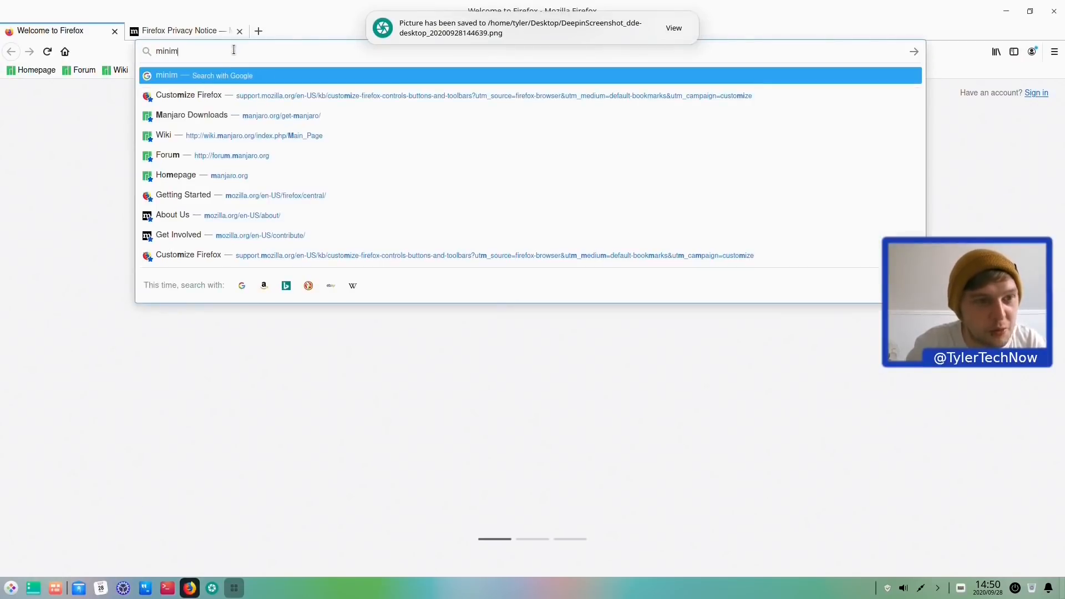
pyautogui.write('al wallpaper')
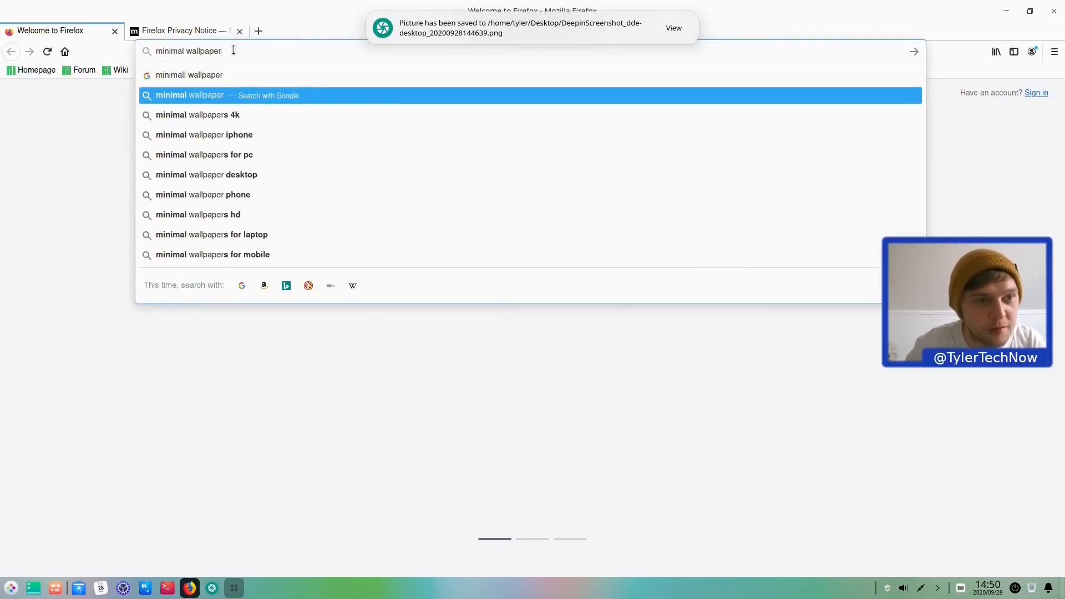
pyautogui.press('Return')
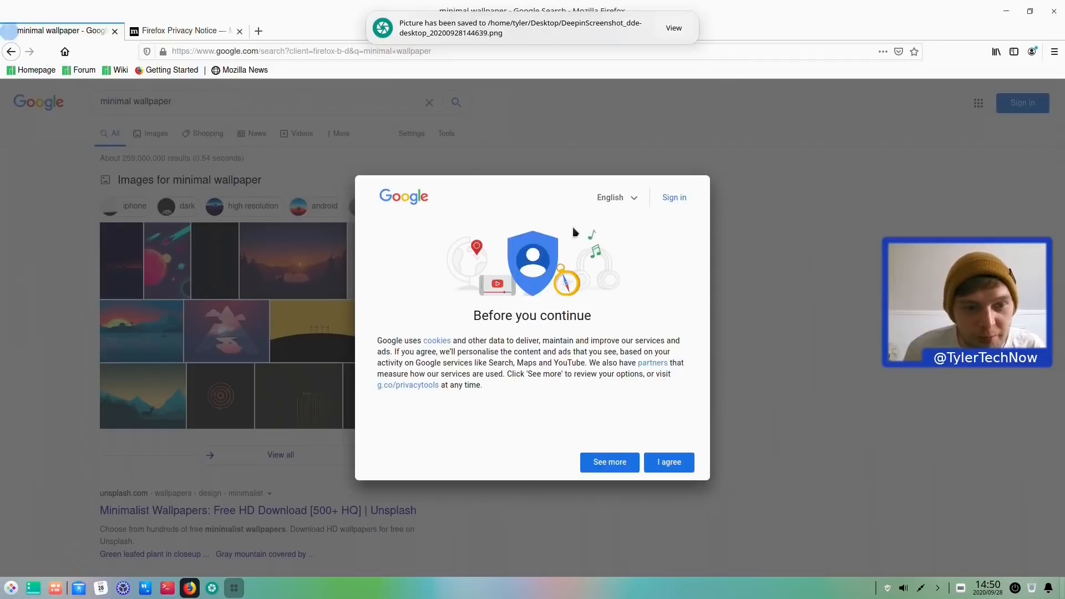
pyautogui.click(668, 463)
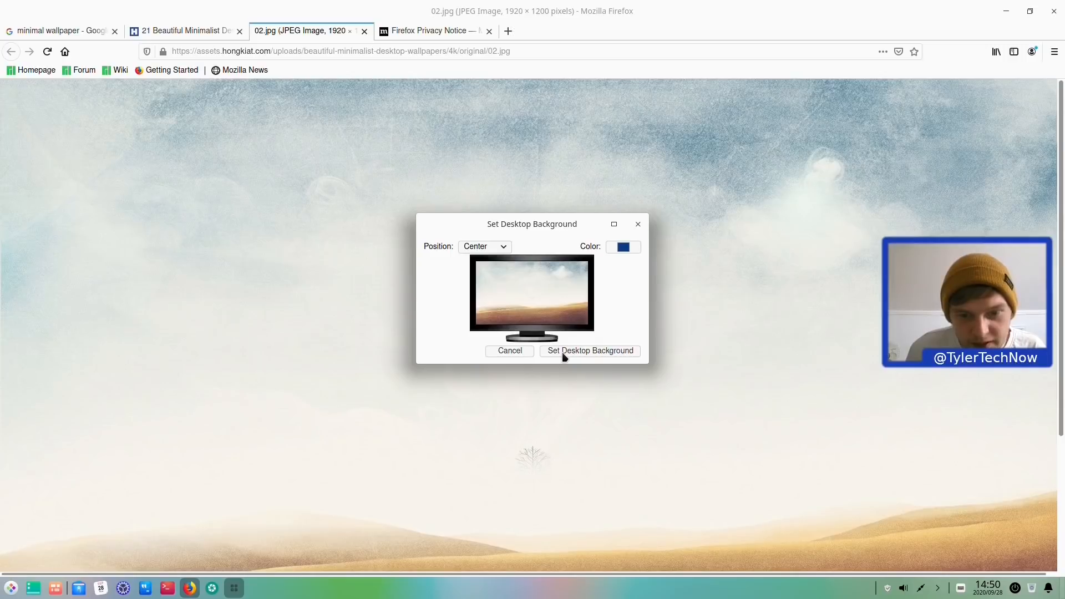
# - Set the desert image as desktop background and save a copy to the Desktop
pyautogui.click(589, 351)
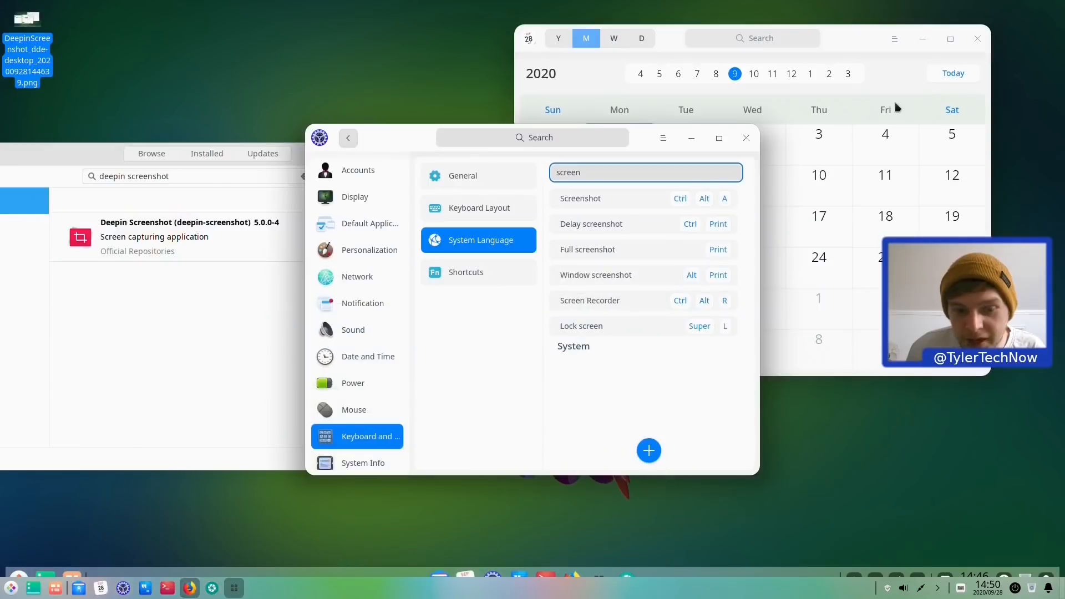
pyautogui.click(189, 588)
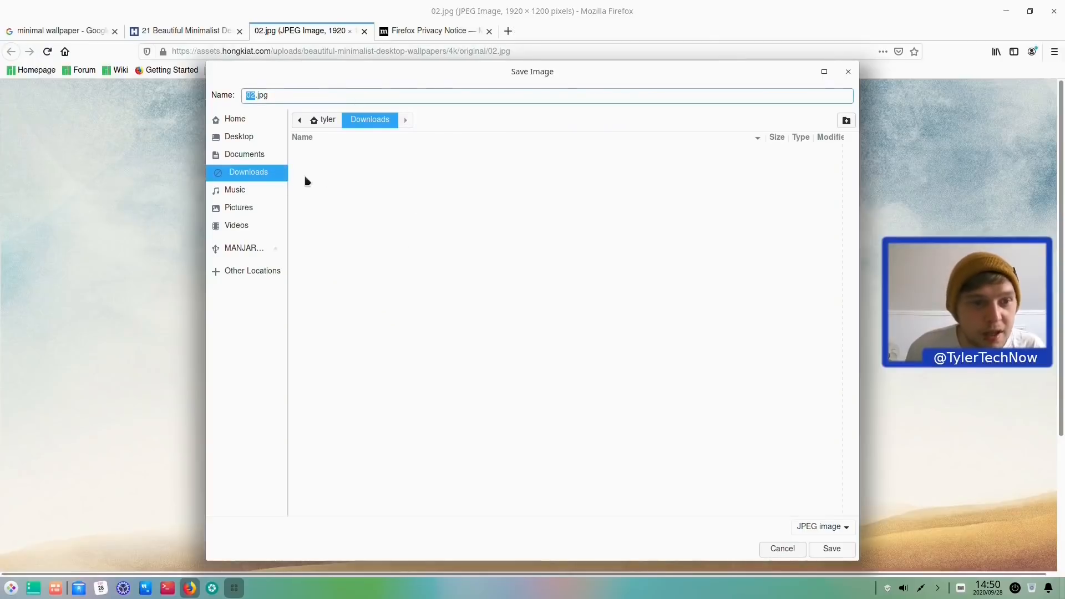
pyautogui.moveTo(249, 143)
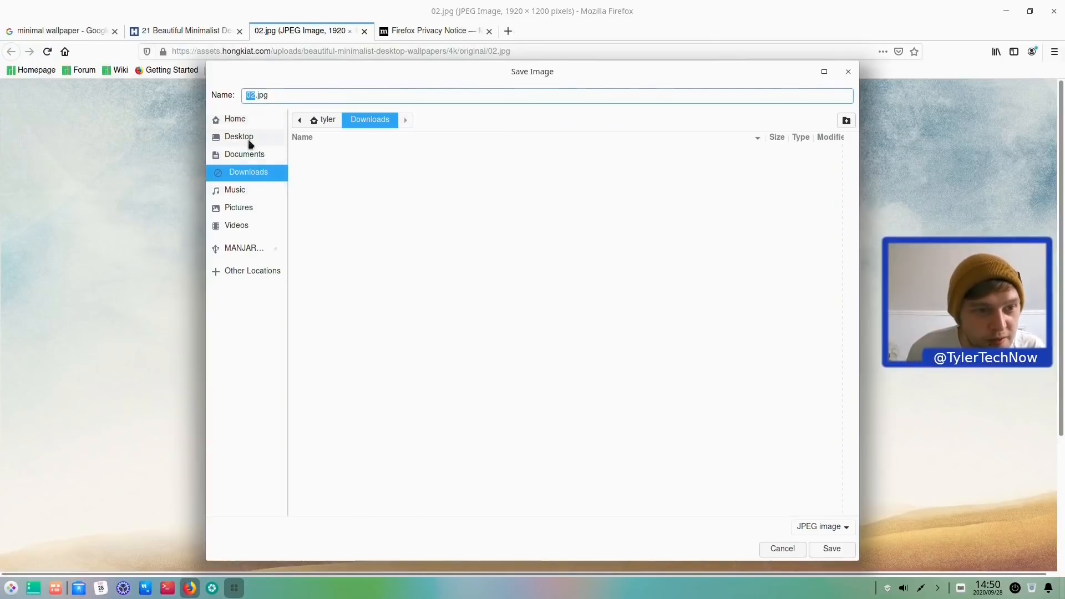
pyautogui.click(831, 548)
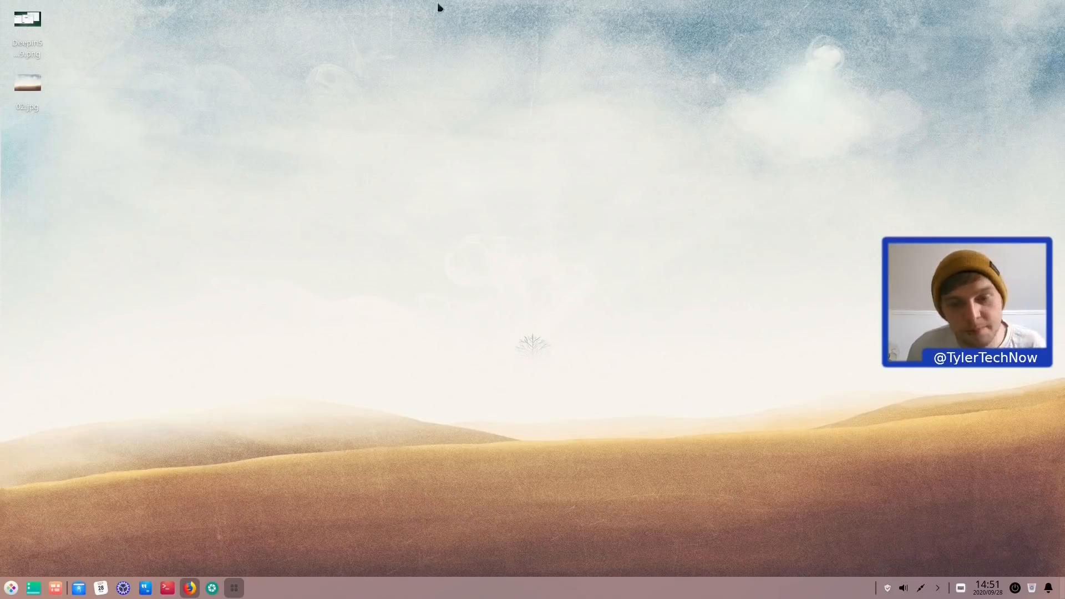
pyautogui.moveTo(574, 5)
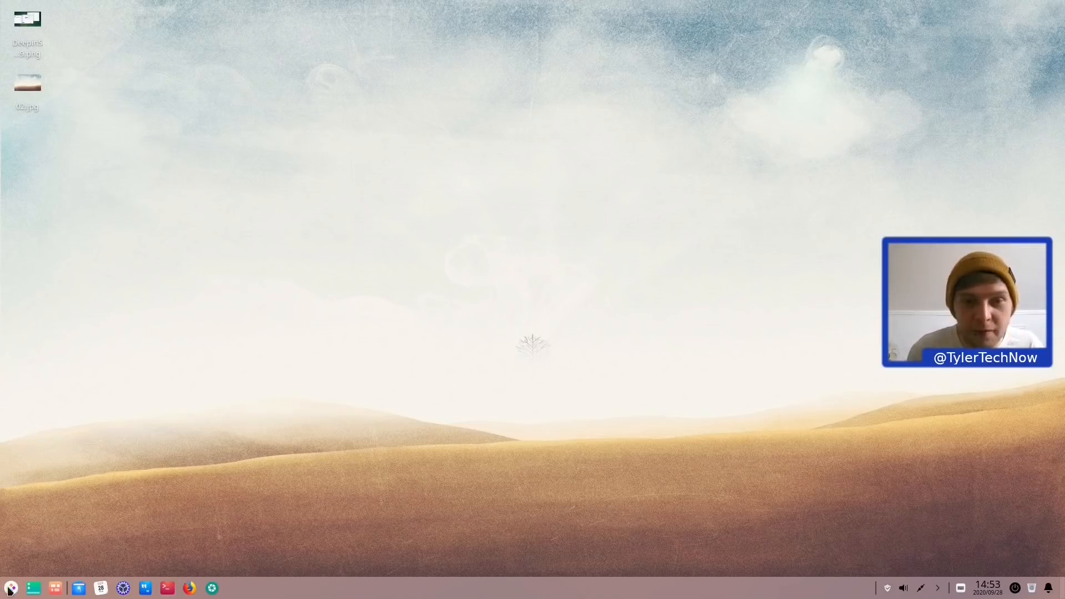
# - Search the application launcher for 'wri' and then 'gimp'
pyautogui.click(10, 587)
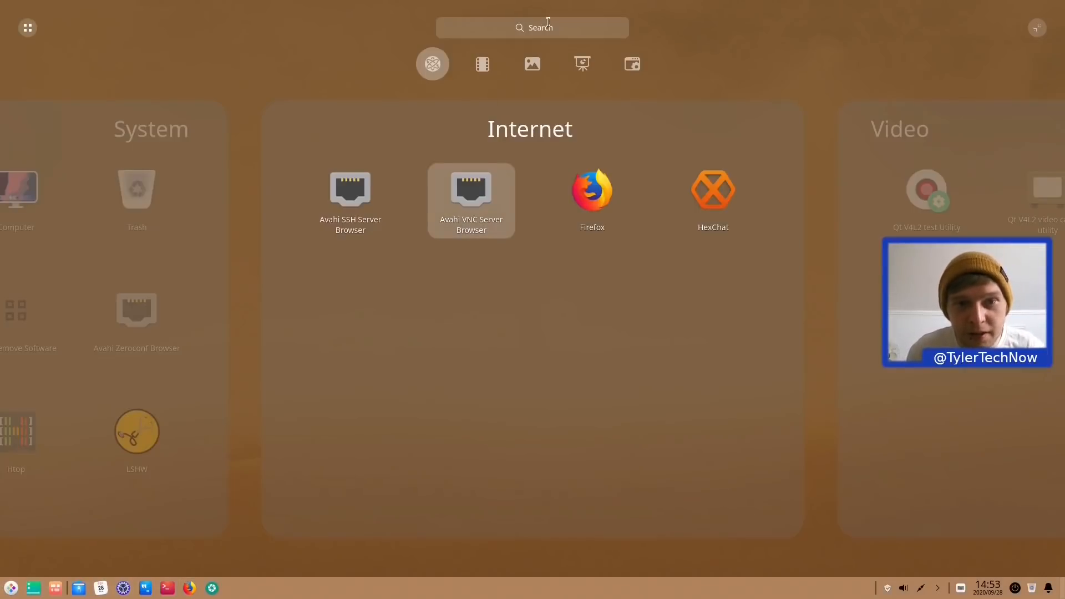
pyautogui.write('wri')
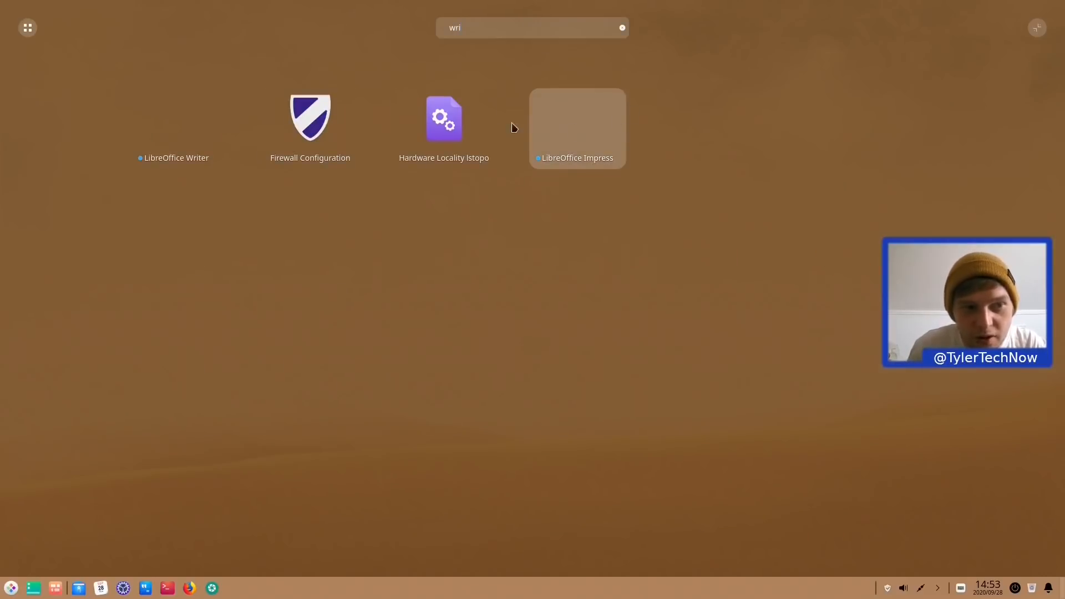
pyautogui.moveTo(176, 128)
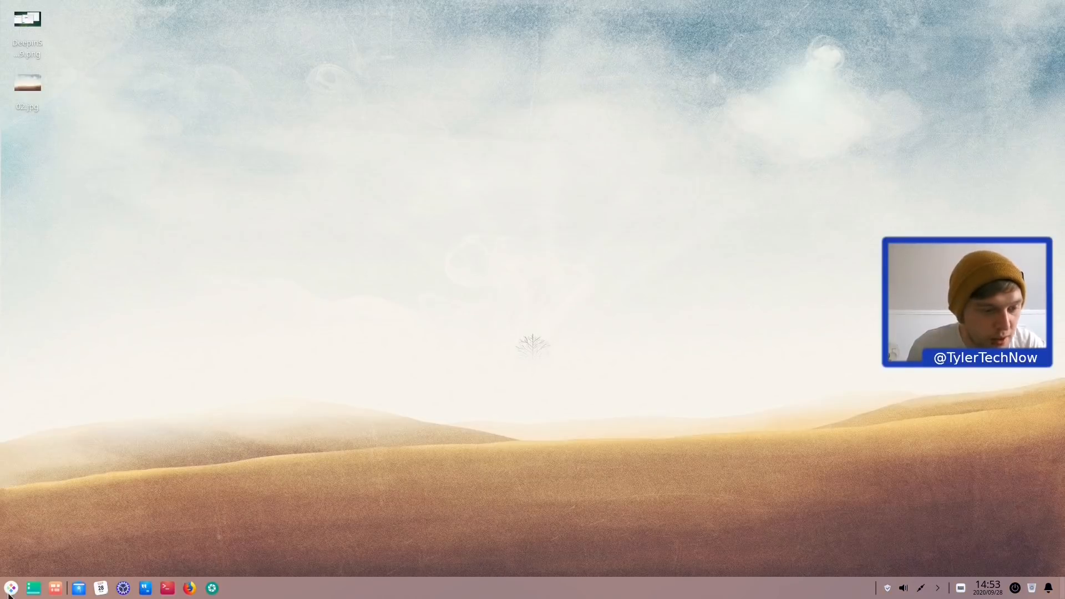
pyautogui.click(10, 588)
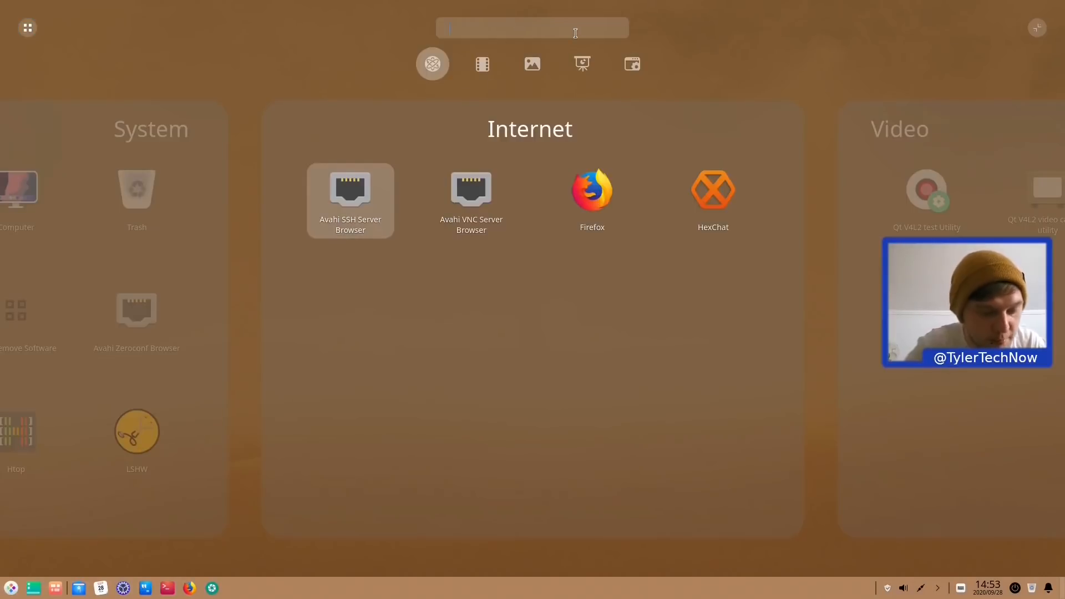
pyautogui.write('gimp')
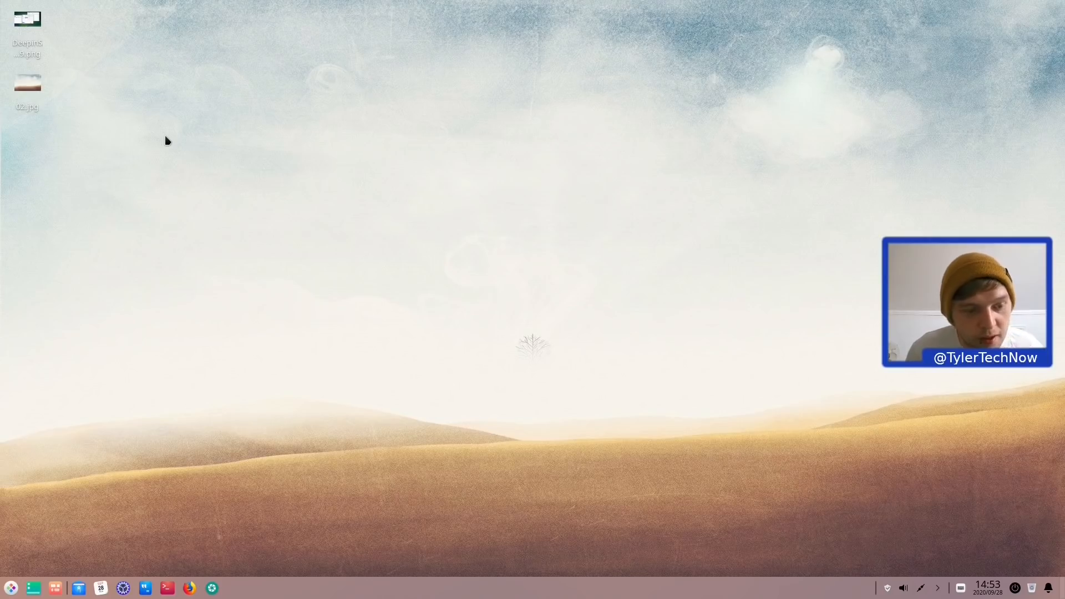
# - Search 'gimp' again and bring up the Send to dock option for GIMP and Writer
pyautogui.click(10, 587)
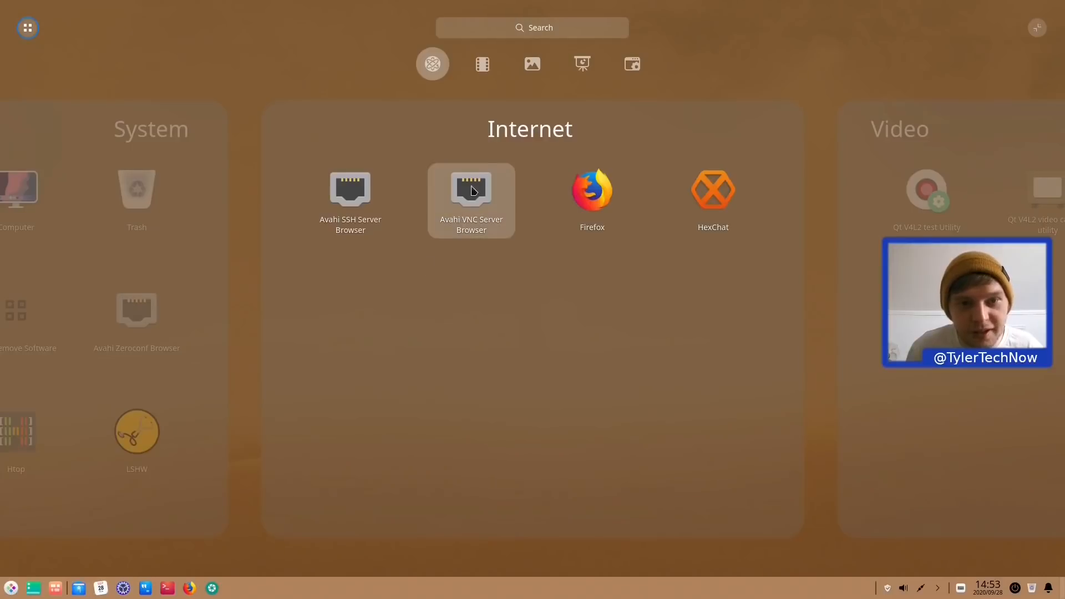
pyautogui.write('gimp')
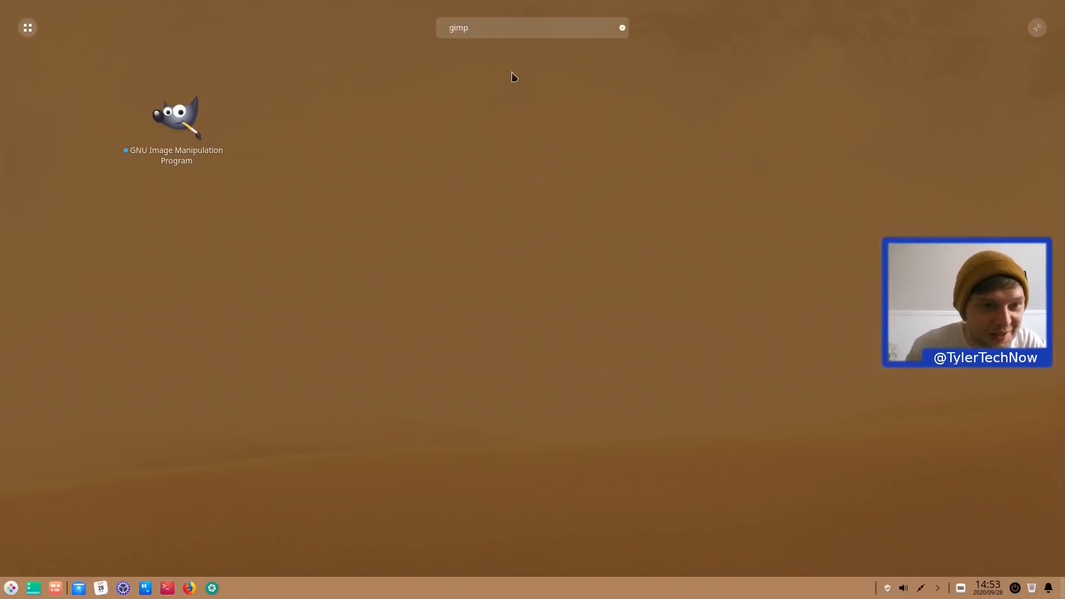
pyautogui.rightClick(176, 115)
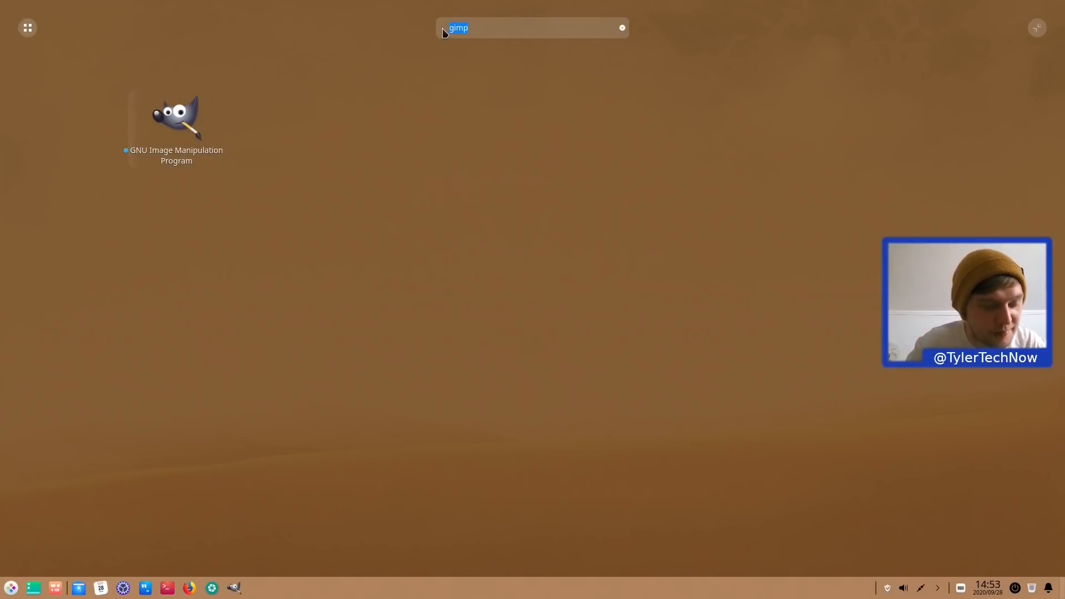
pyautogui.rightClick(176, 126)
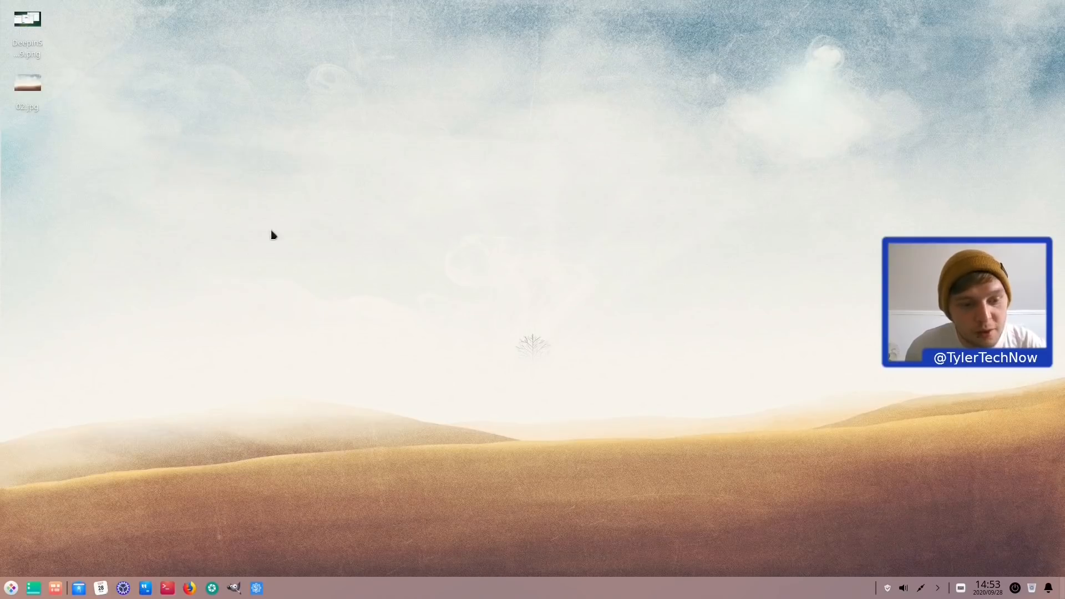
pyautogui.moveTo(257, 587)
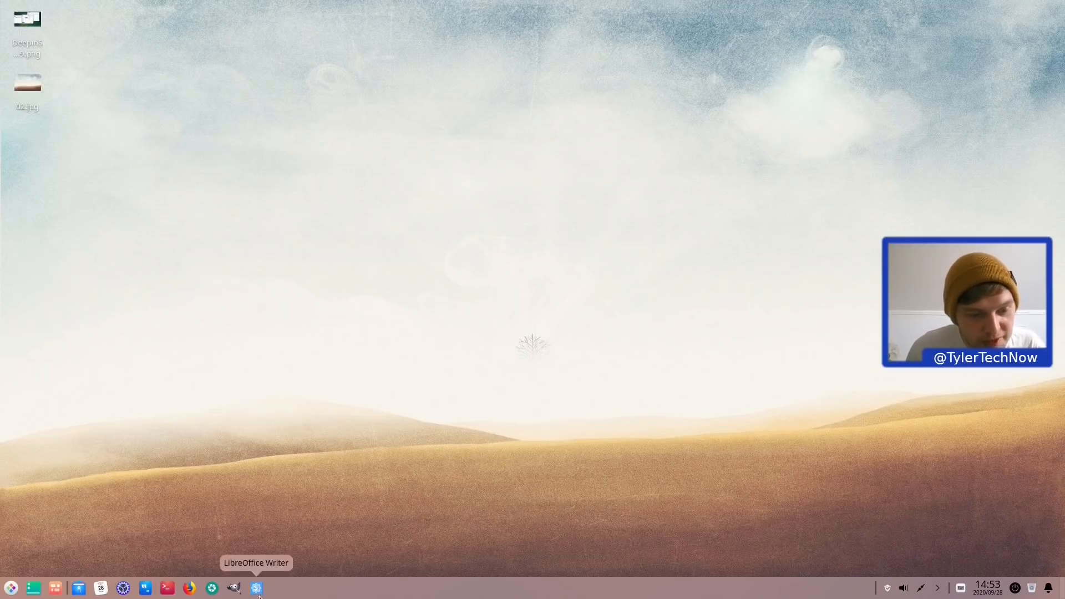
# - Launch LibreOffice Writer from the dock and dismiss the Tip of the Day
pyautogui.click(256, 587)
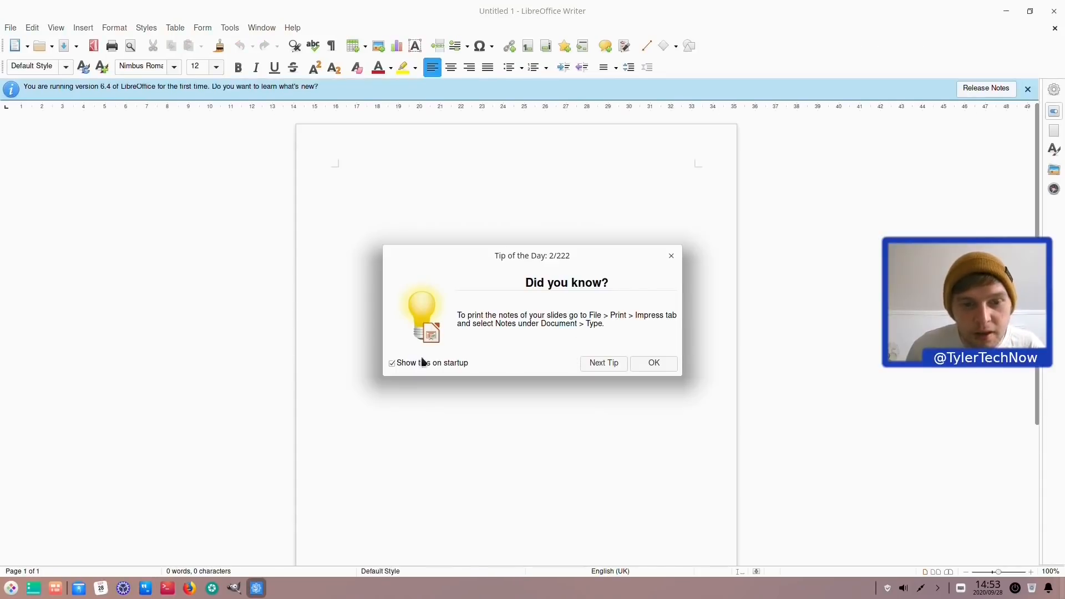
pyautogui.click(652, 363)
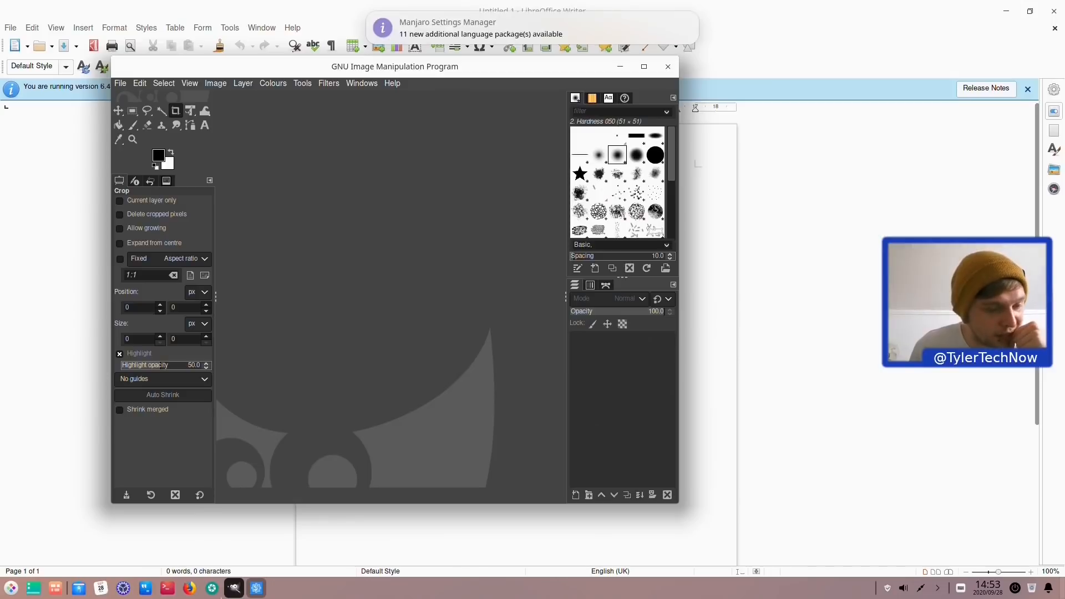
# - Select the Dark theme under Control Center's Personalization settings
pyautogui.click(124, 588)
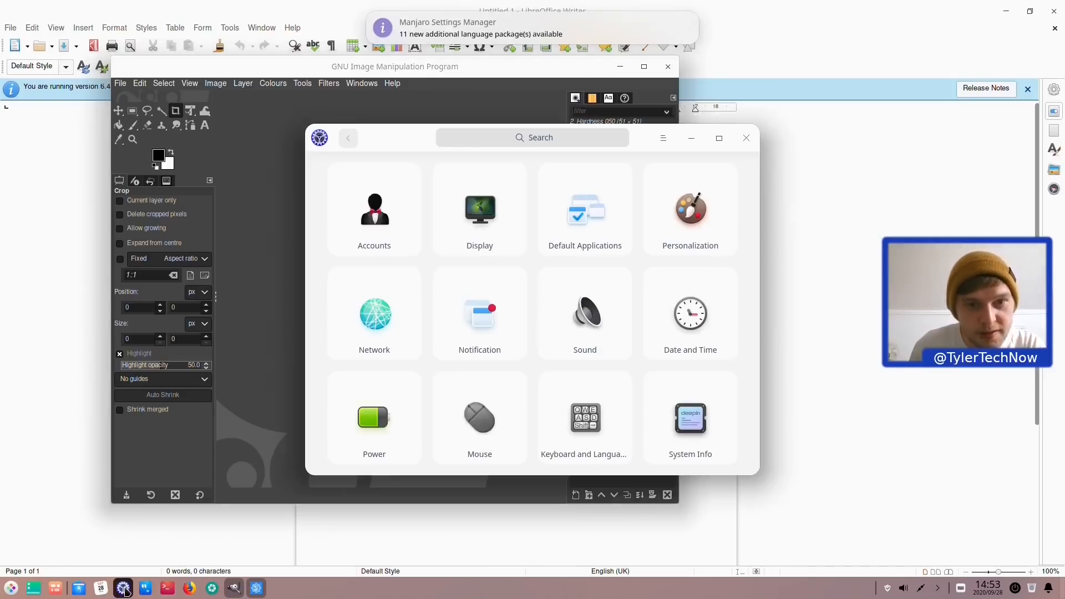
pyautogui.moveTo(706, 272)
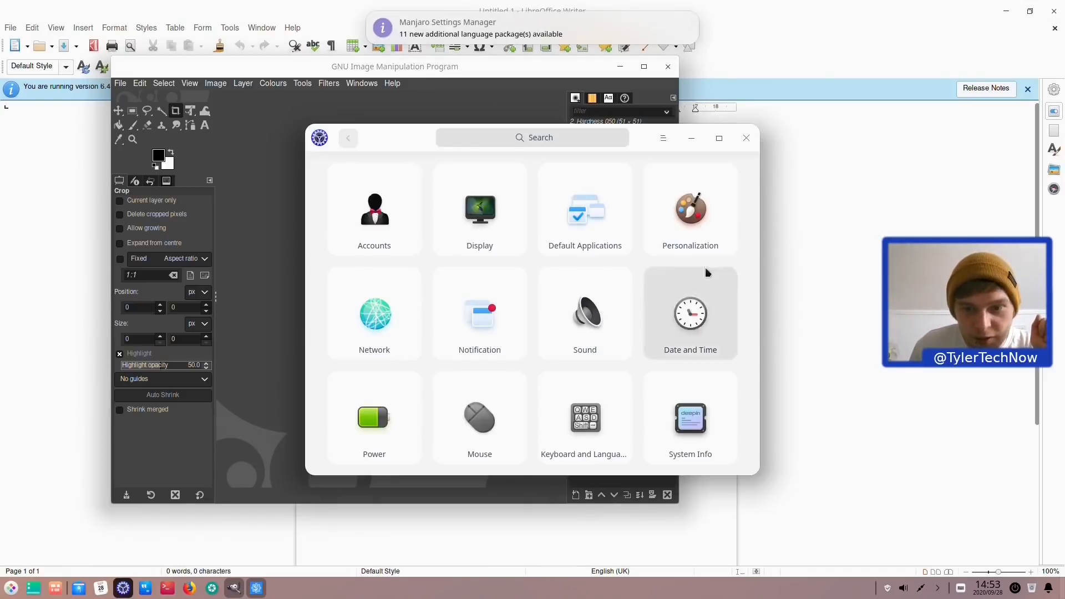
pyautogui.click(689, 208)
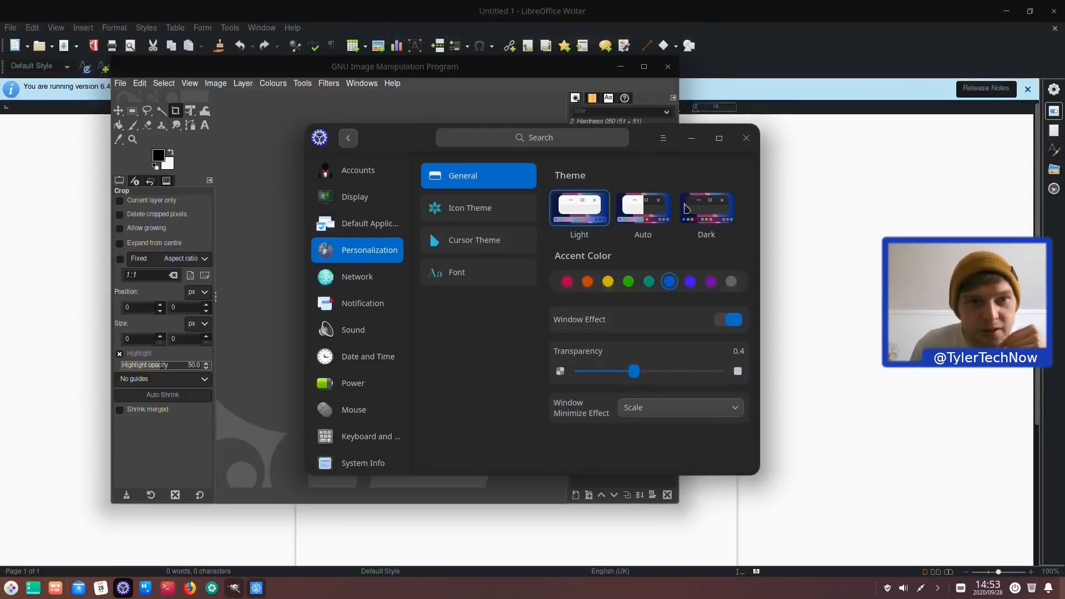
pyautogui.click(746, 137)
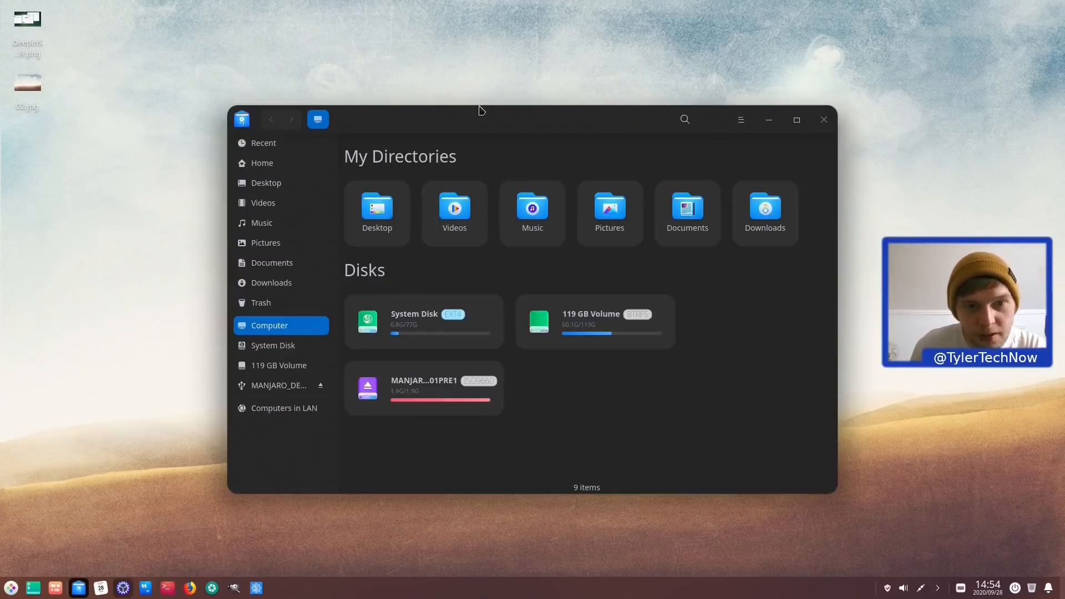
# - Choose the green Accent Color swatch in Personalization settings
pyautogui.click(100, 587)
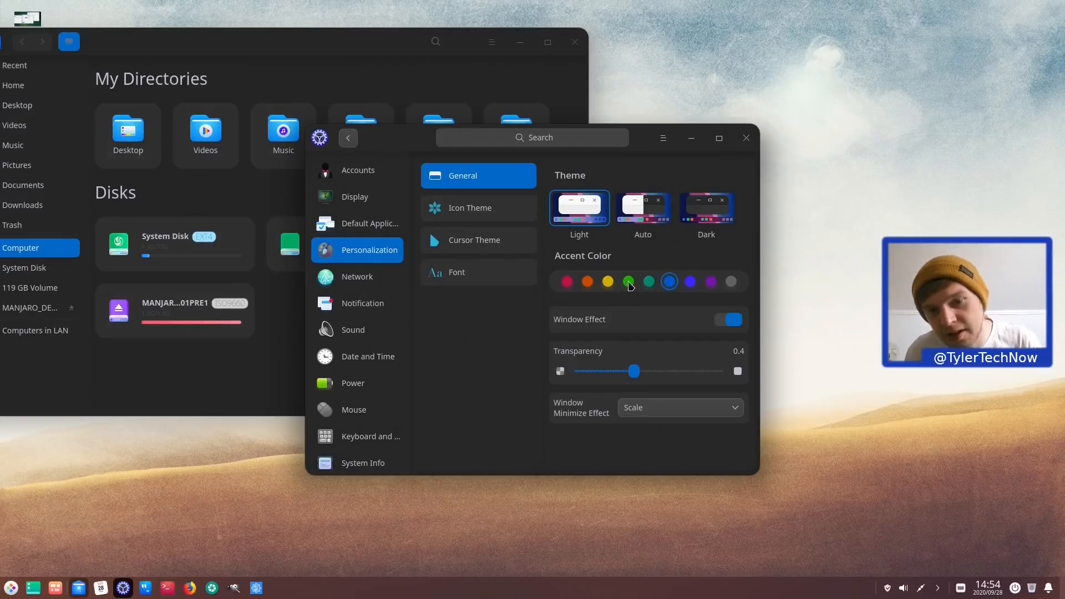
pyautogui.click(627, 281)
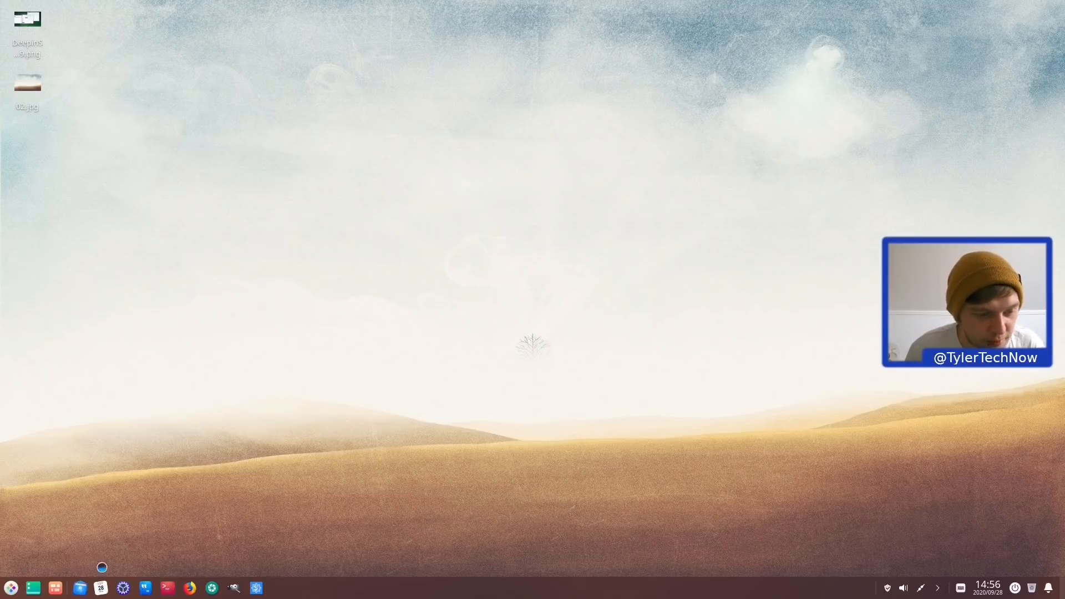
# - Run 'systemctl hibernate' in Deepin Terminal to hibernate the computer
pyautogui.click(100, 587)
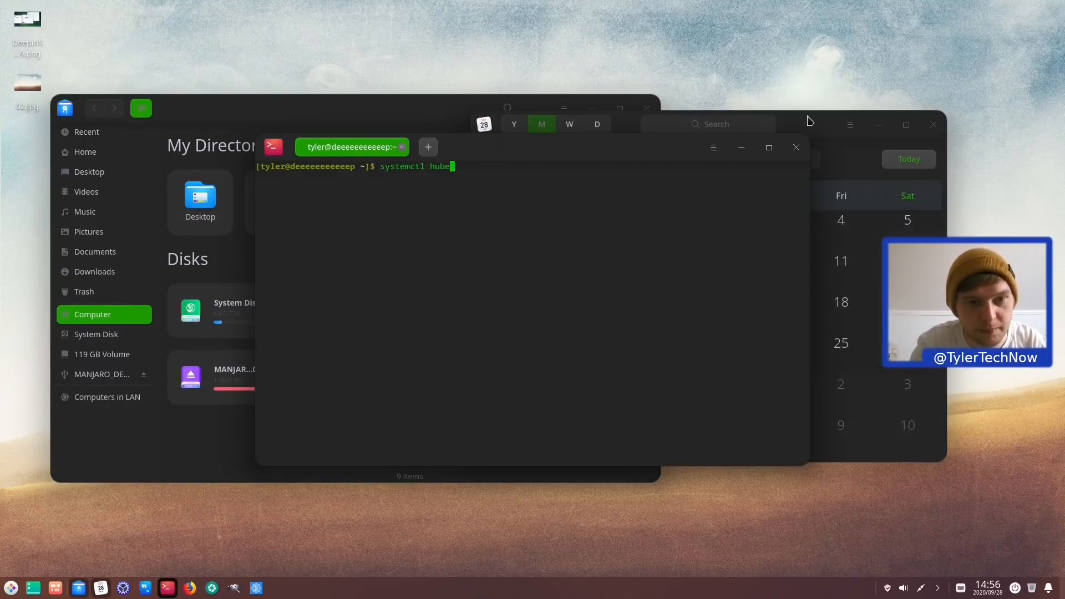
pyautogui.write('hibern')
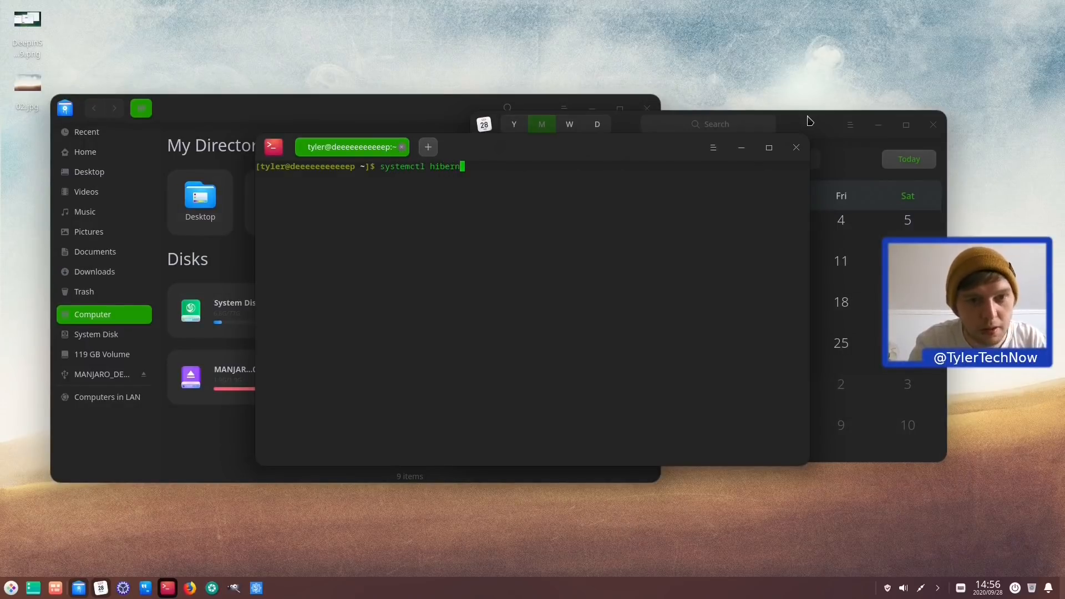
pyautogui.press('Return')
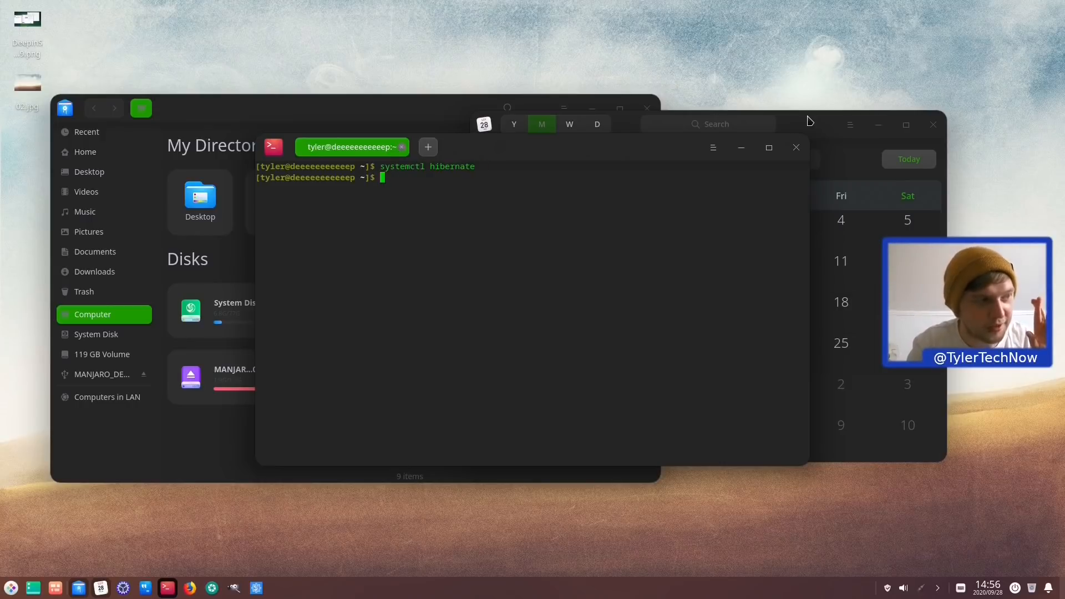
pyautogui.press('Return')
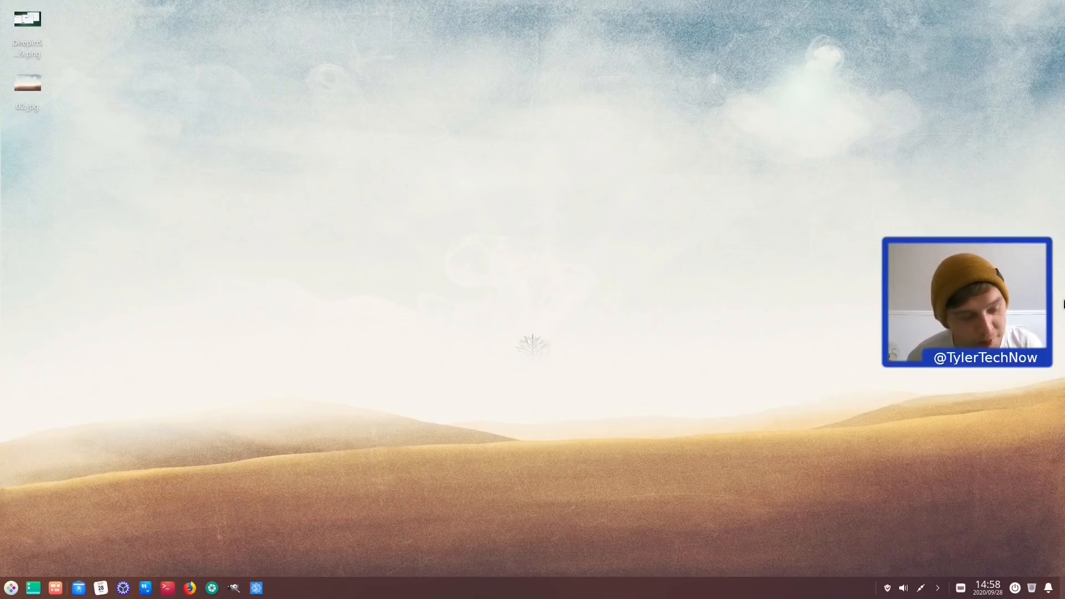
# - Open Deepin Terminal, view processes in htop, then quit it
pyautogui.click(166, 587)
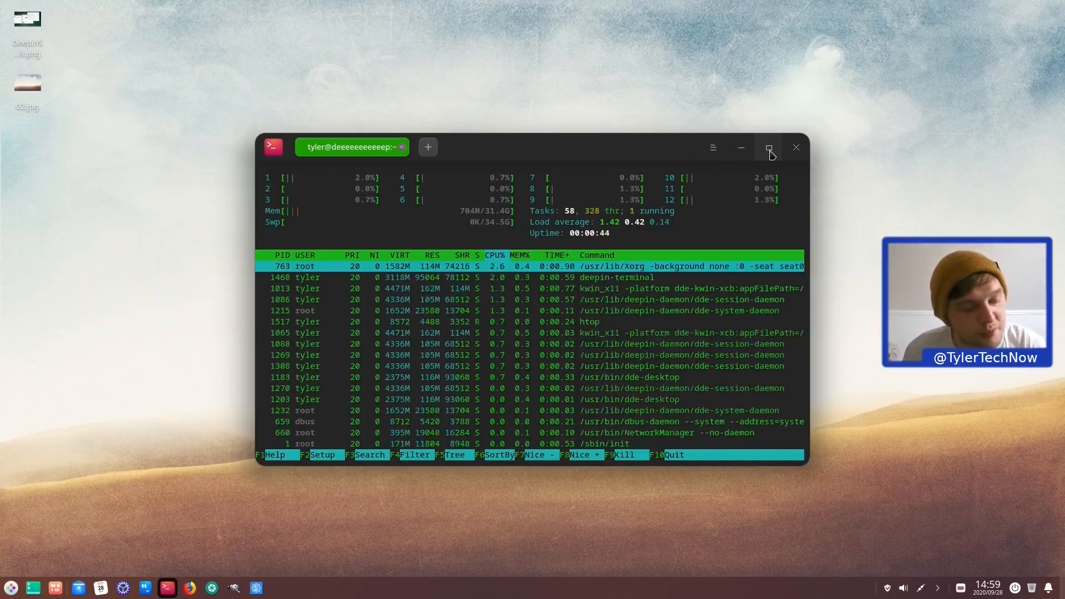
pyautogui.press('q')
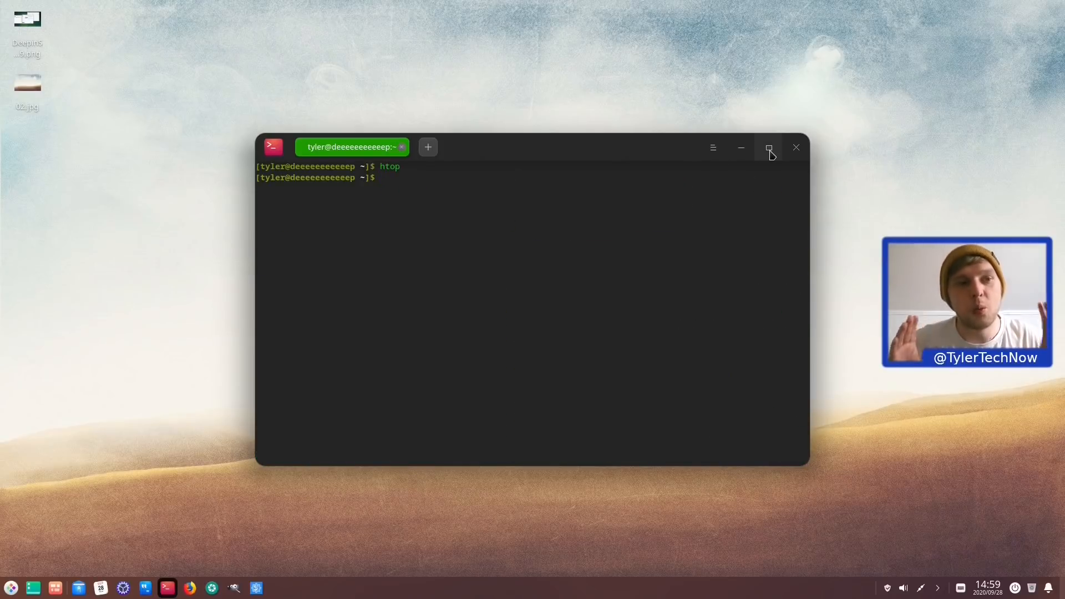